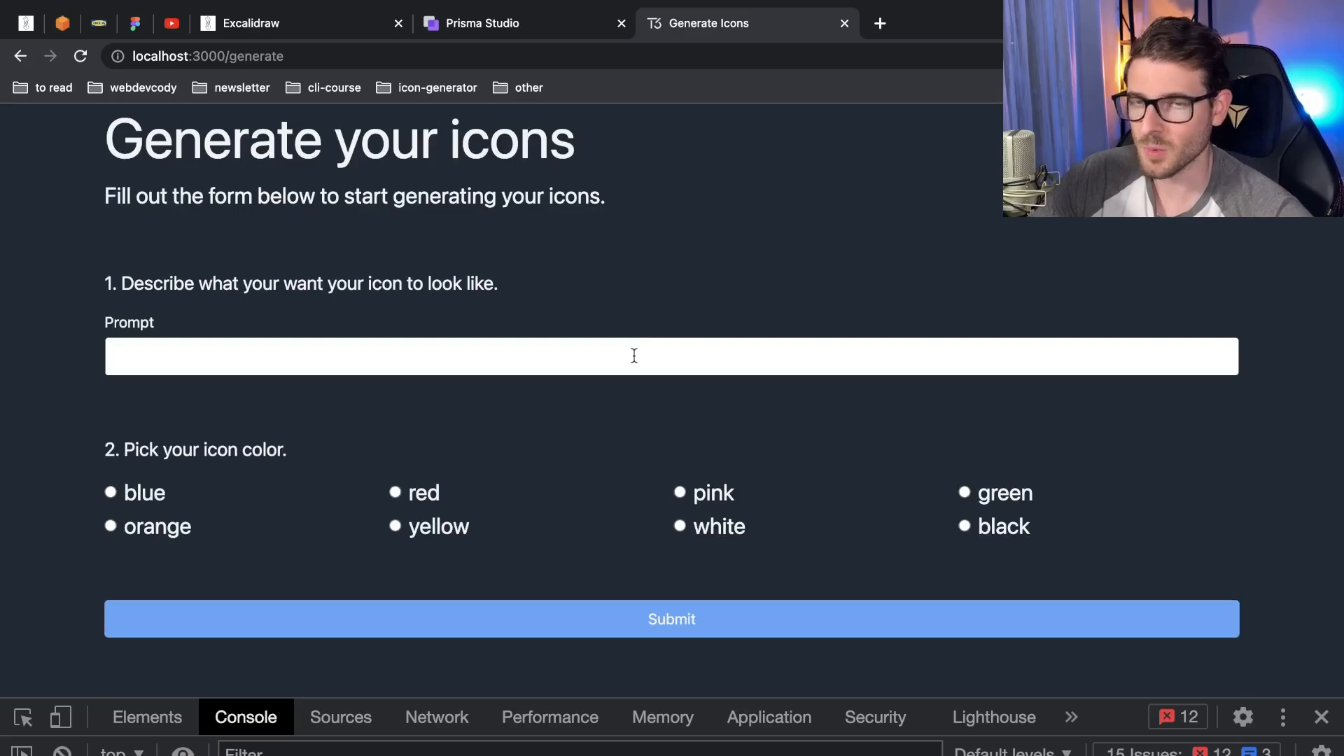
pyautogui.moveTo(571, 183)
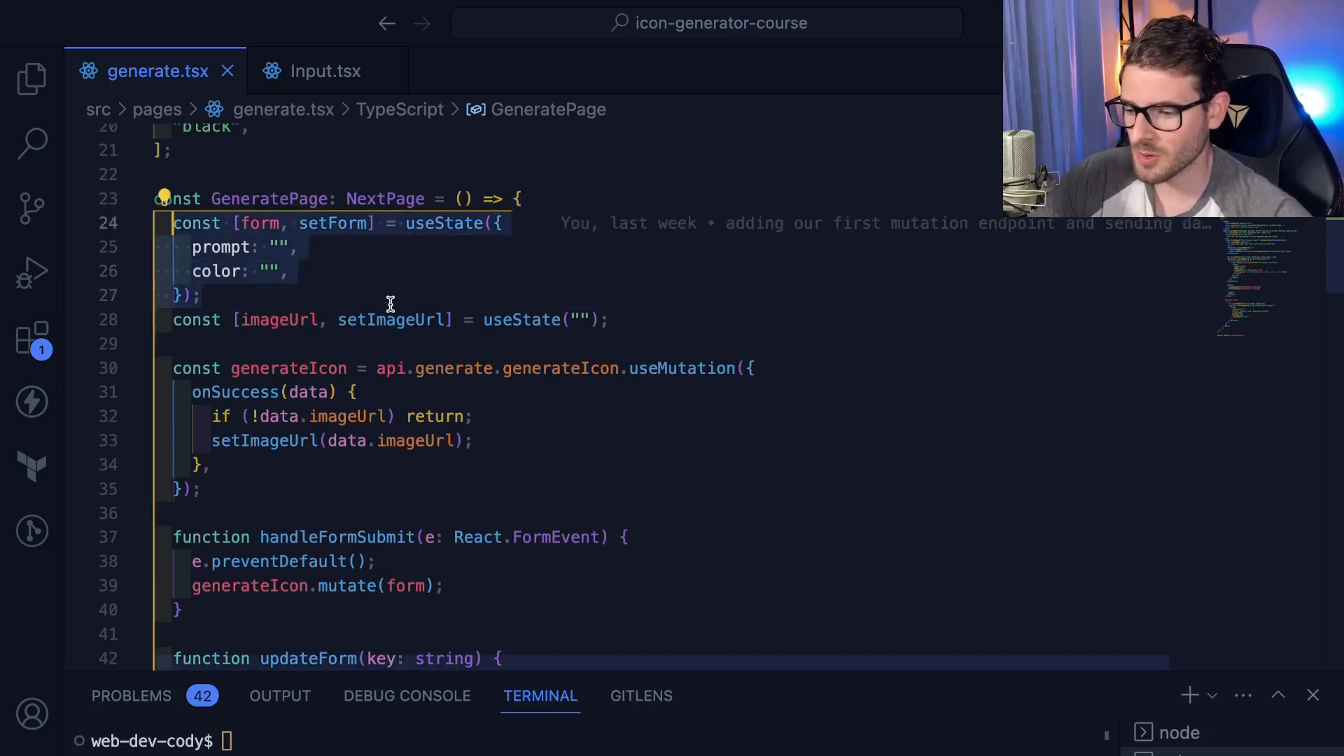
# - Review the updateForm handler used by the prompt input and the setForm change handler it returns
pyautogui.scroll(-3)
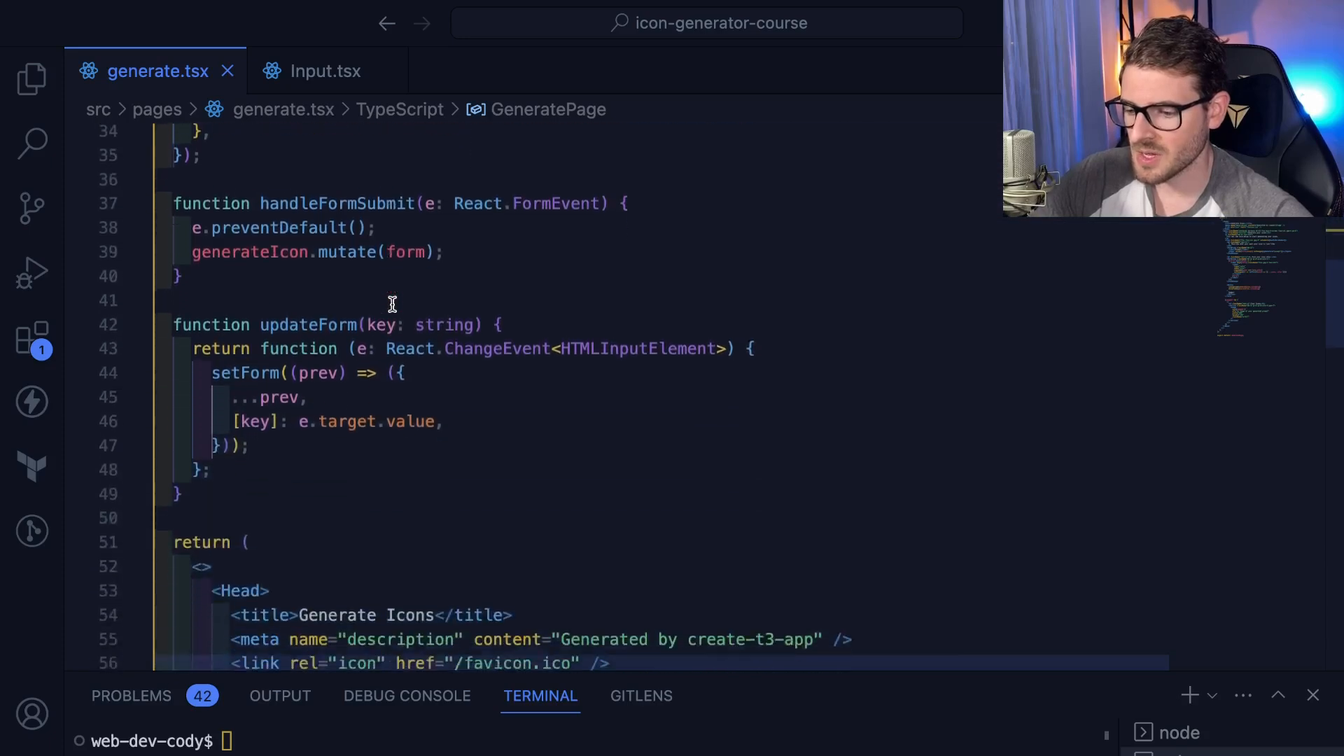
pyautogui.scroll(-3)
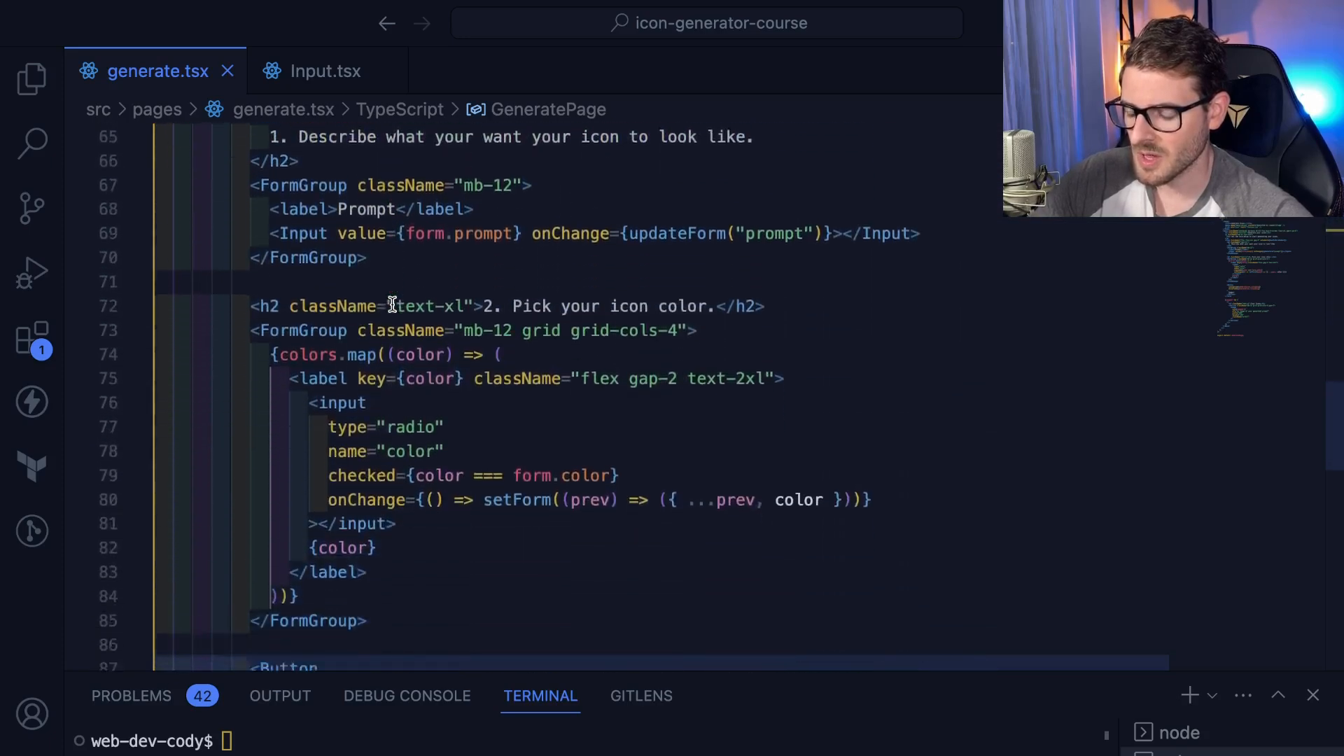
pyautogui.scroll(-3)
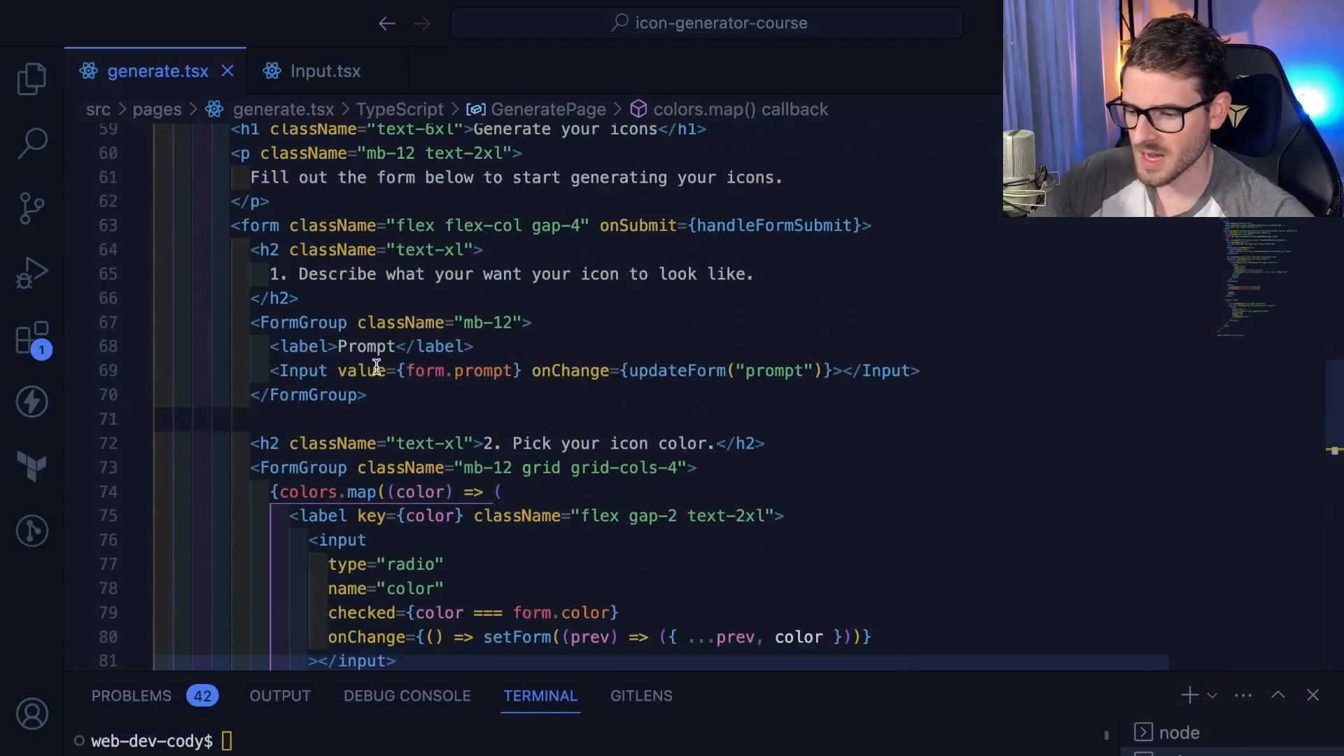
pyautogui.doubleClick(676, 369)
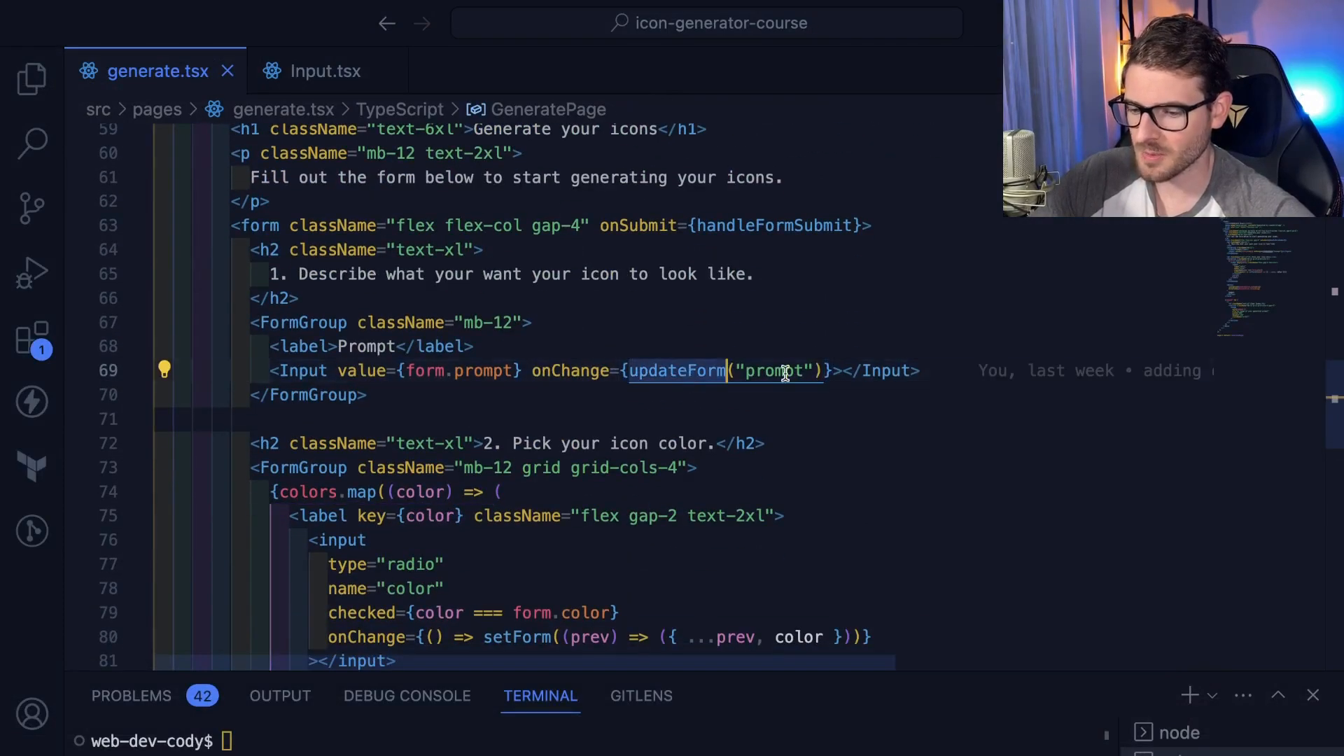
pyautogui.moveTo(676, 370)
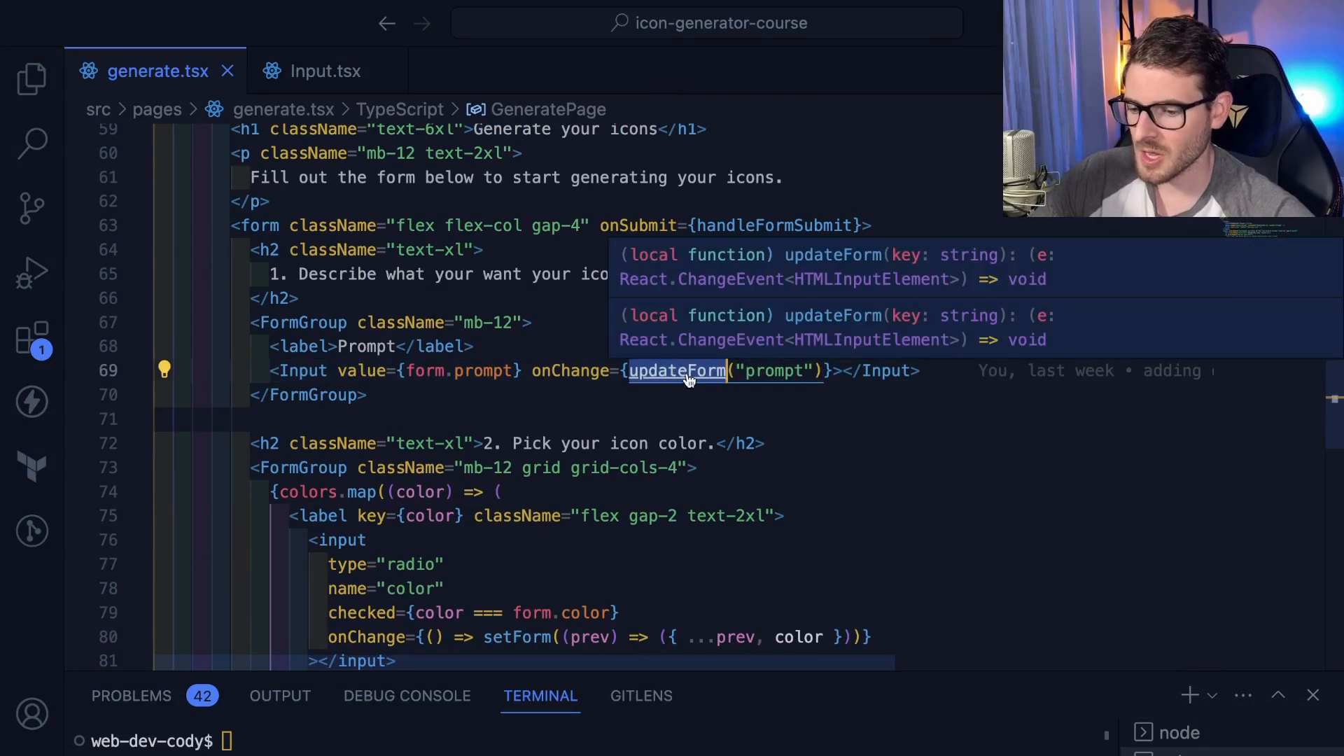
pyautogui.click(677, 370)
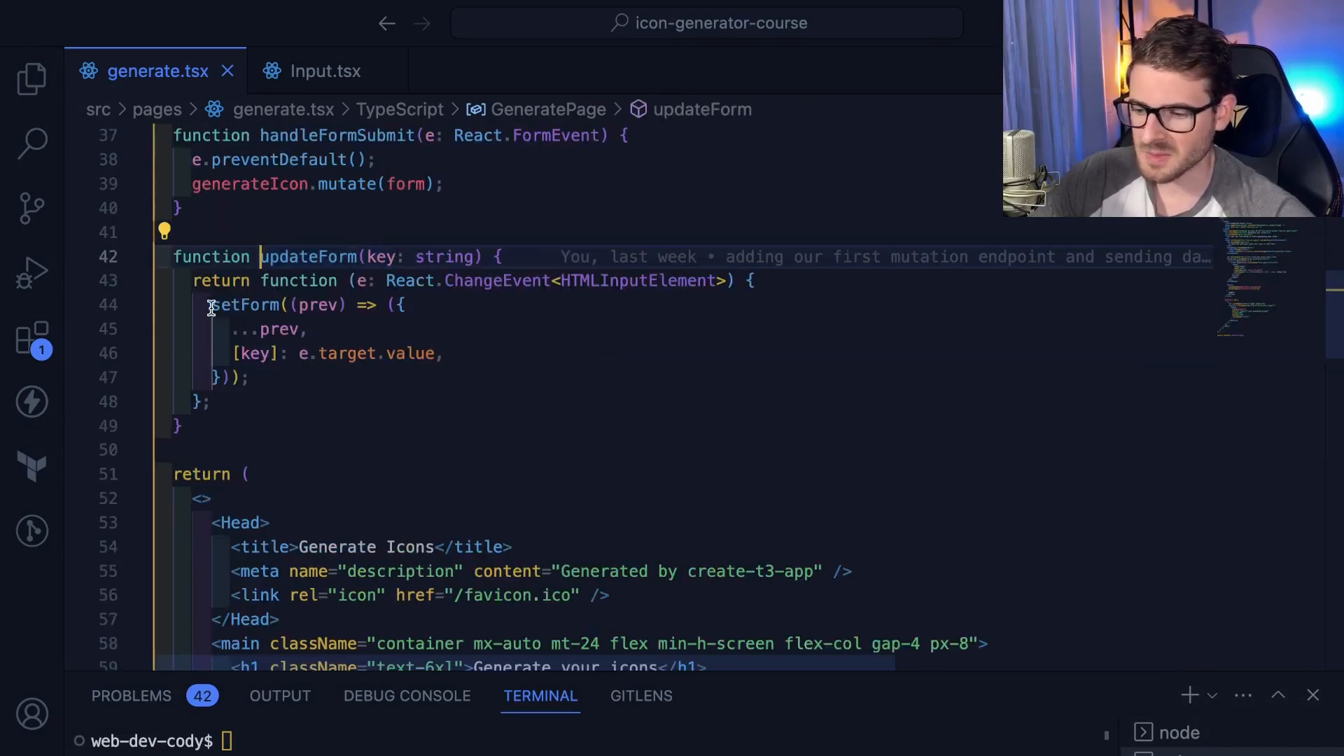
pyautogui.click(318, 280)
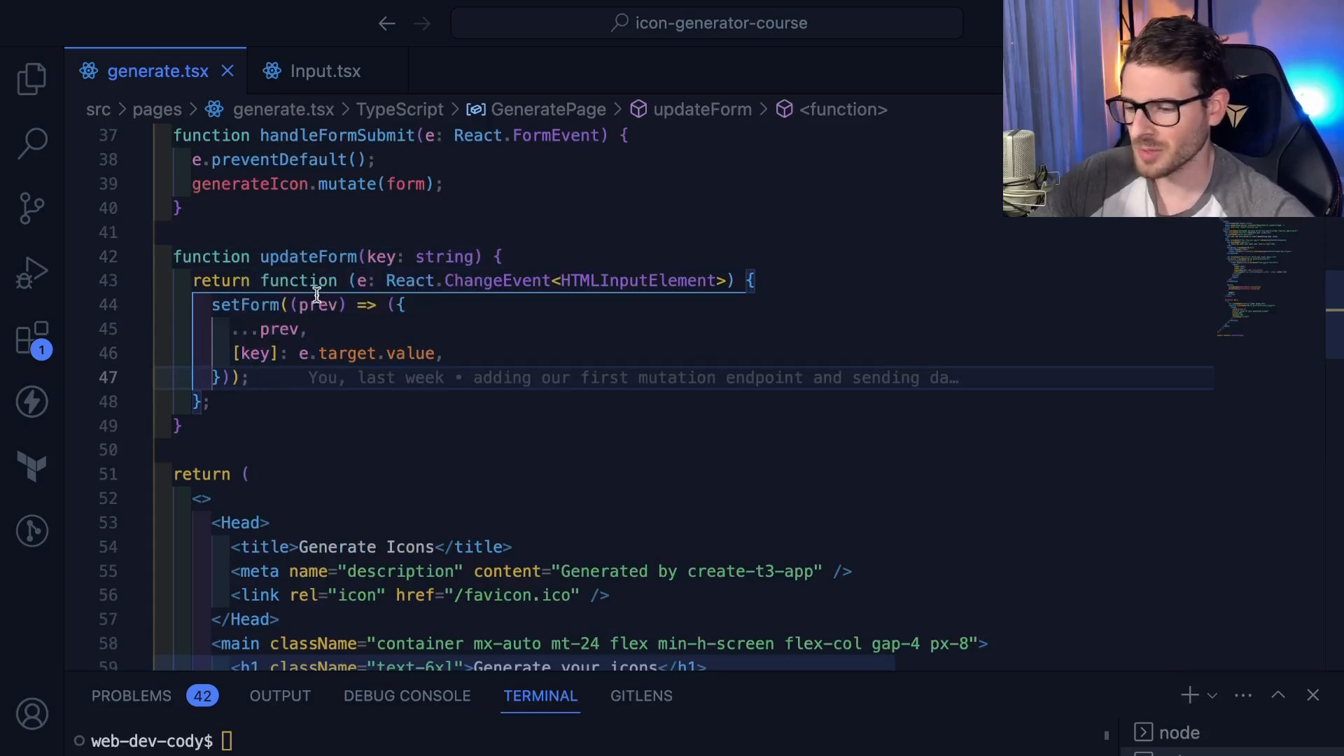
pyautogui.doubleClick(307, 256)
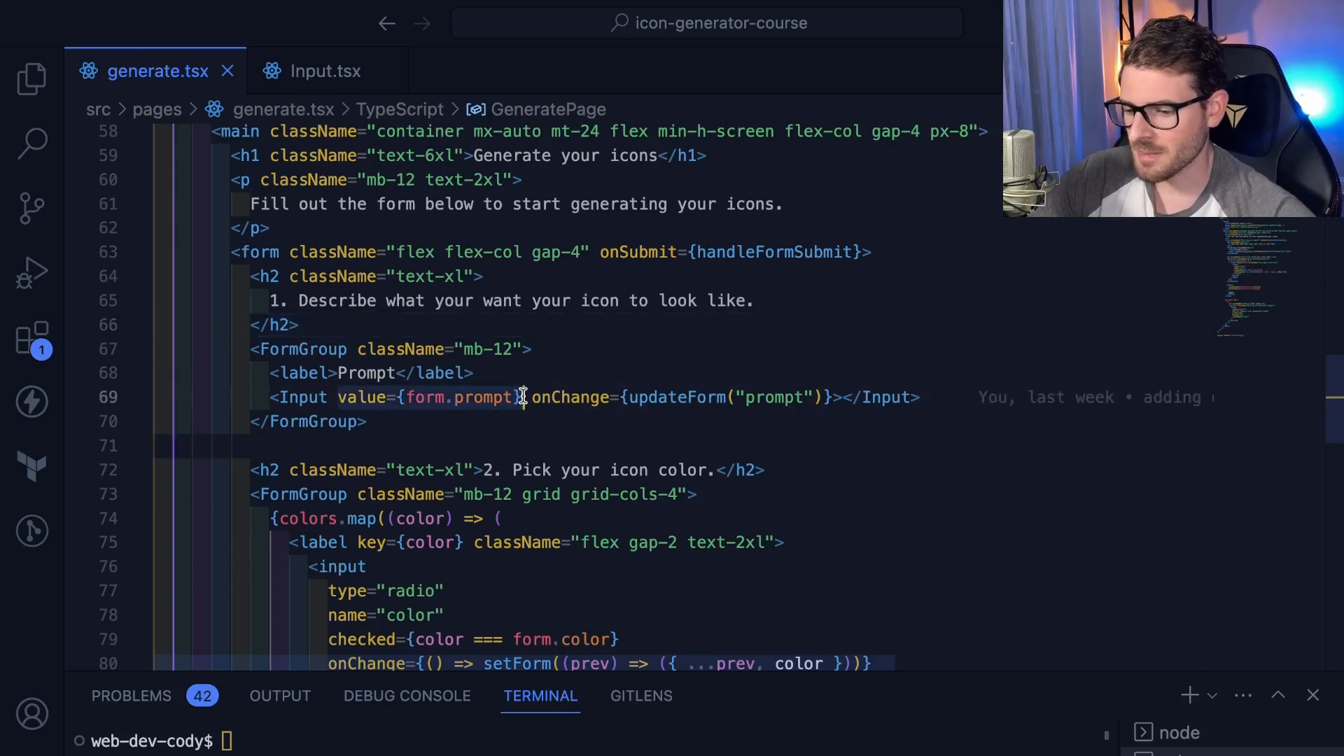
# - Replace the colour radio's inline onChange with updateForm("color") and mark it required
pyautogui.scroll(-3)
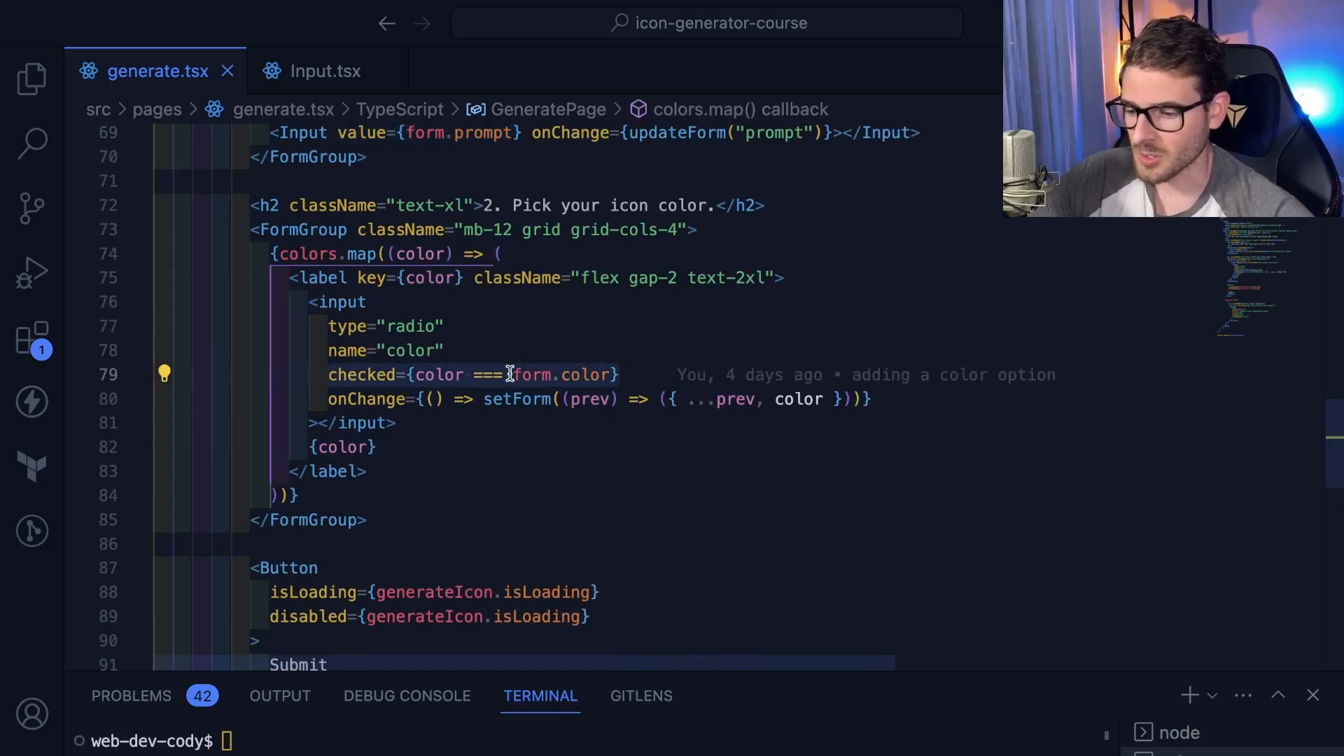
pyautogui.click(585, 376)
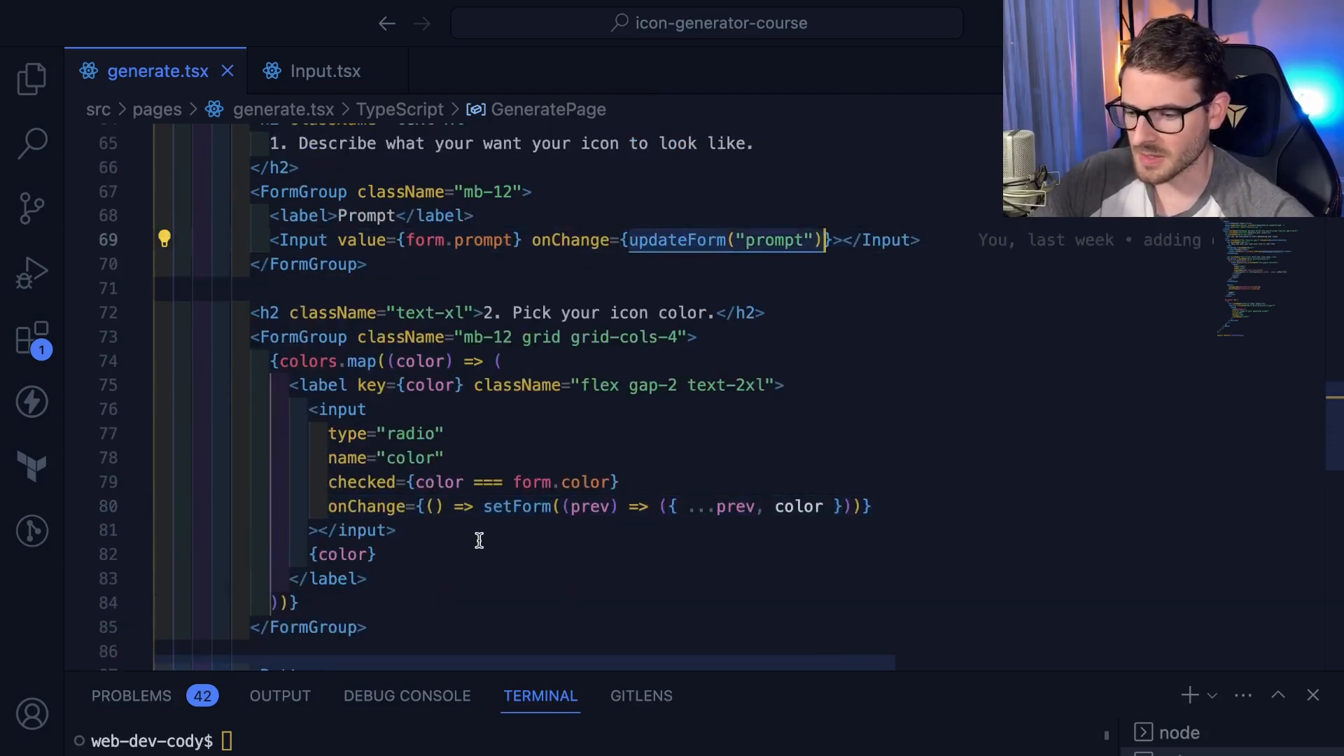
pyautogui.write('updateForm("color")}')
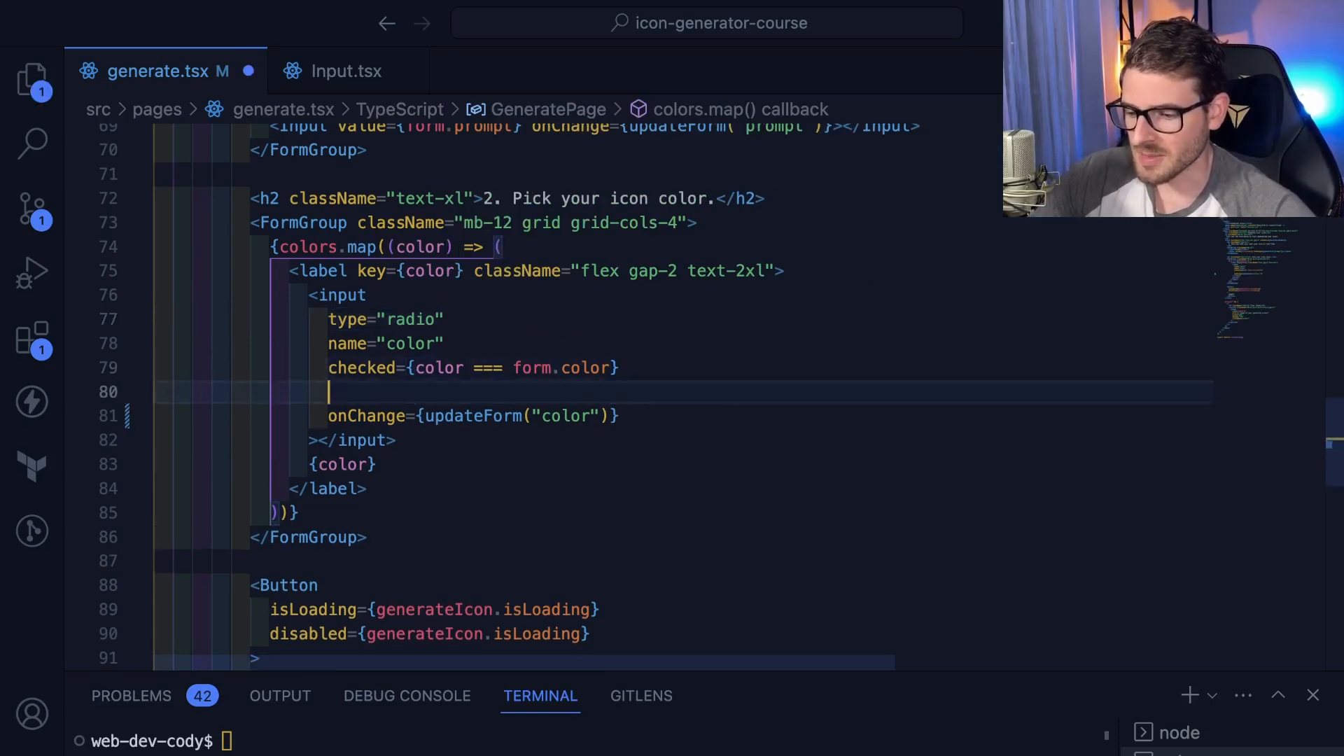
pyautogui.write('required')
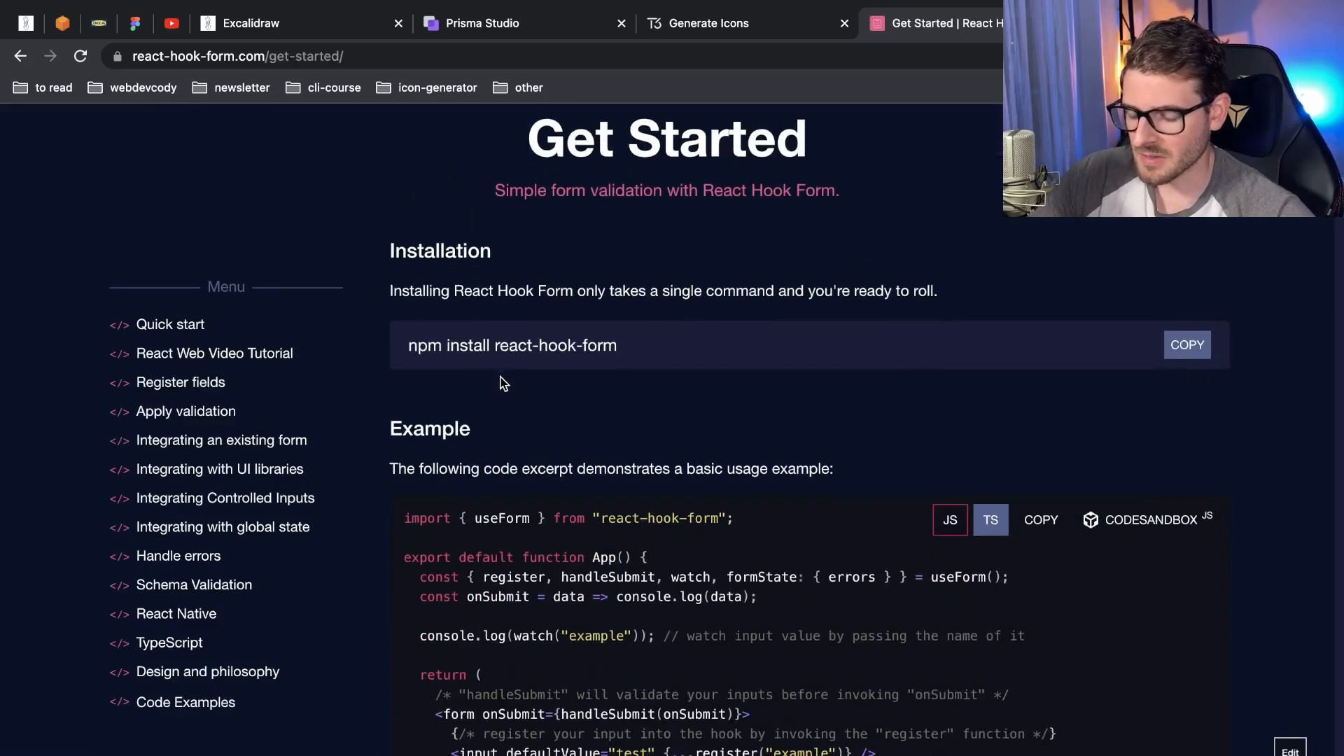
# - Scroll through the Get Started installation and example code, then go to the React Hook Form home page
pyautogui.scroll(-3)
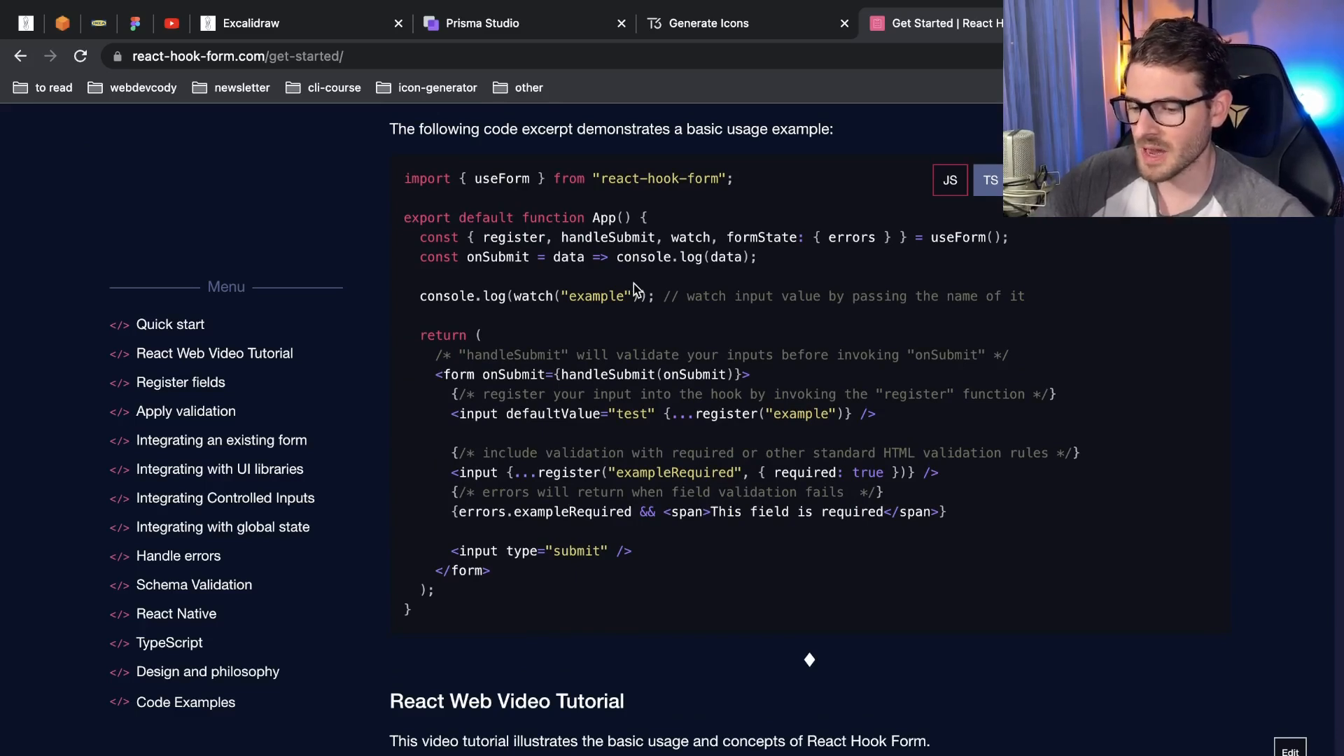
pyautogui.moveTo(634, 238)
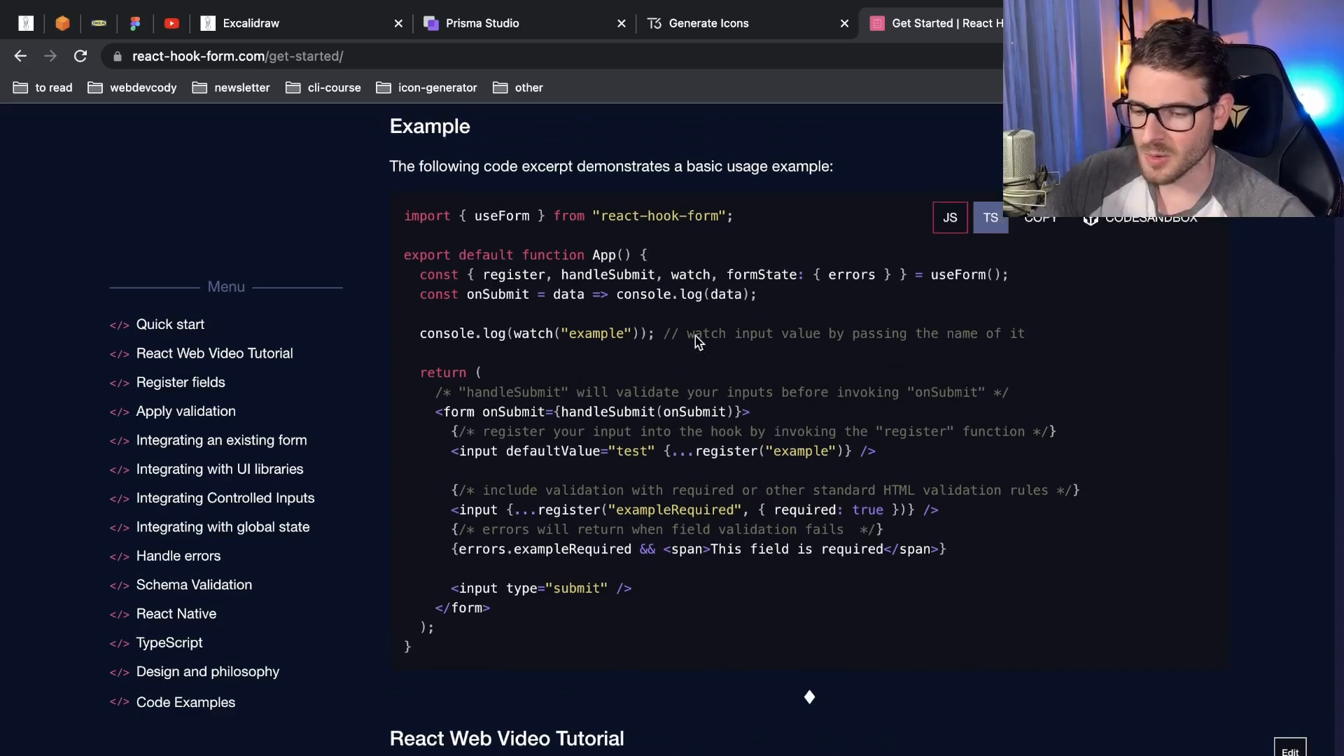
pyautogui.scroll(-3)
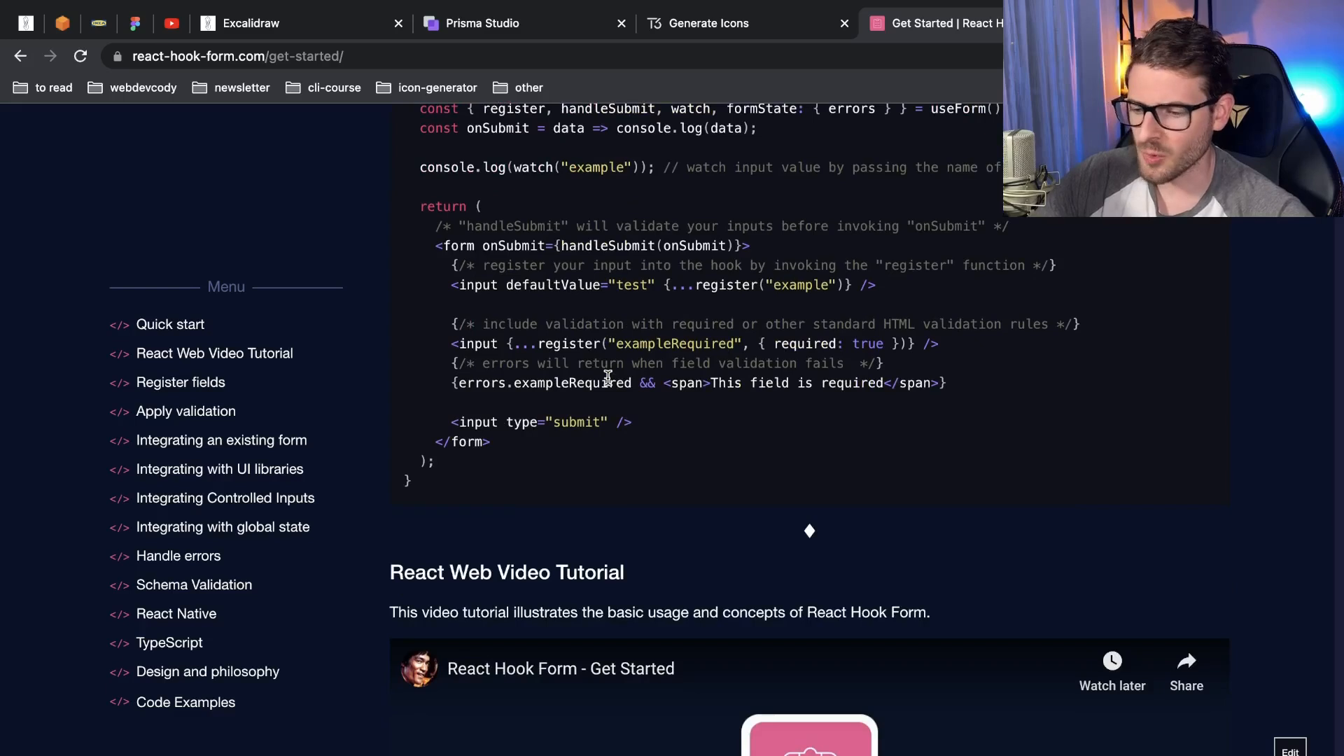
pyautogui.scroll(-3)
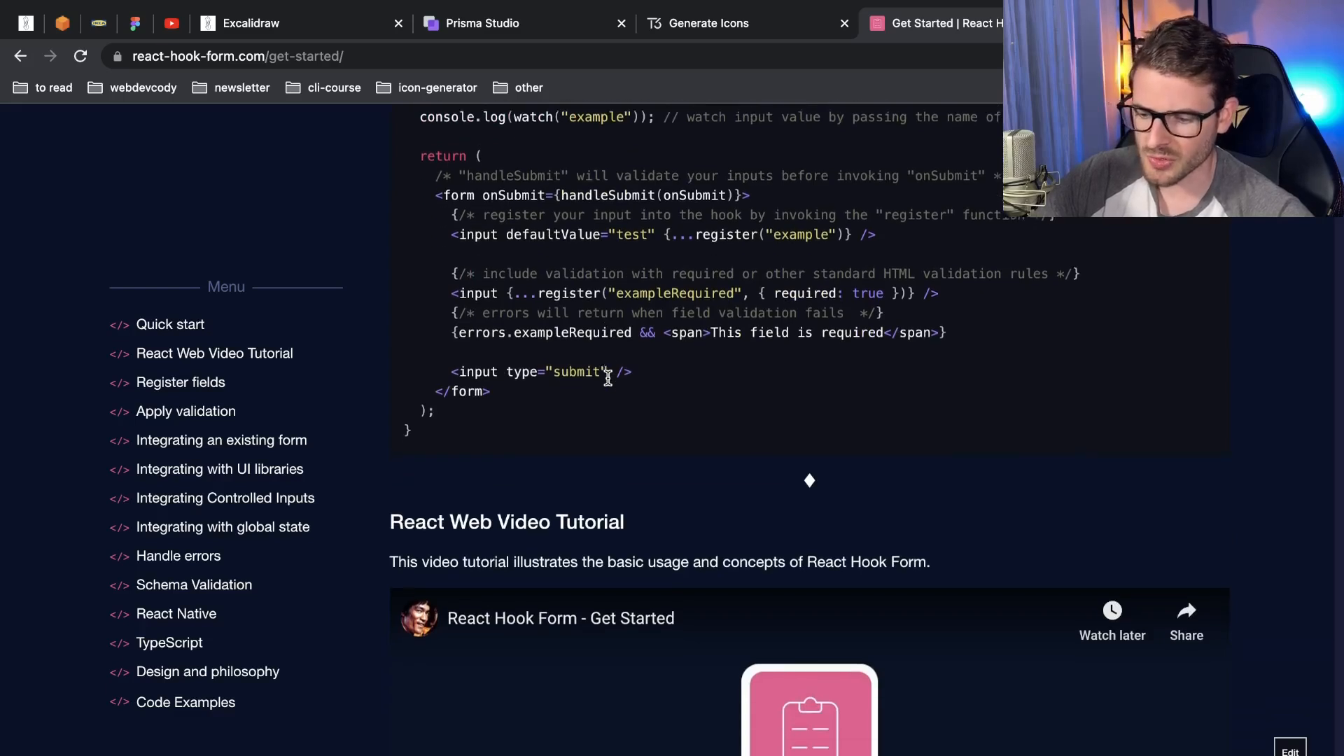
pyautogui.scroll(-3)
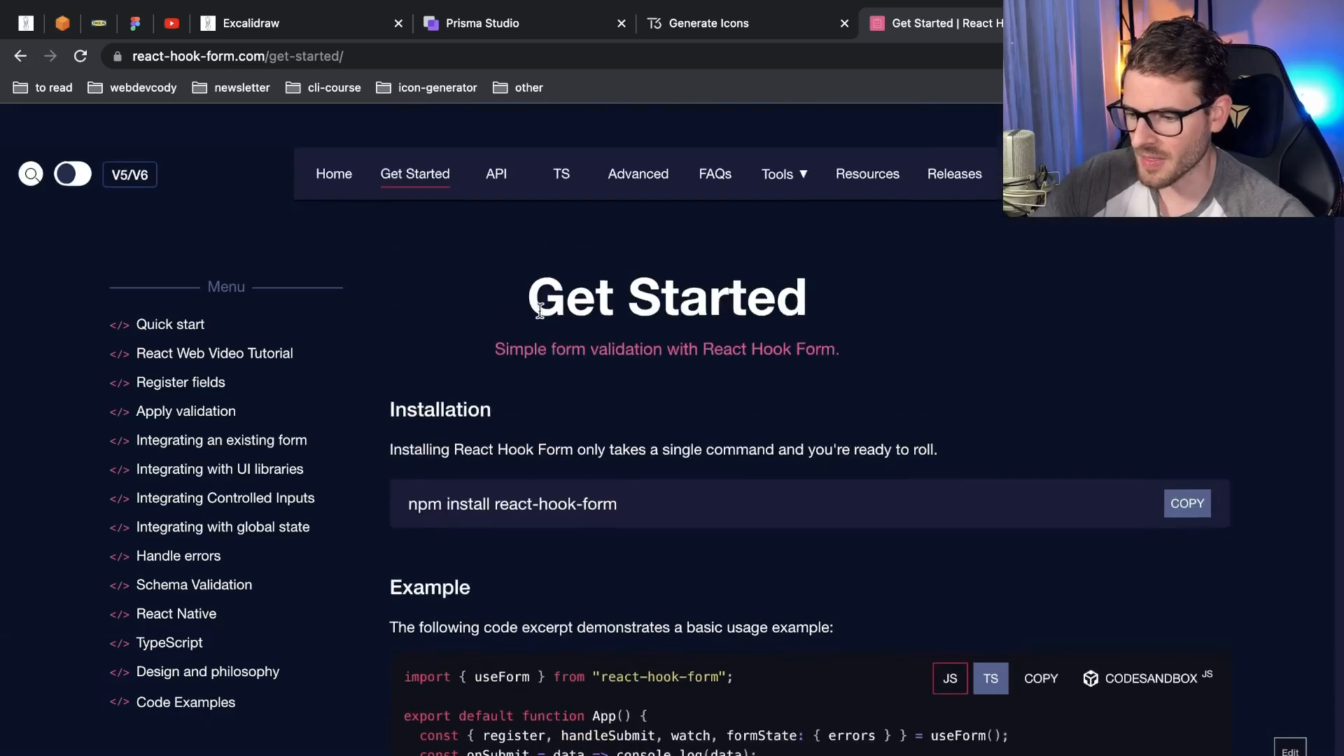
pyautogui.click(333, 174)
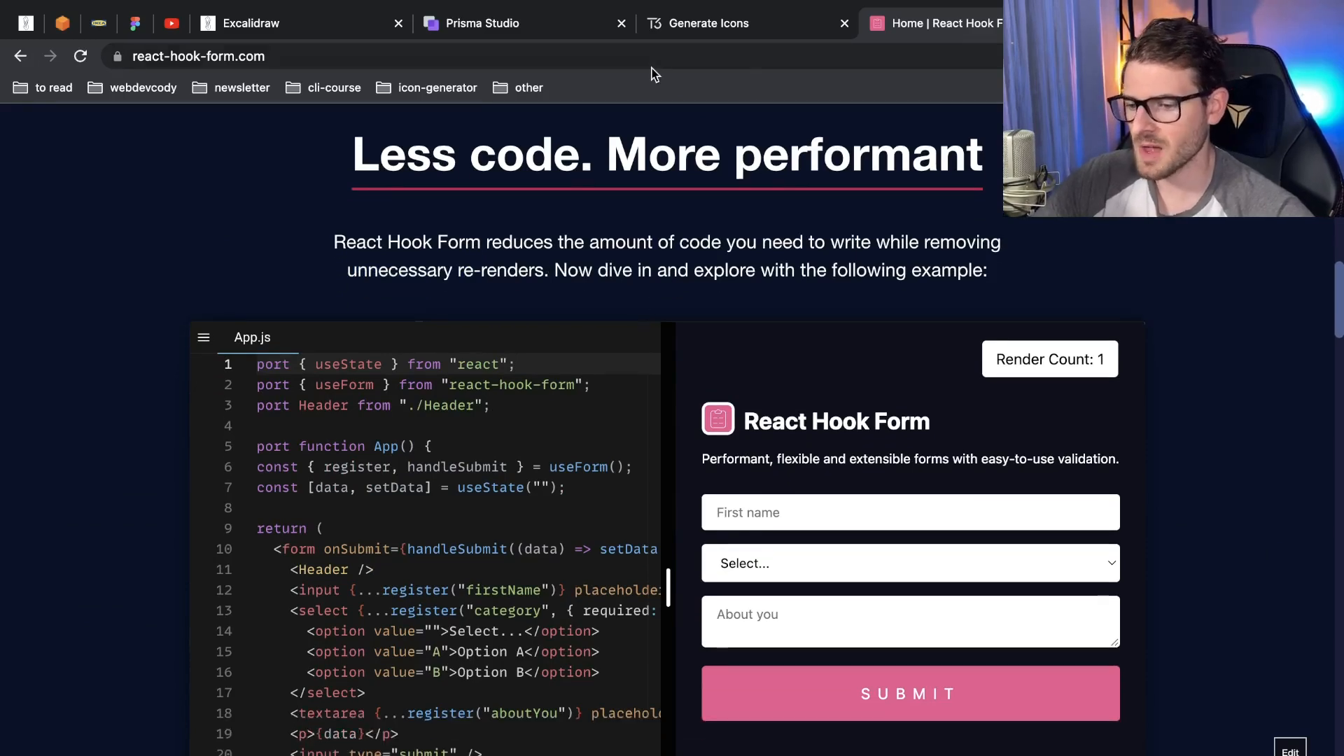
pyautogui.scroll(-3)
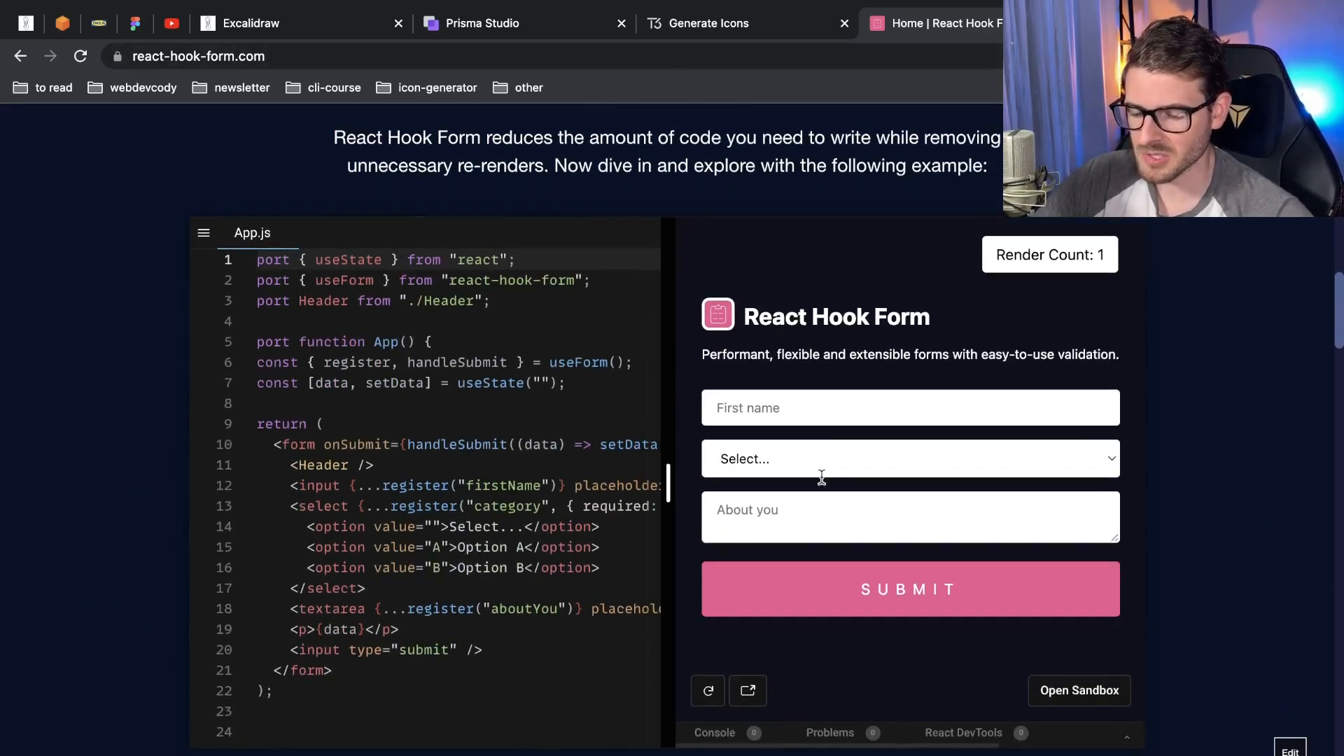
pyautogui.scroll(-3)
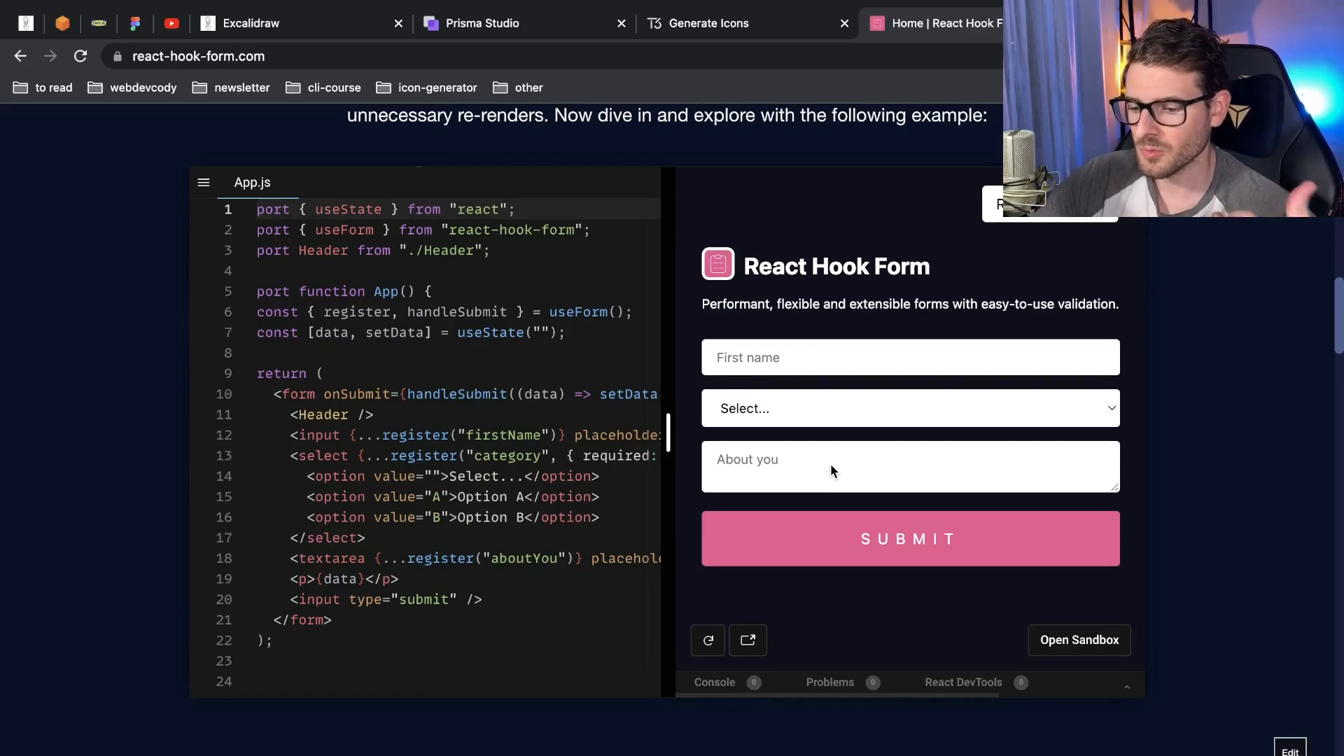
pyautogui.moveTo(724, 408)
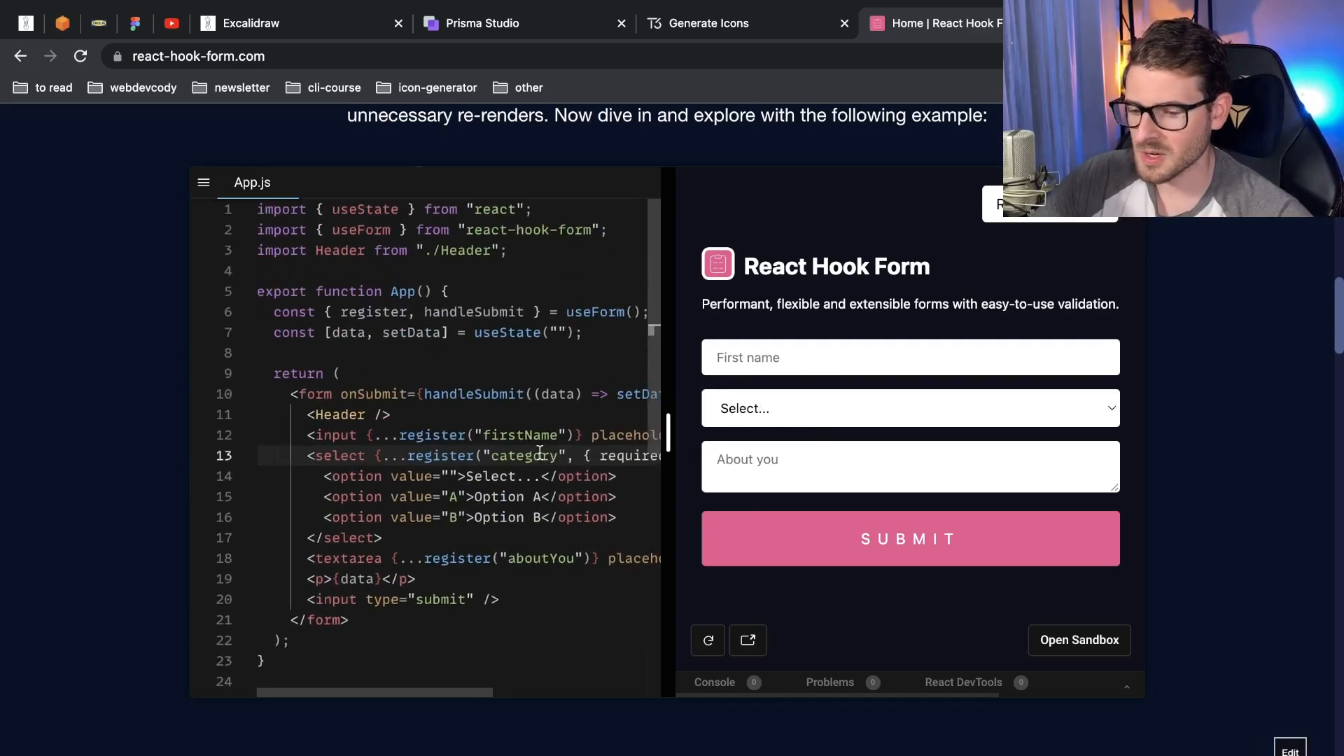
pyautogui.moveTo(814, 403)
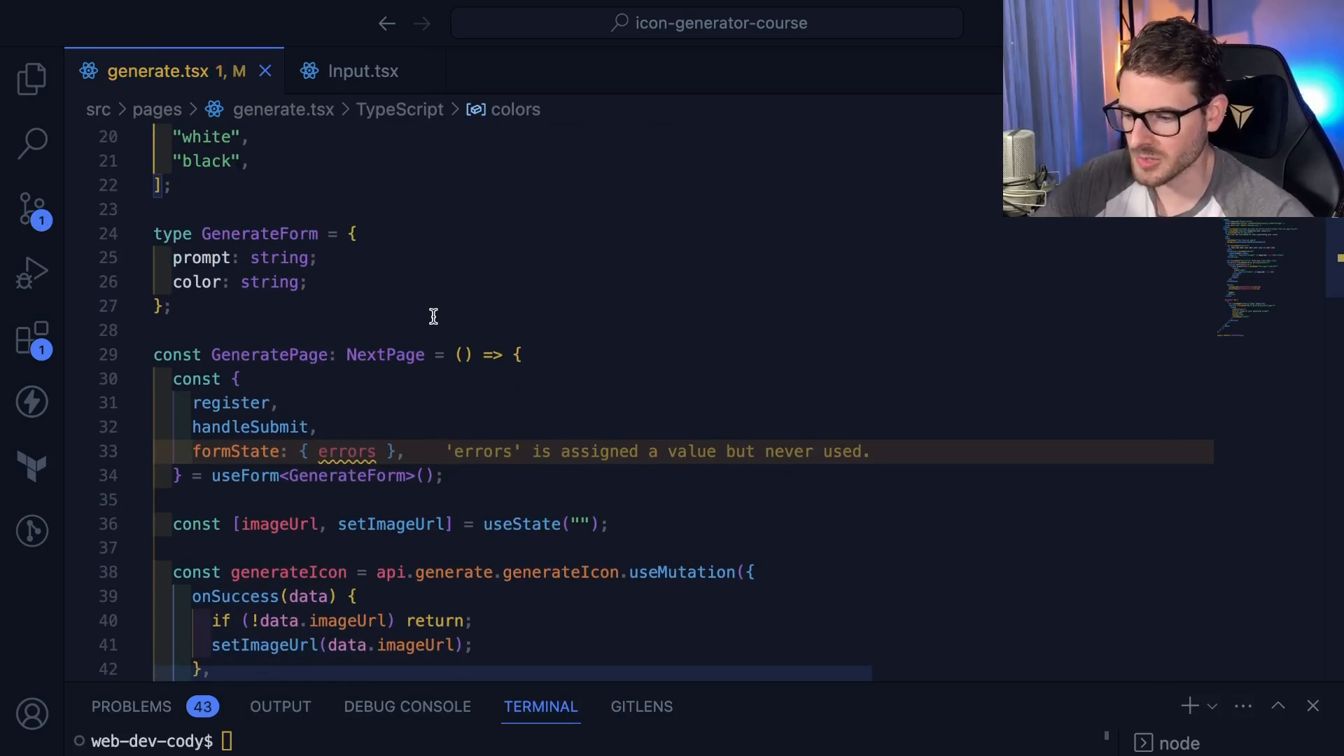
# - Scroll through handleFormSubmit in generate.tsx around the "we are here" debug log
pyautogui.scroll(-3)
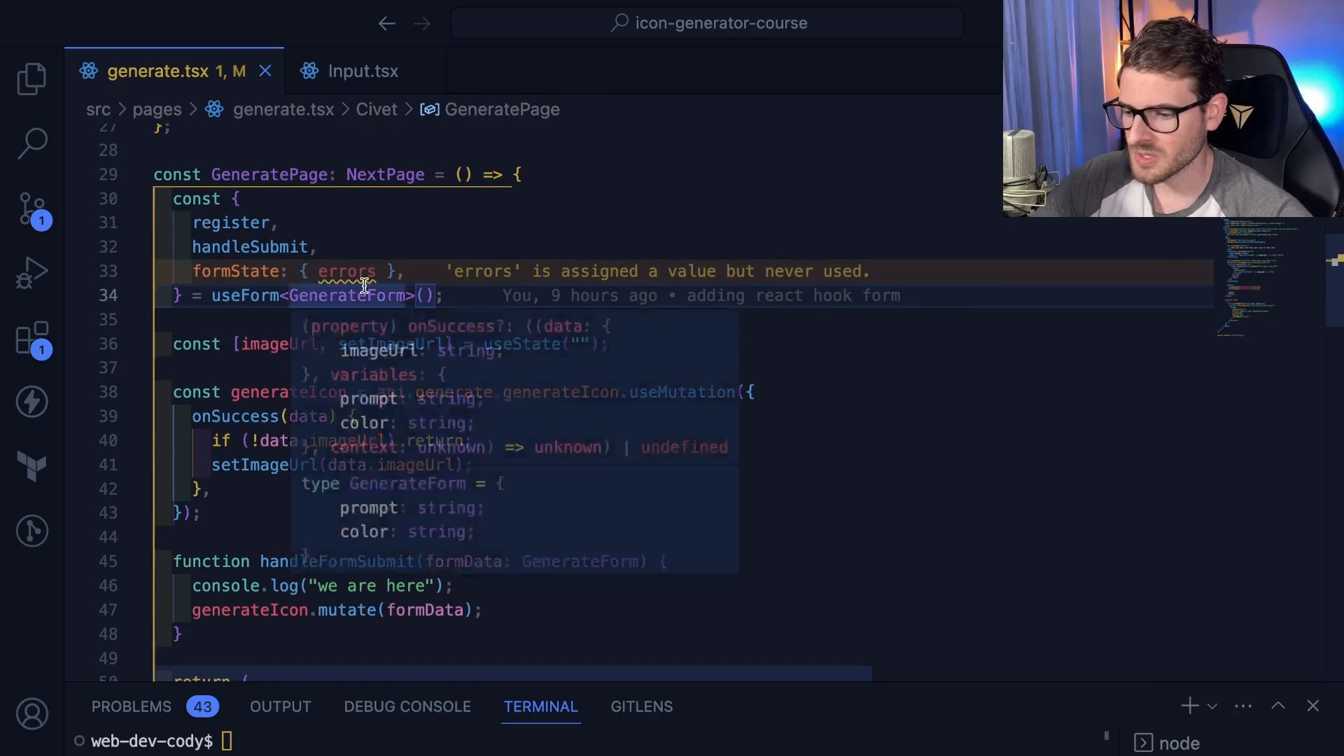
pyautogui.moveTo(489, 296)
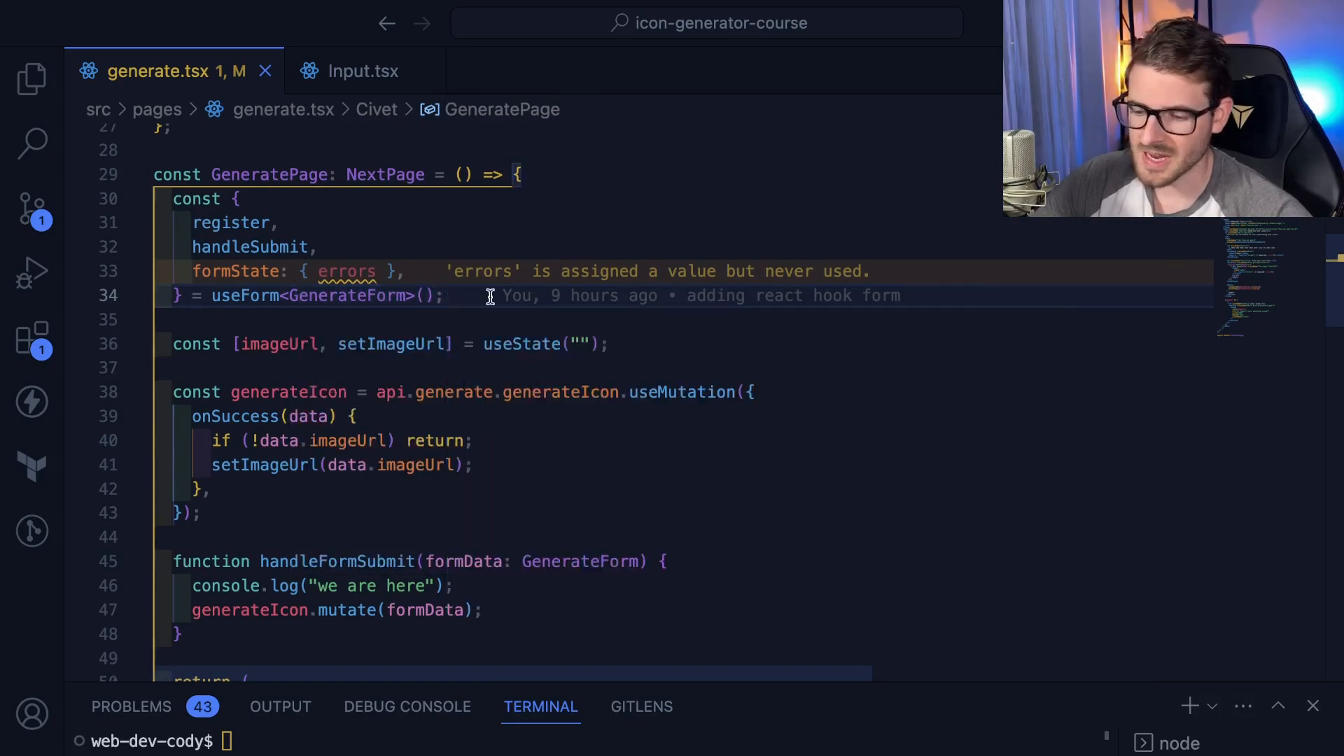
pyautogui.moveTo(298, 291)
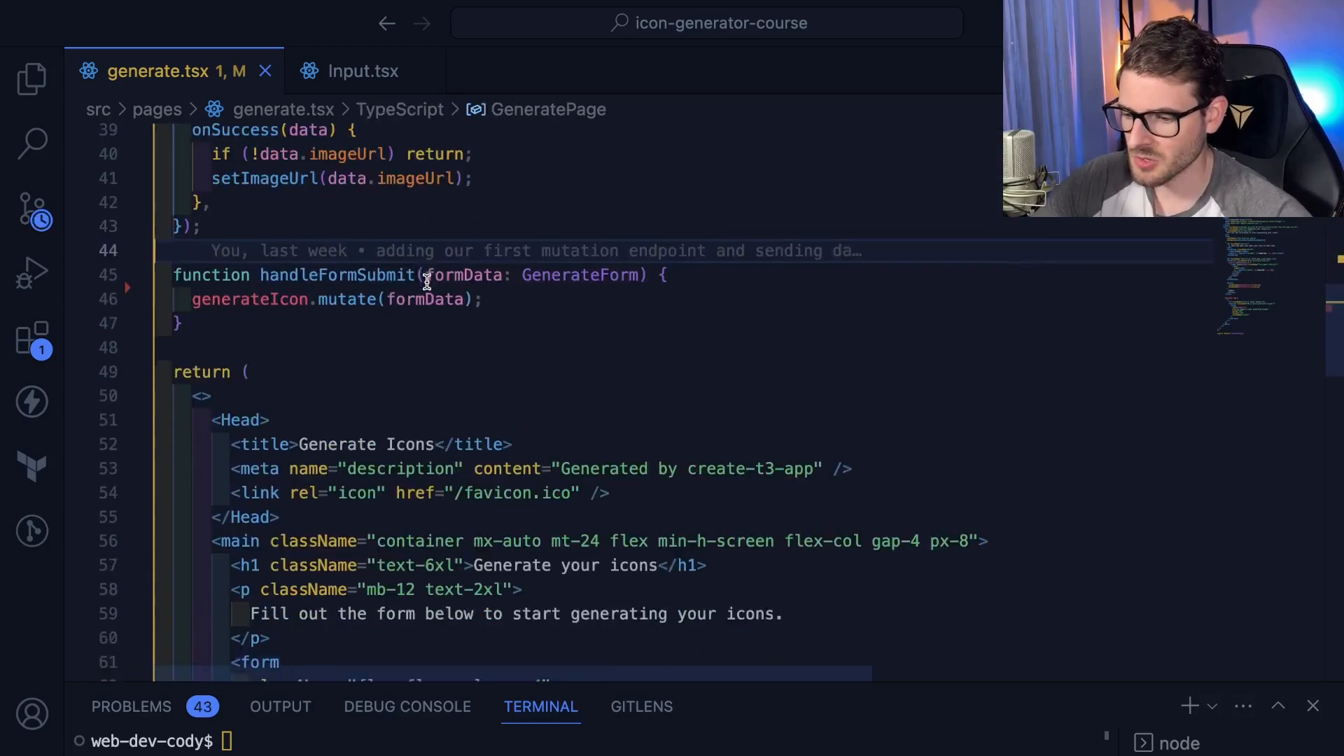
pyautogui.scroll(-3)
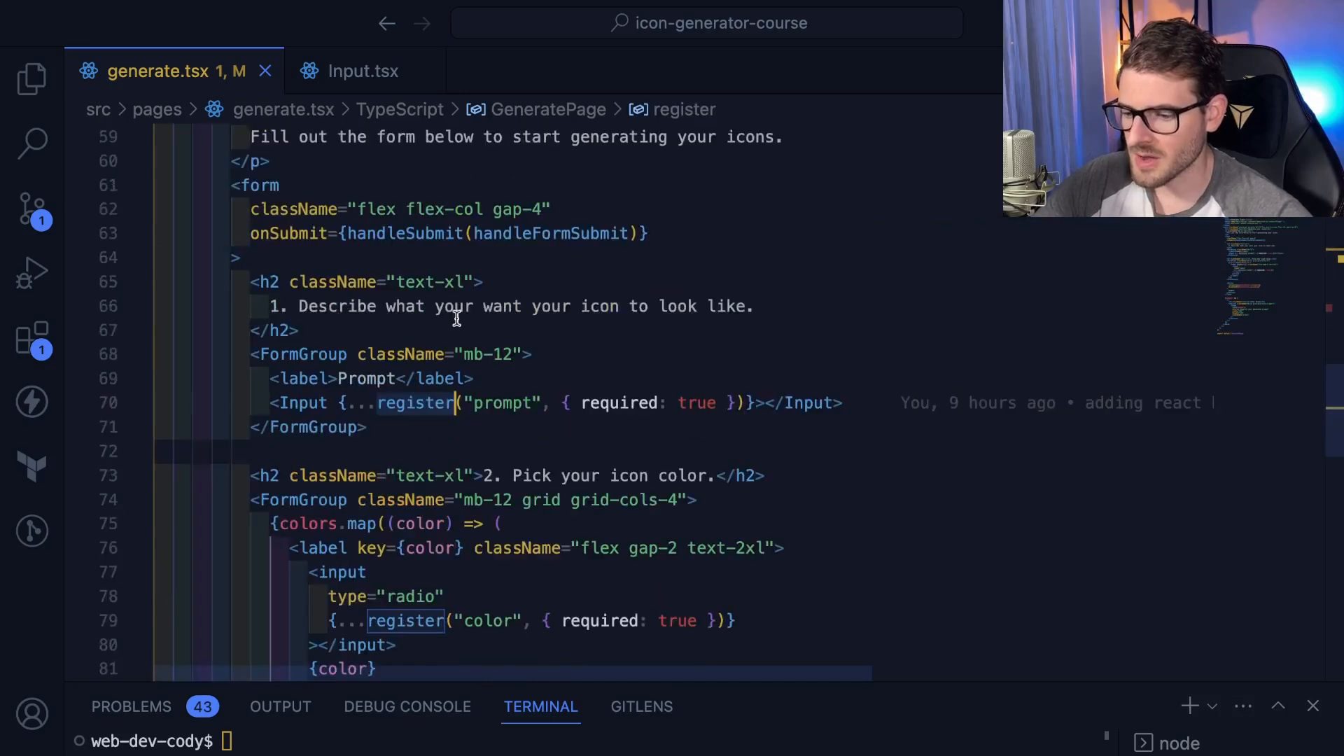
pyautogui.scroll(-3)
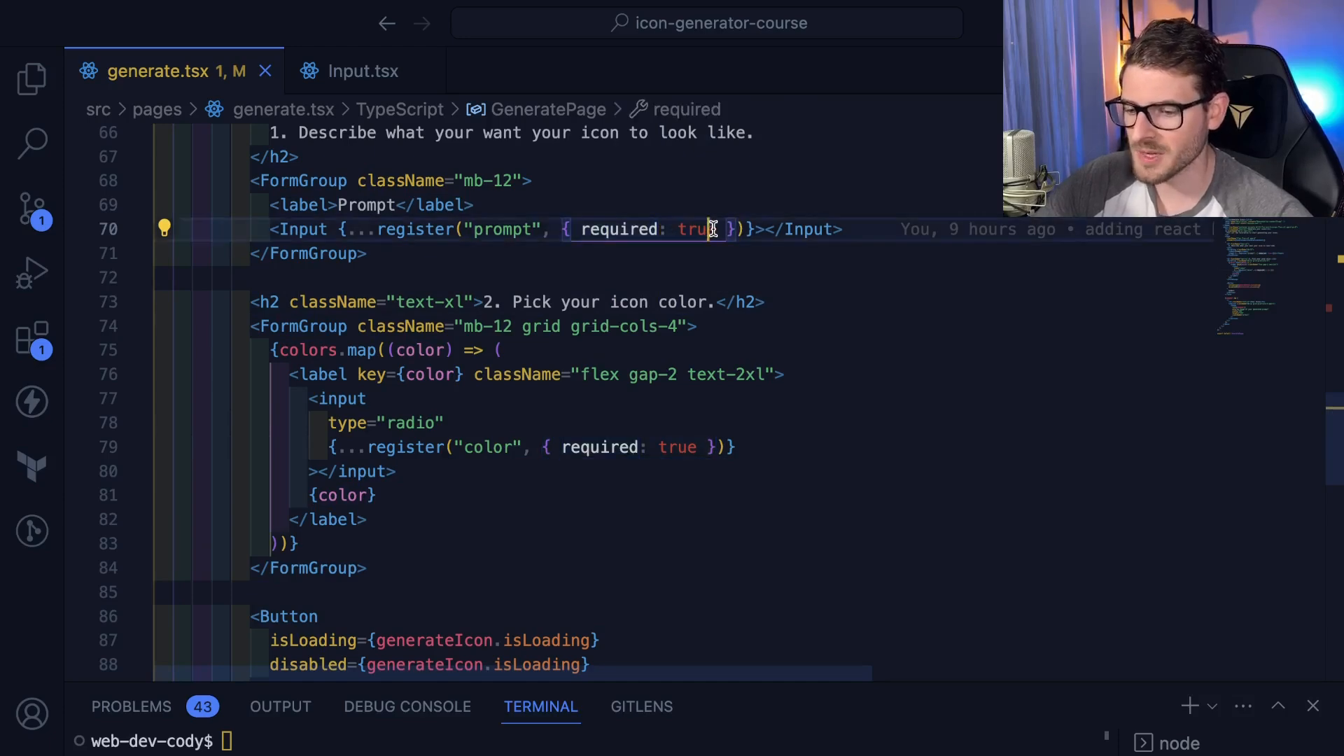
pyautogui.write(', reg')
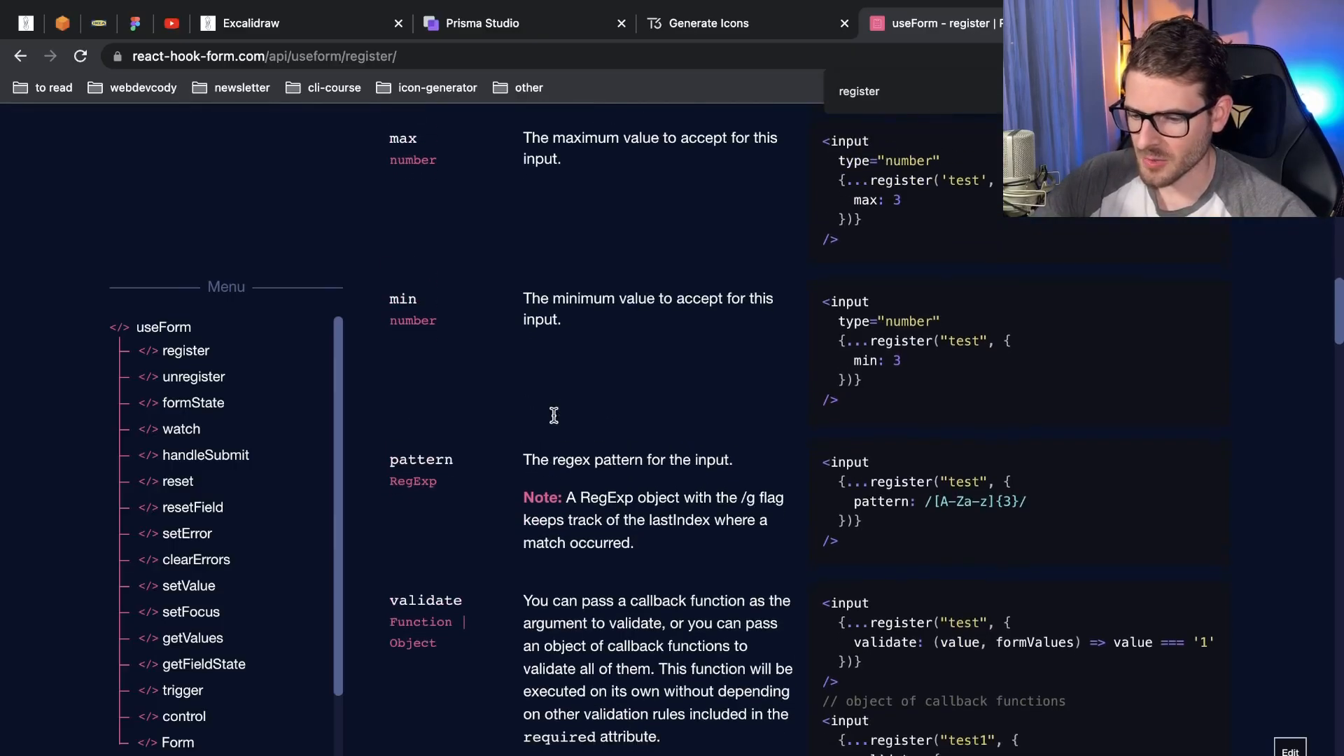
# - Scroll the register API docs past the min, pattern, validate, valueAs and onChange options
pyautogui.scroll(-3)
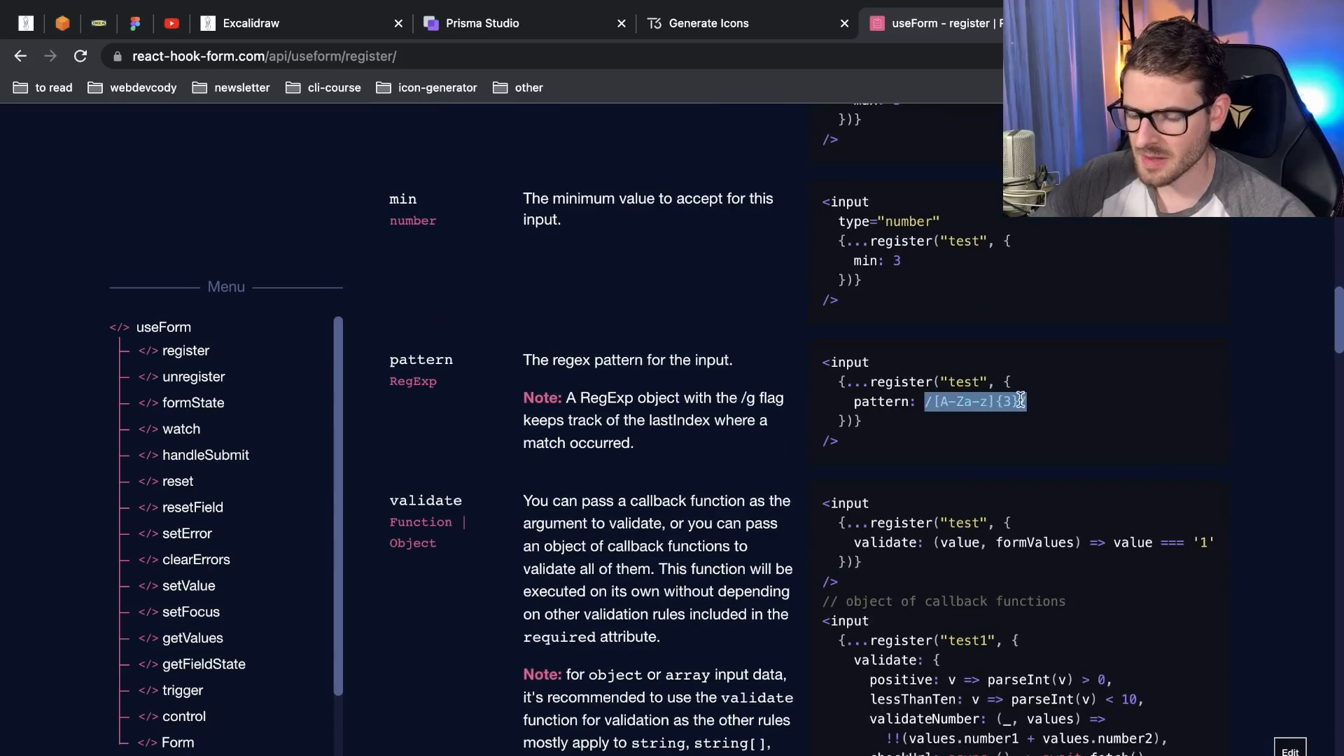
pyautogui.scroll(-3)
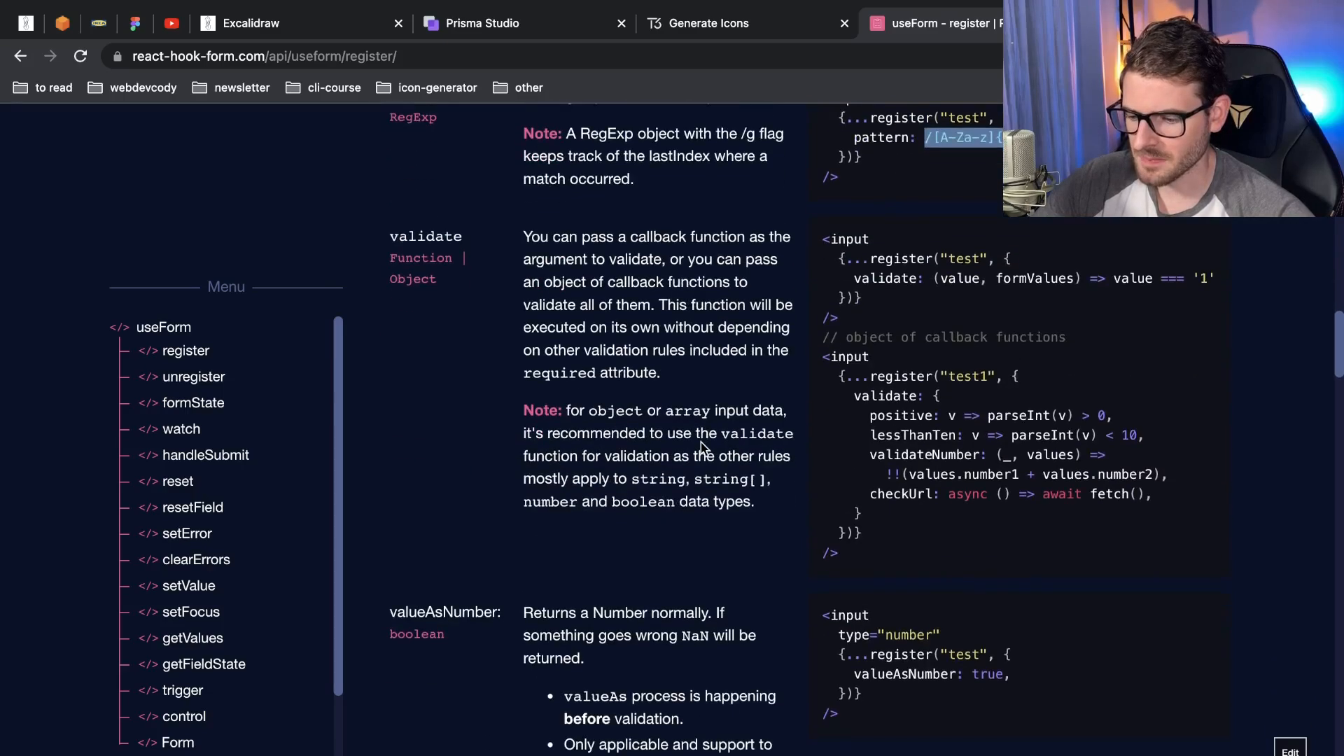
pyautogui.scroll(-3)
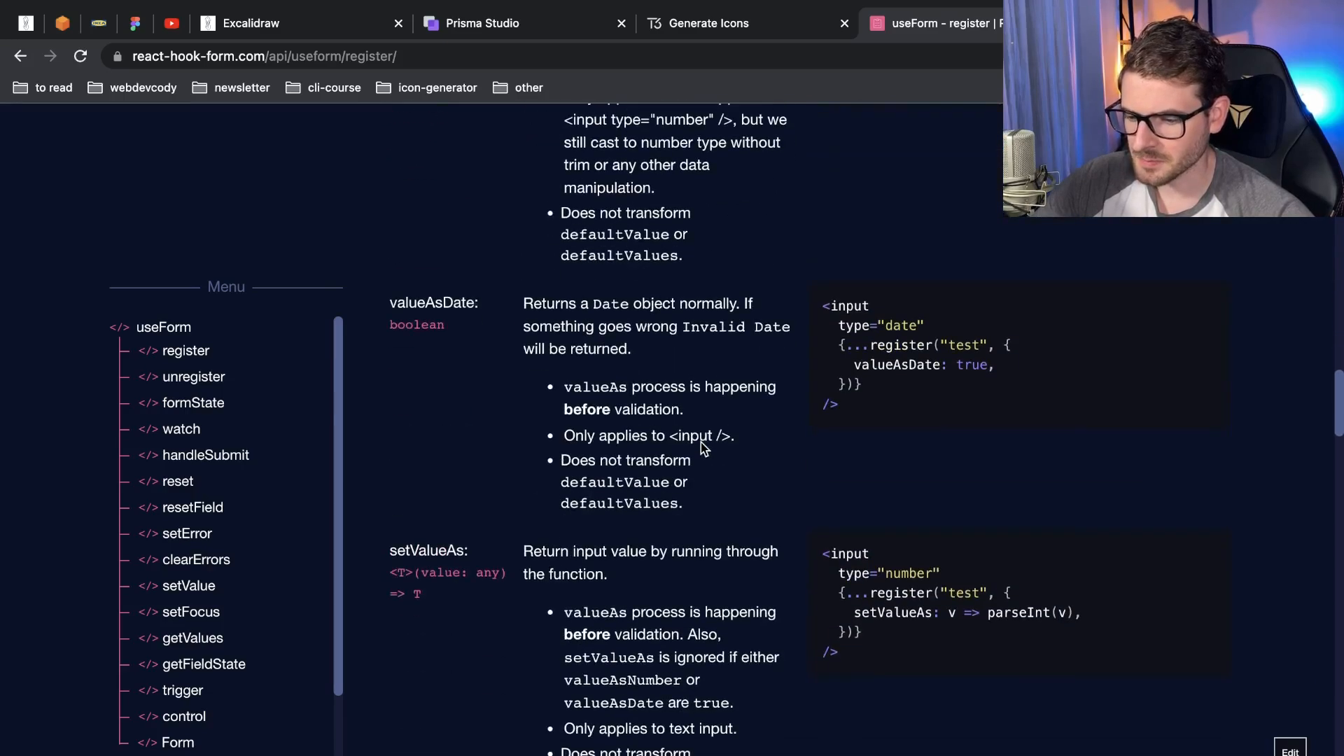
pyautogui.moveTo(655, 433)
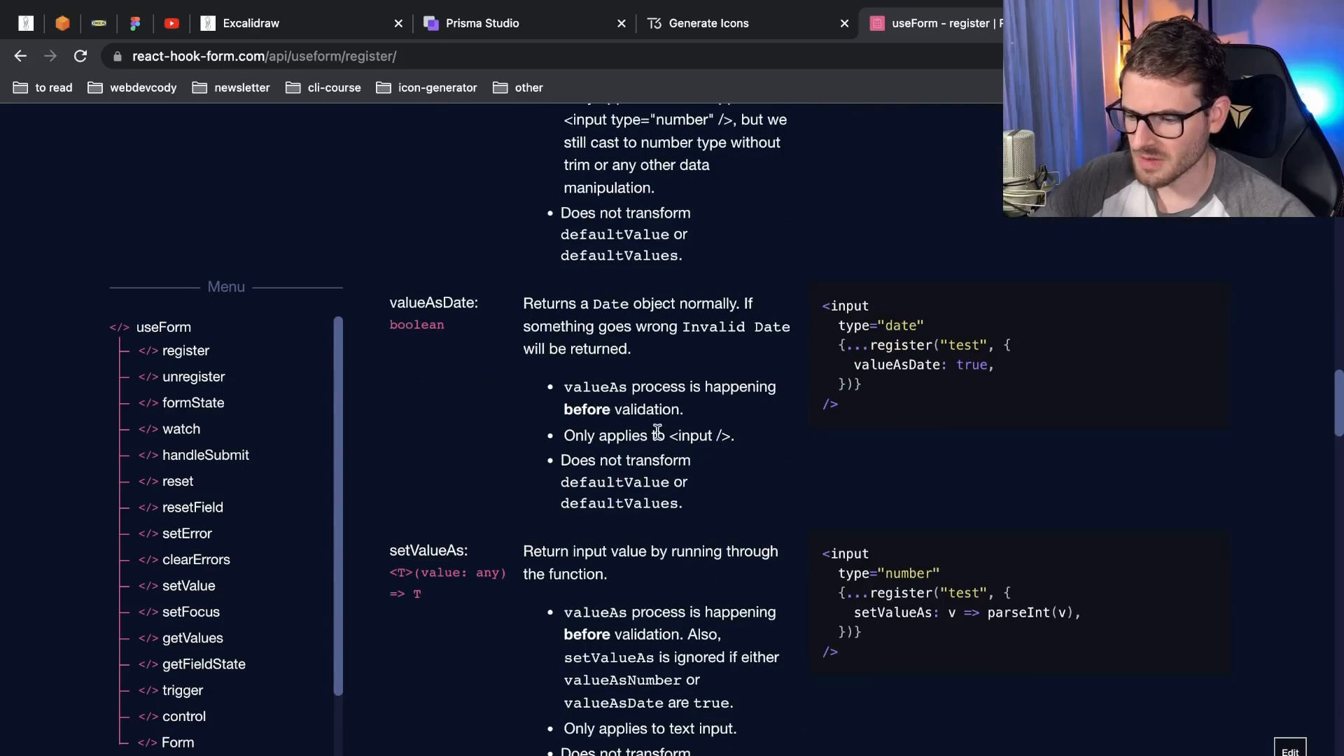
pyautogui.scroll(-3)
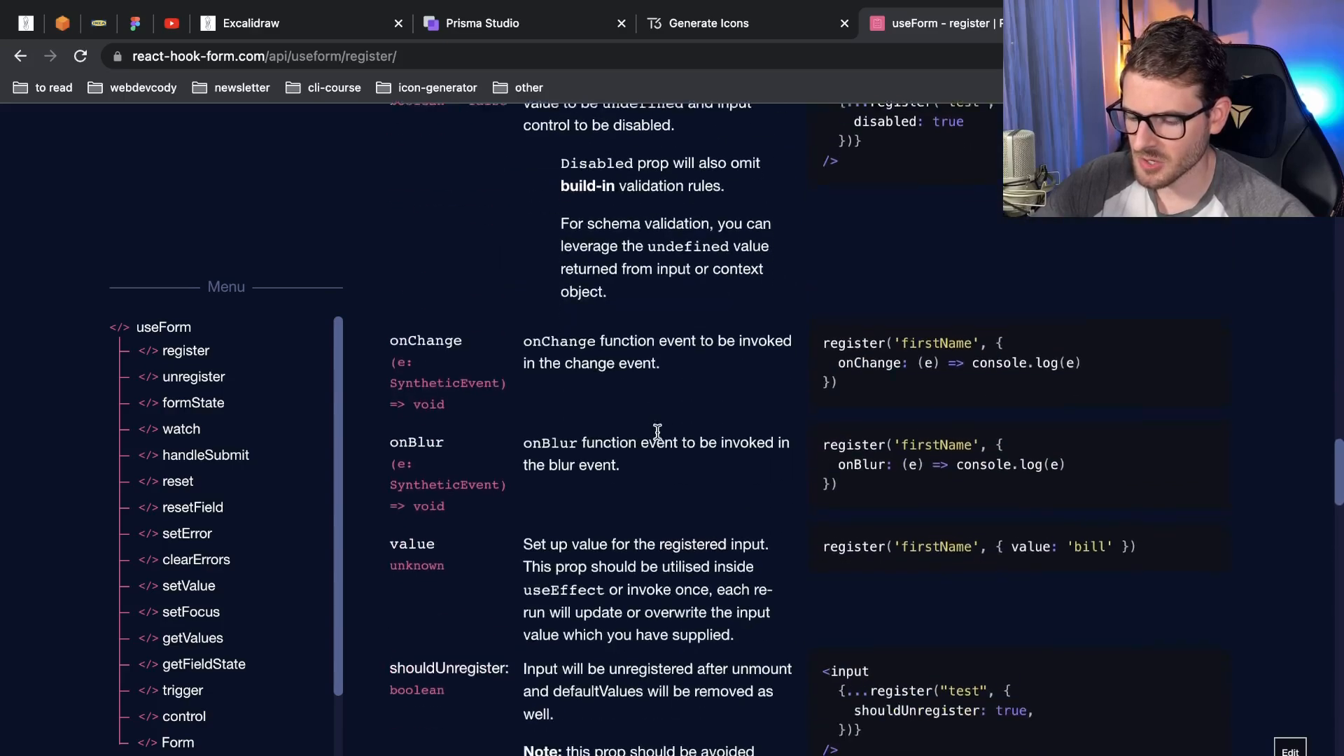
pyautogui.scroll(-3)
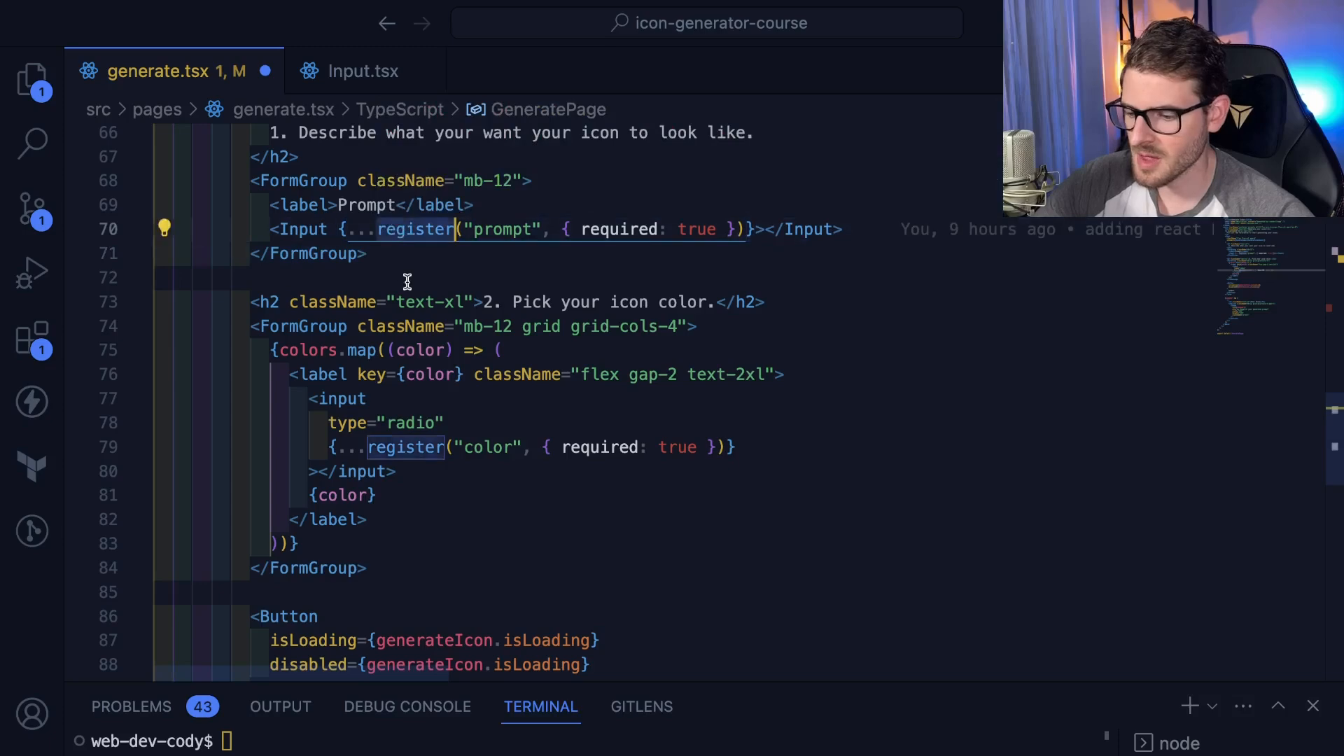
pyautogui.scroll(-3)
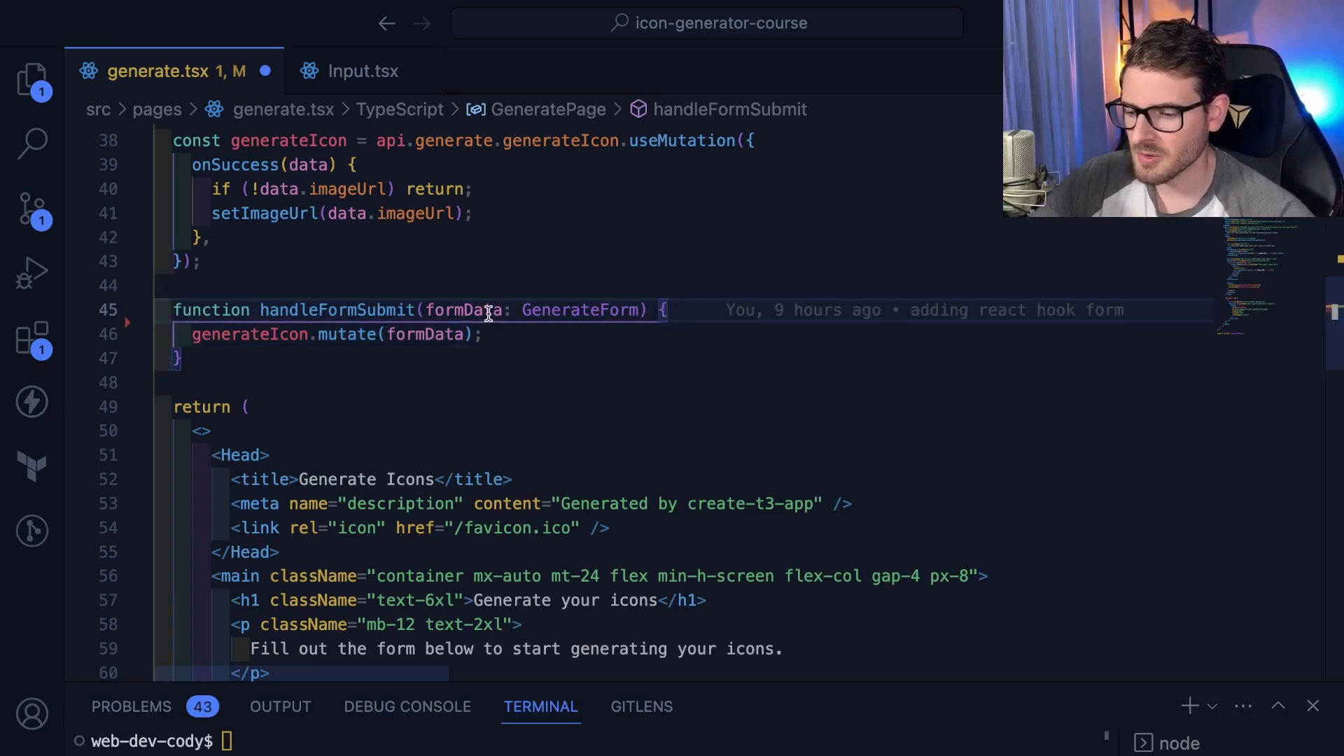
pyautogui.scroll(-3)
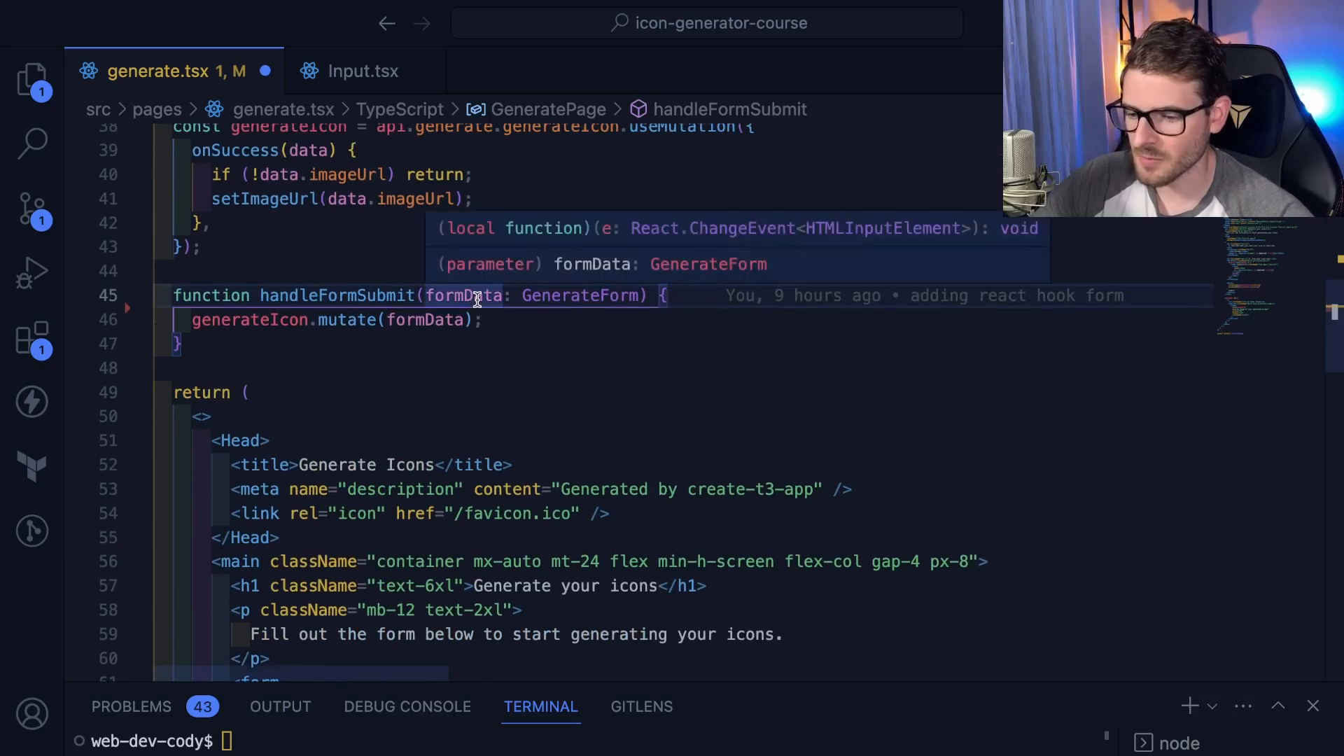
pyautogui.write('formDa')
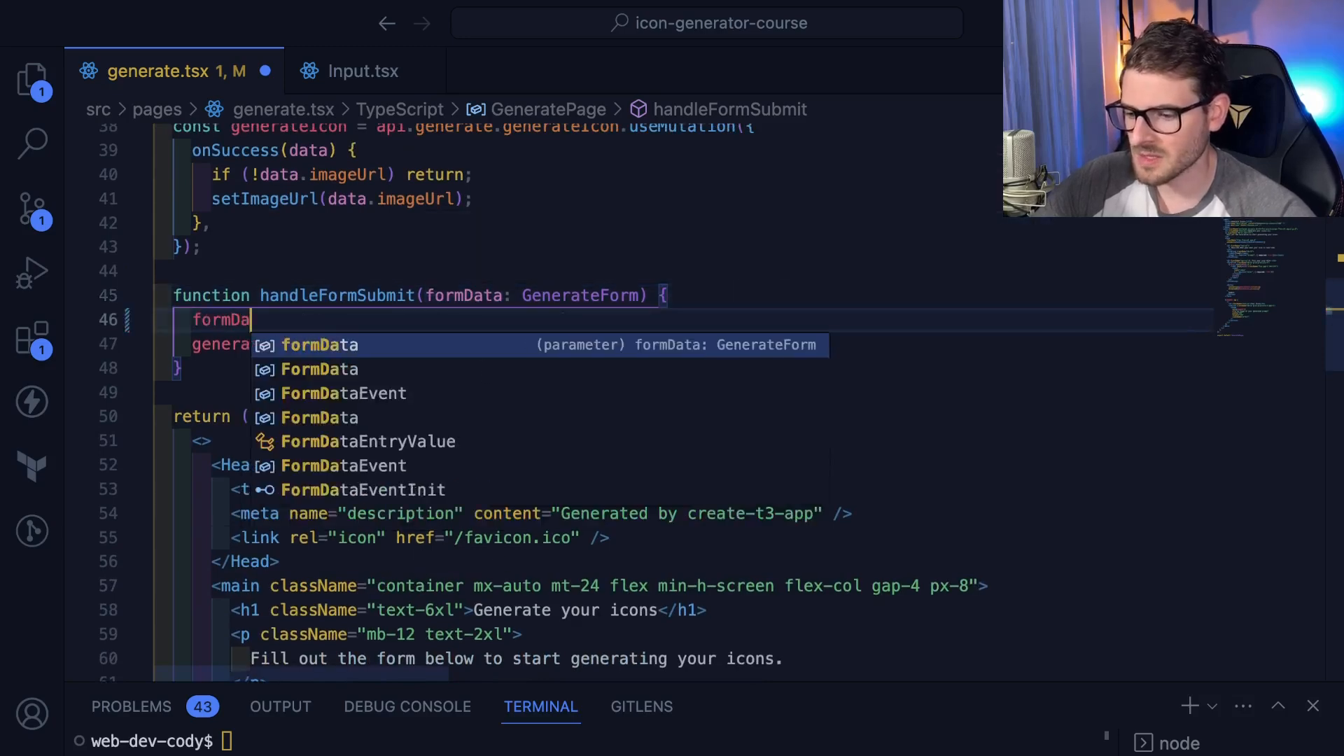
pyautogui.write('ta.')
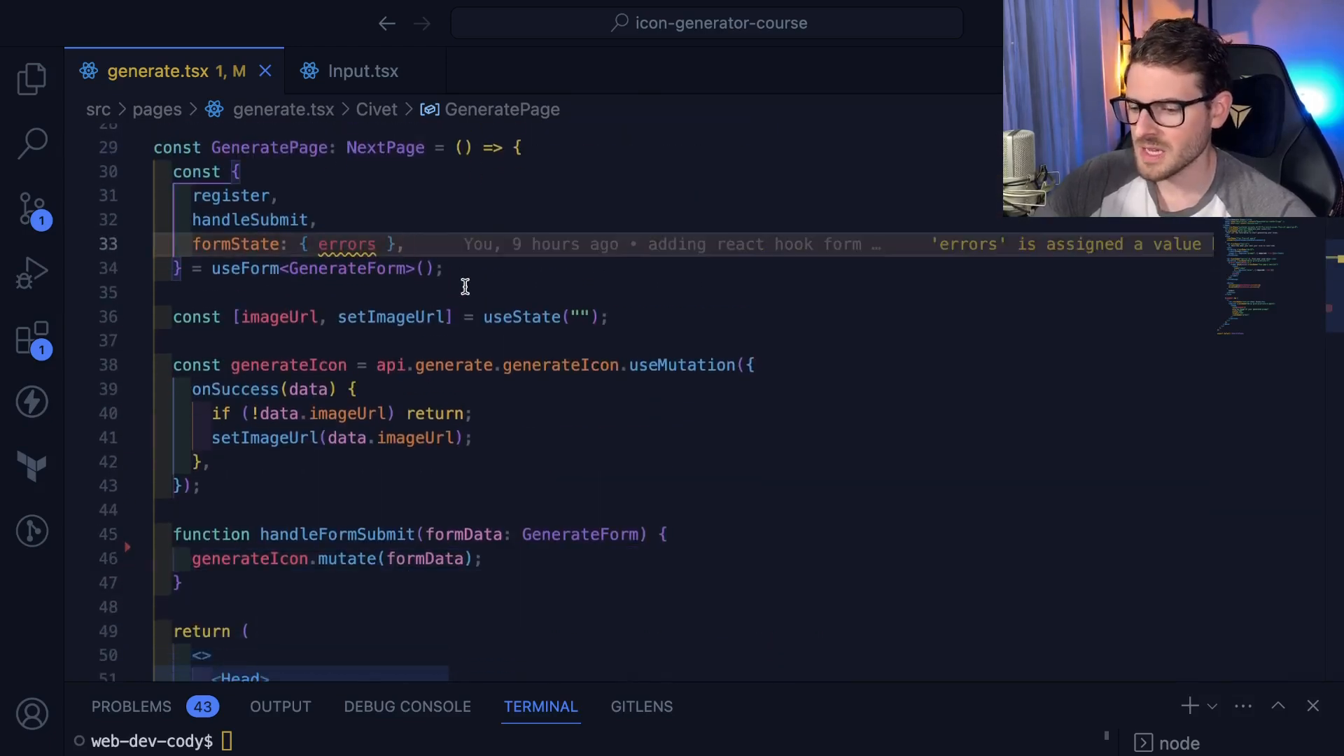
# - Destructure watch from useForm and add watch((data) => console.log(data)) to log form values
pyautogui.scroll(-3)
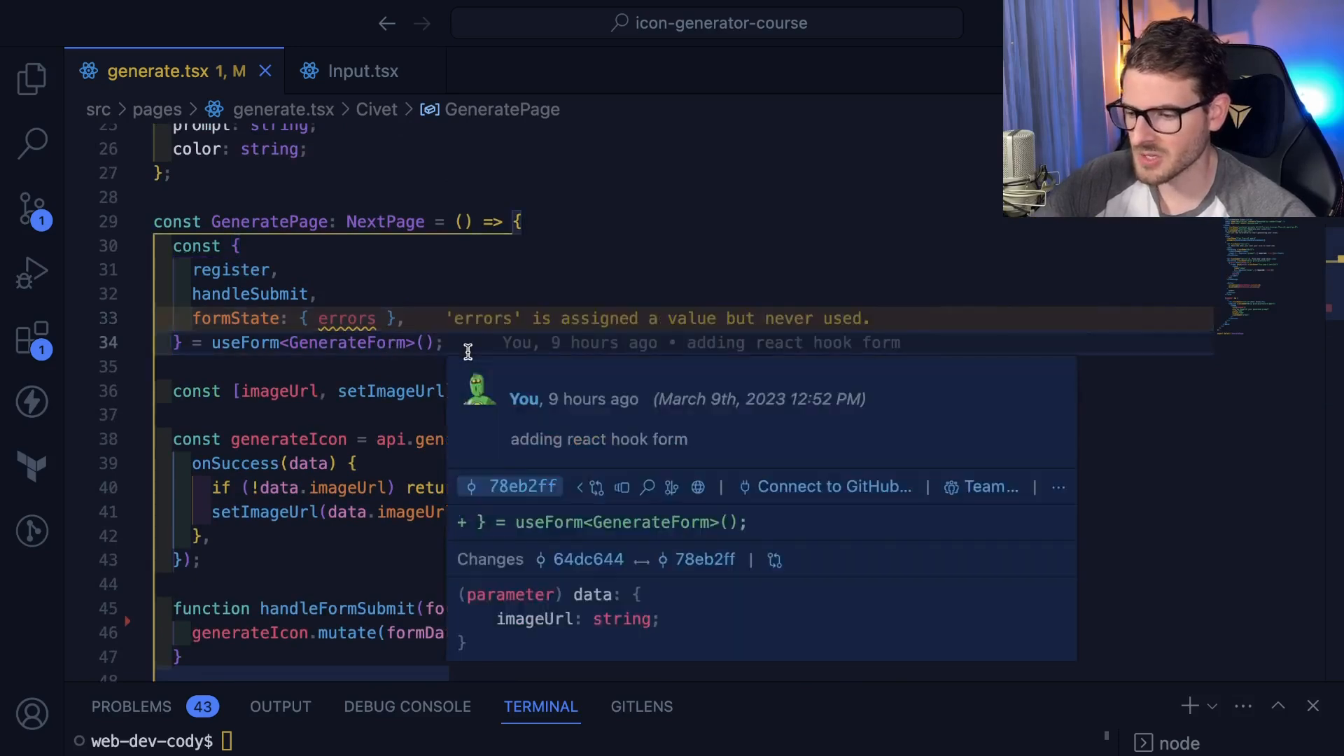
pyautogui.write('watch,')
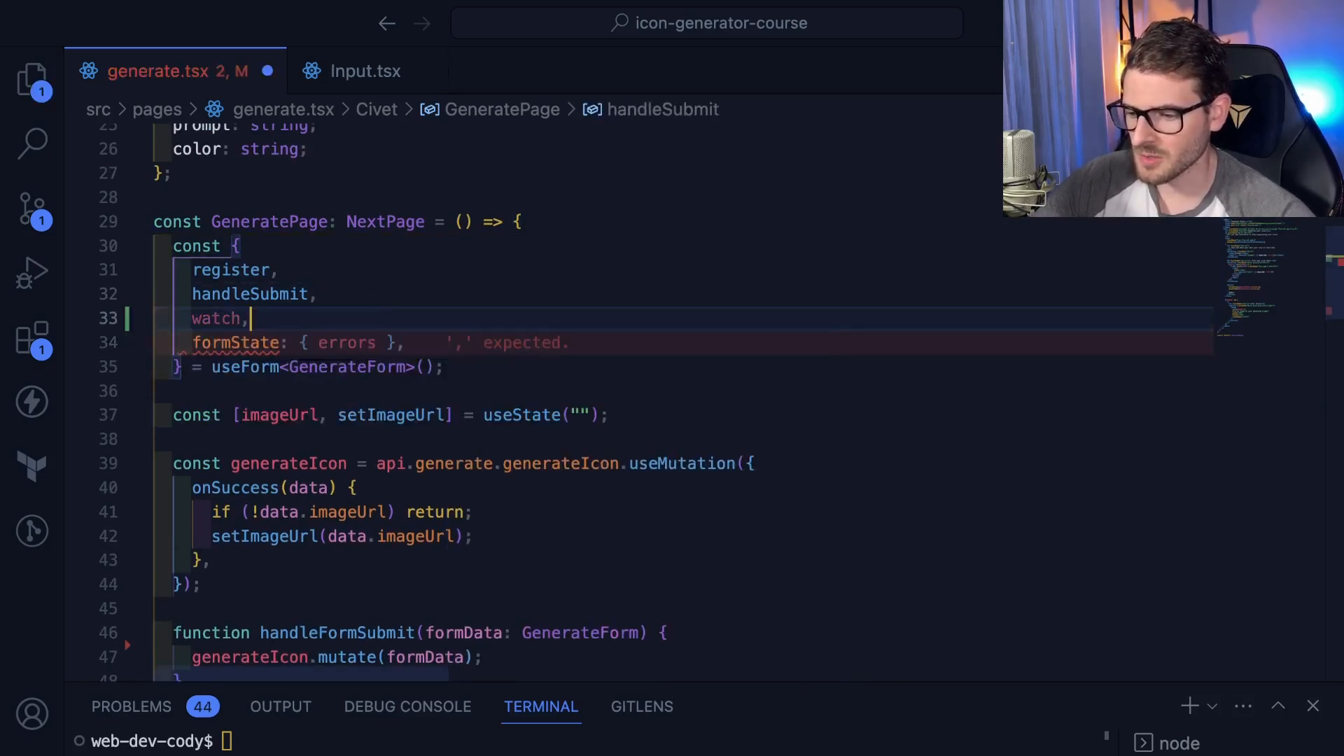
pyautogui.write('watch(')
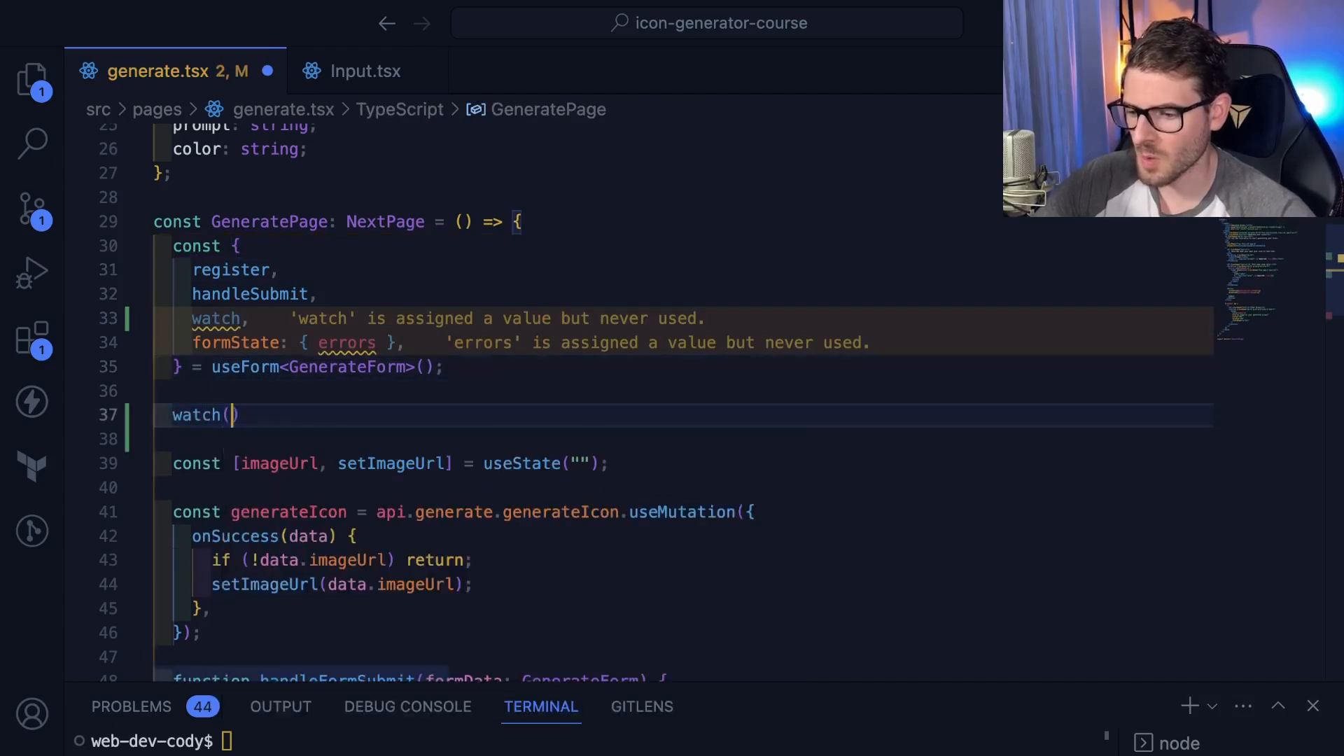
pyautogui.write('(data) =>')
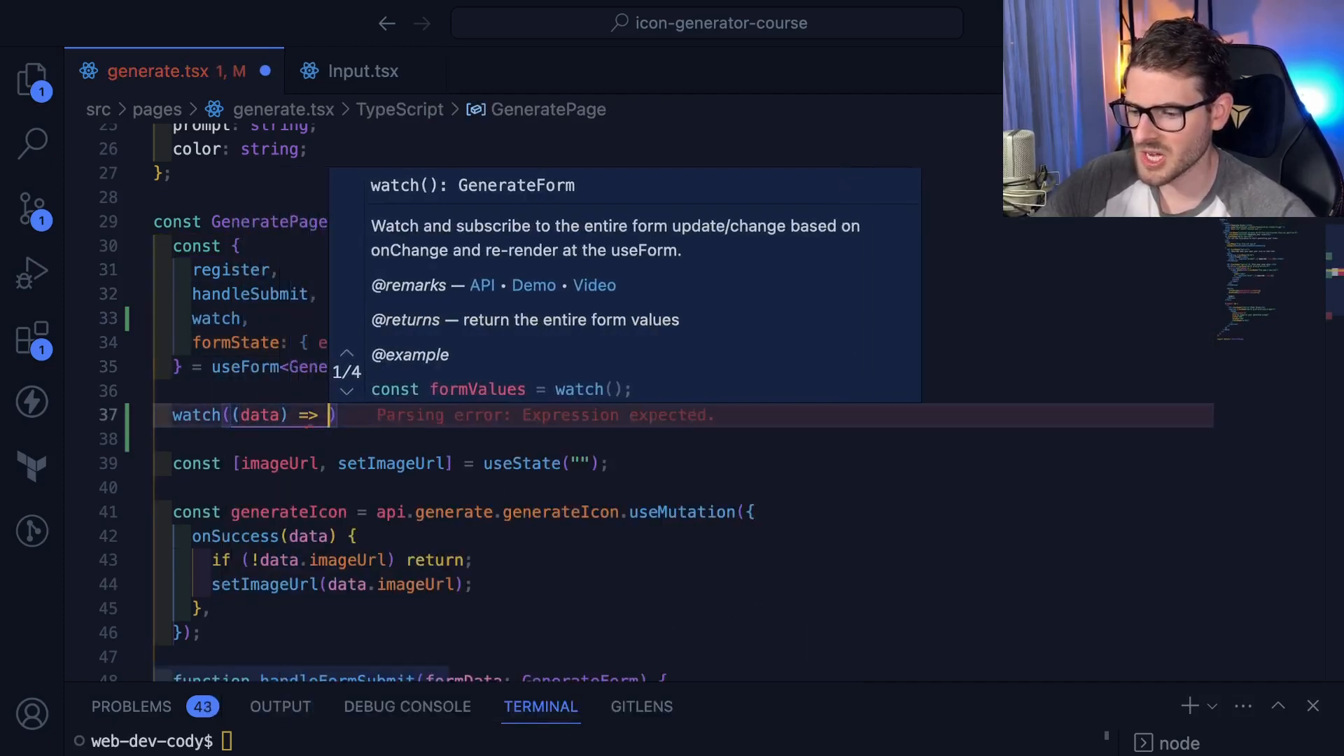
pyautogui.write('console.log(data')
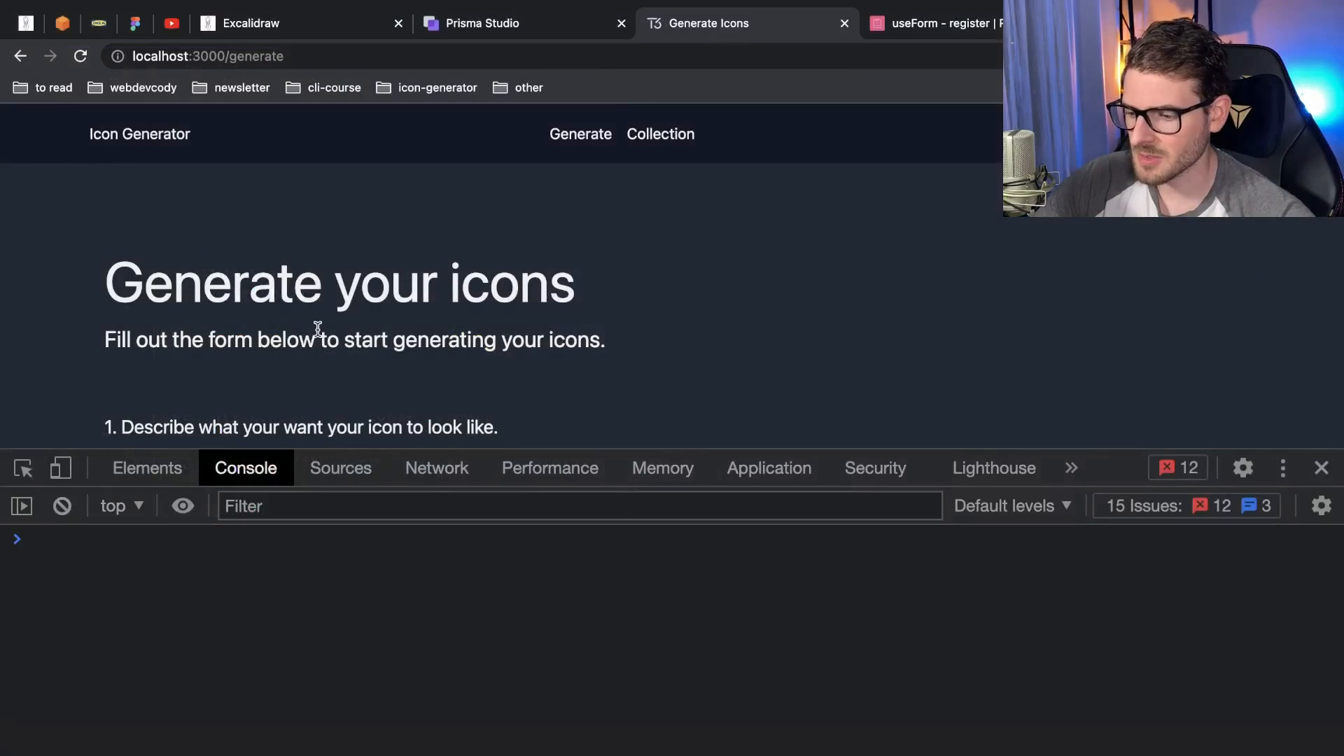
# - Type a test prompt and pick red, yellow, pink and white to see colours logging as 'on'
pyautogui.write('asdf')
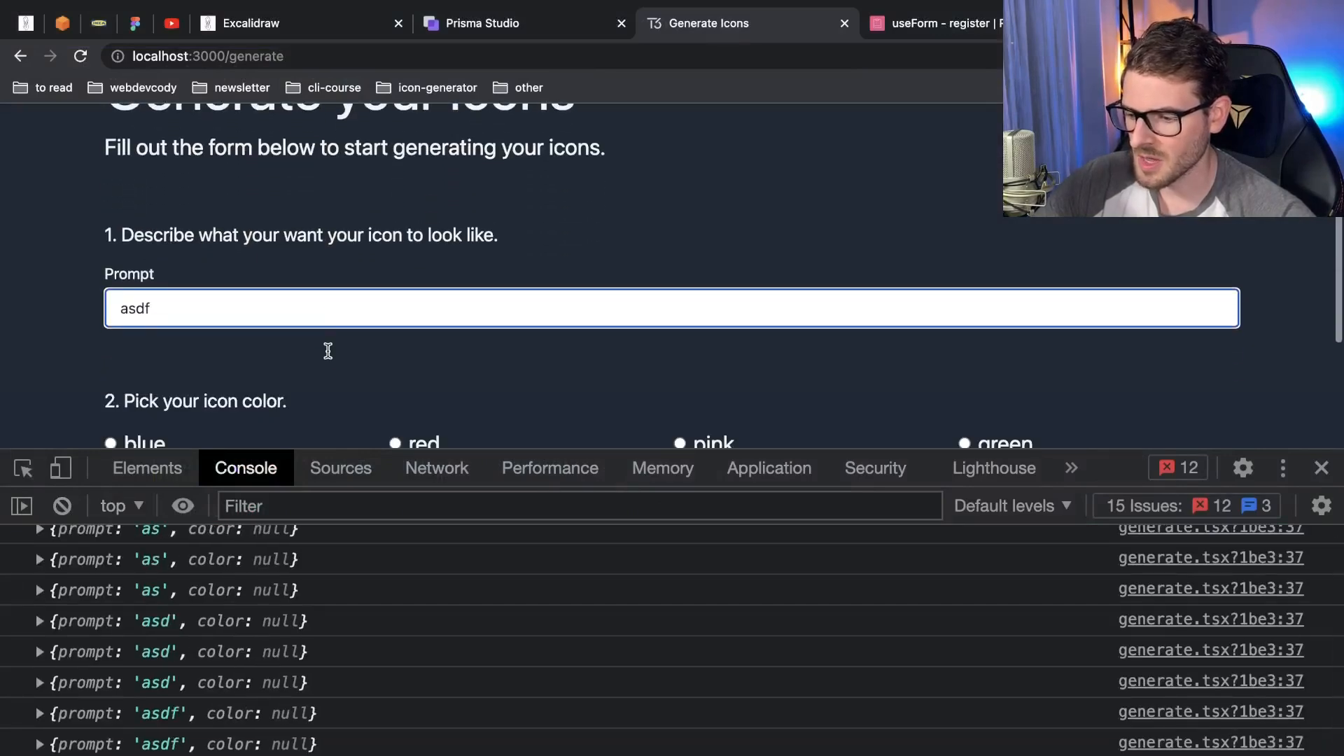
pyautogui.write('sdfsdf')
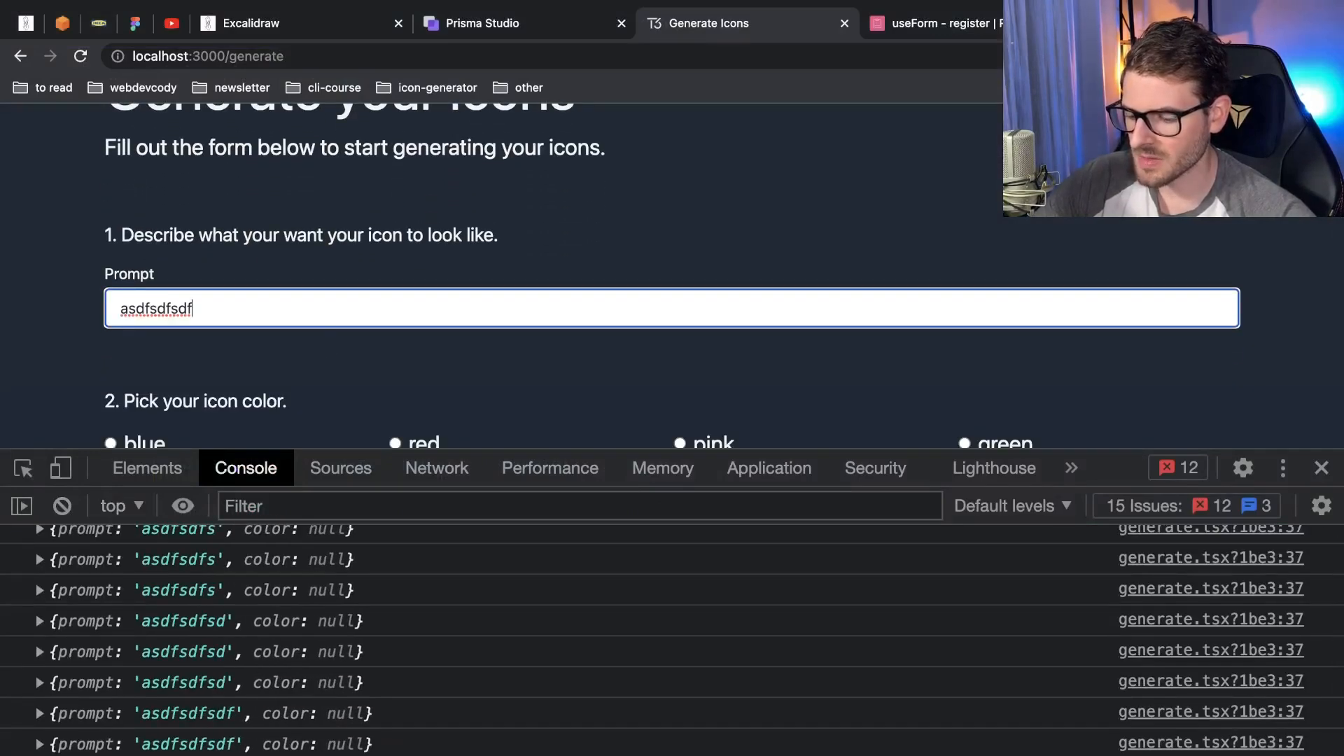
pyautogui.click(394, 306)
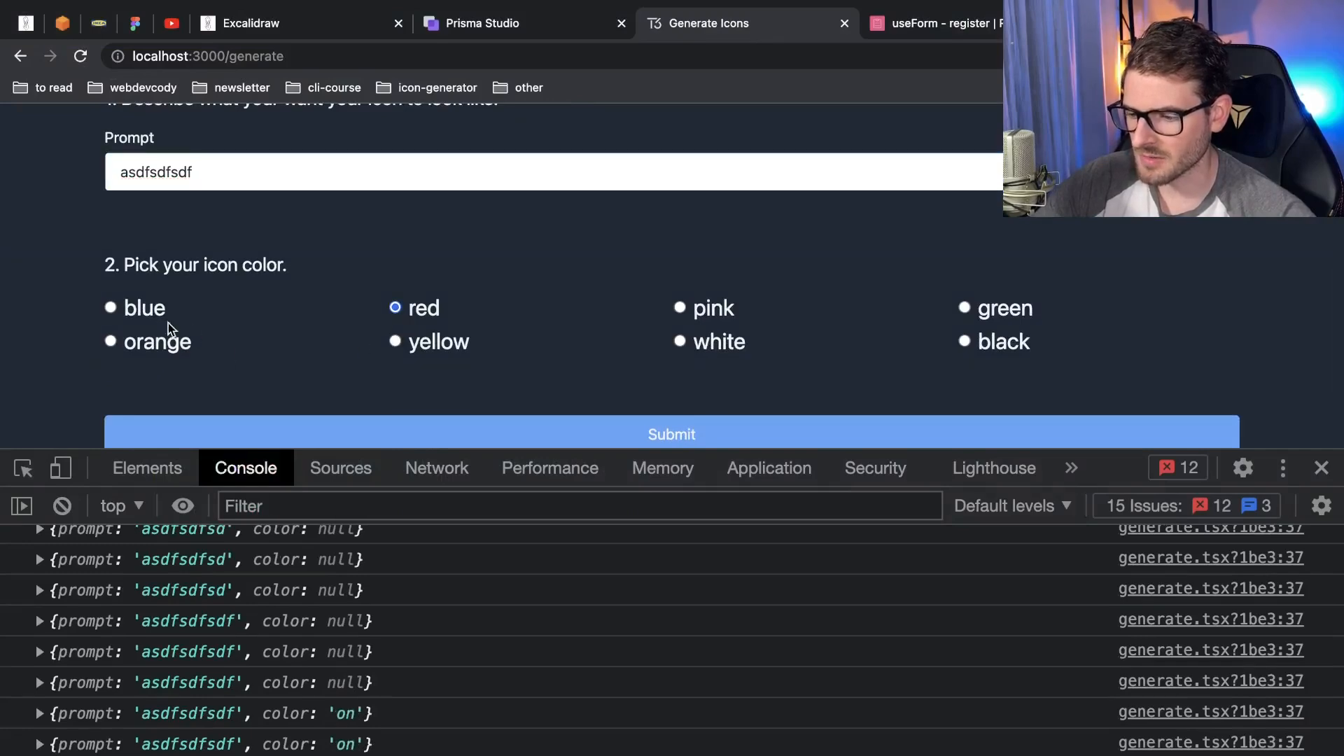
pyautogui.click(395, 341)
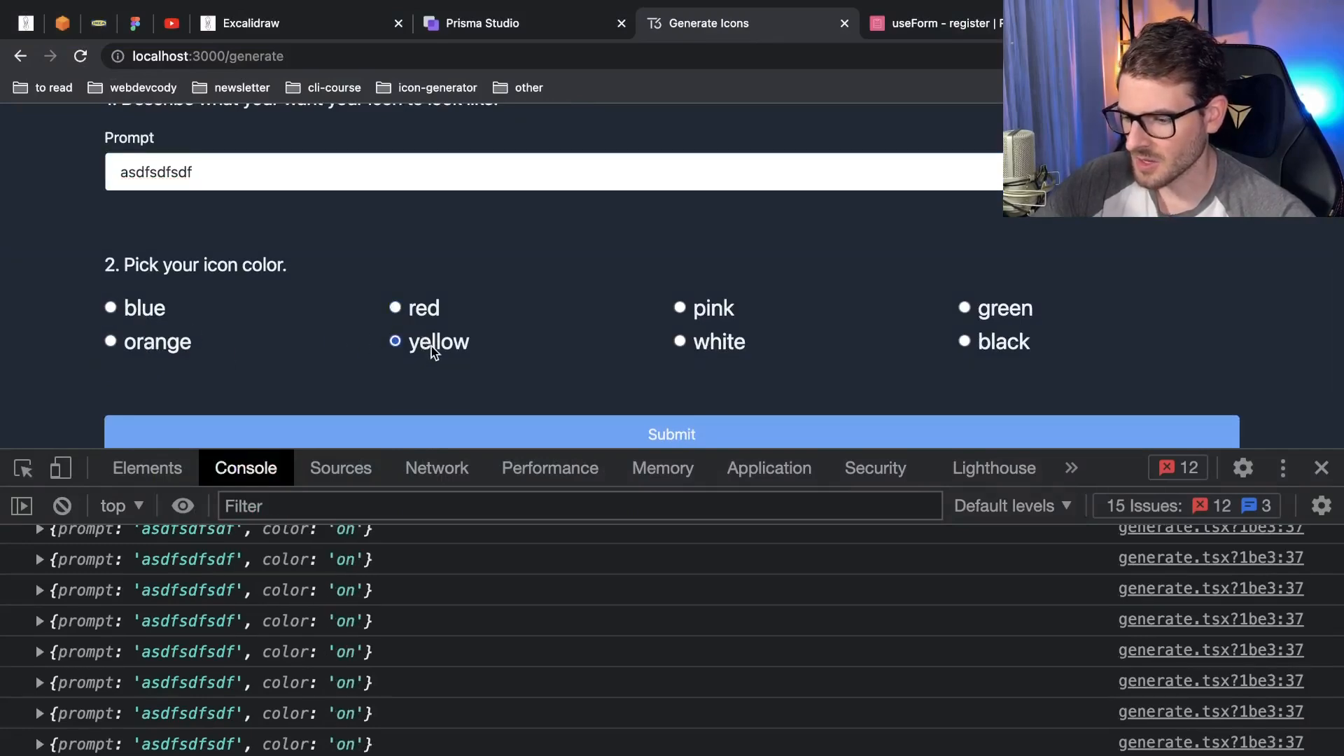
pyautogui.click(679, 308)
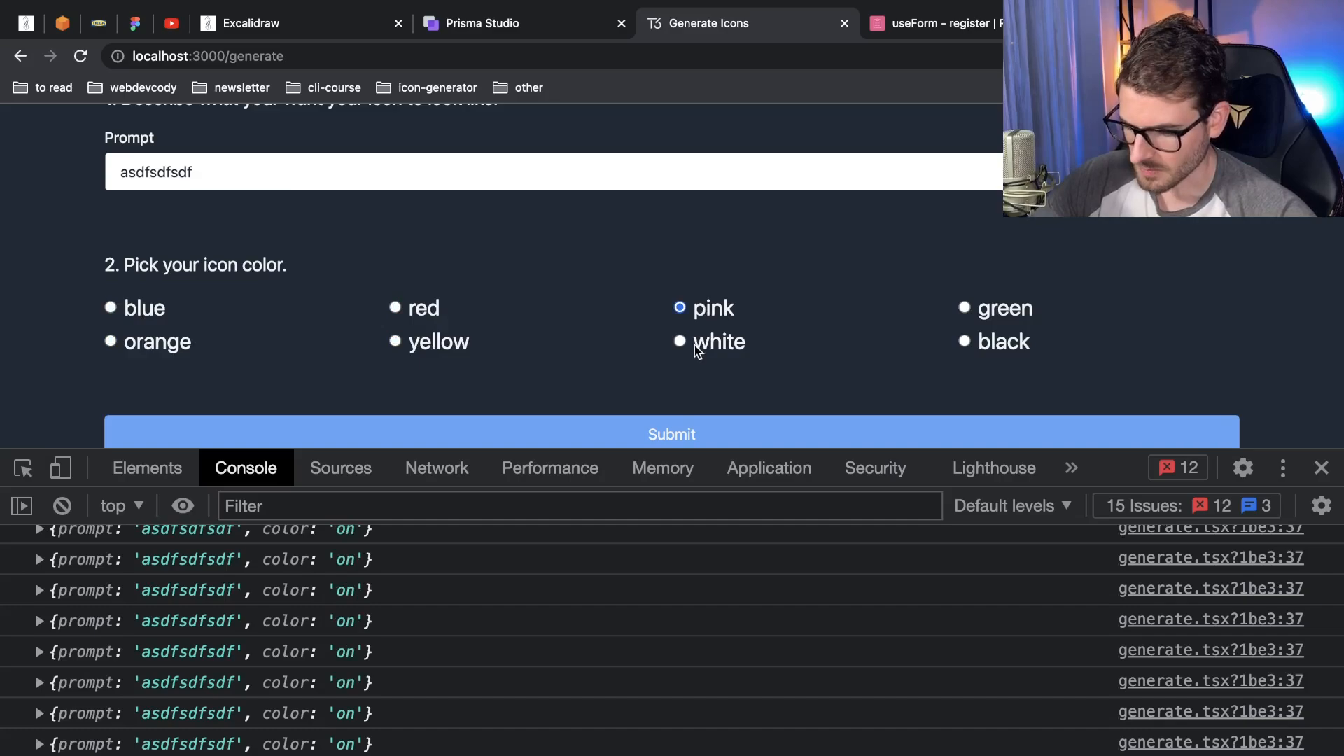
pyautogui.click(677, 342)
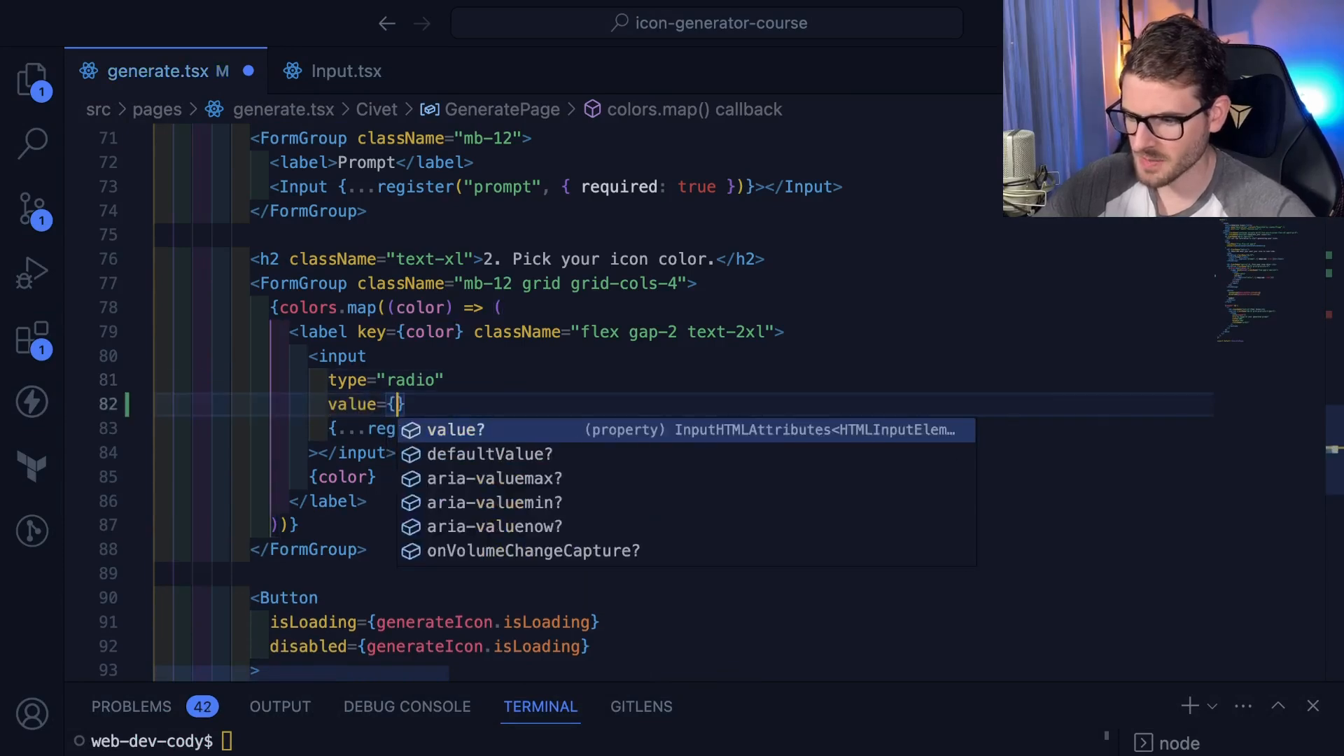
# - Add value={color} to the radio input, check the register docs and return to the Generate Icons page
pyautogui.write('color')
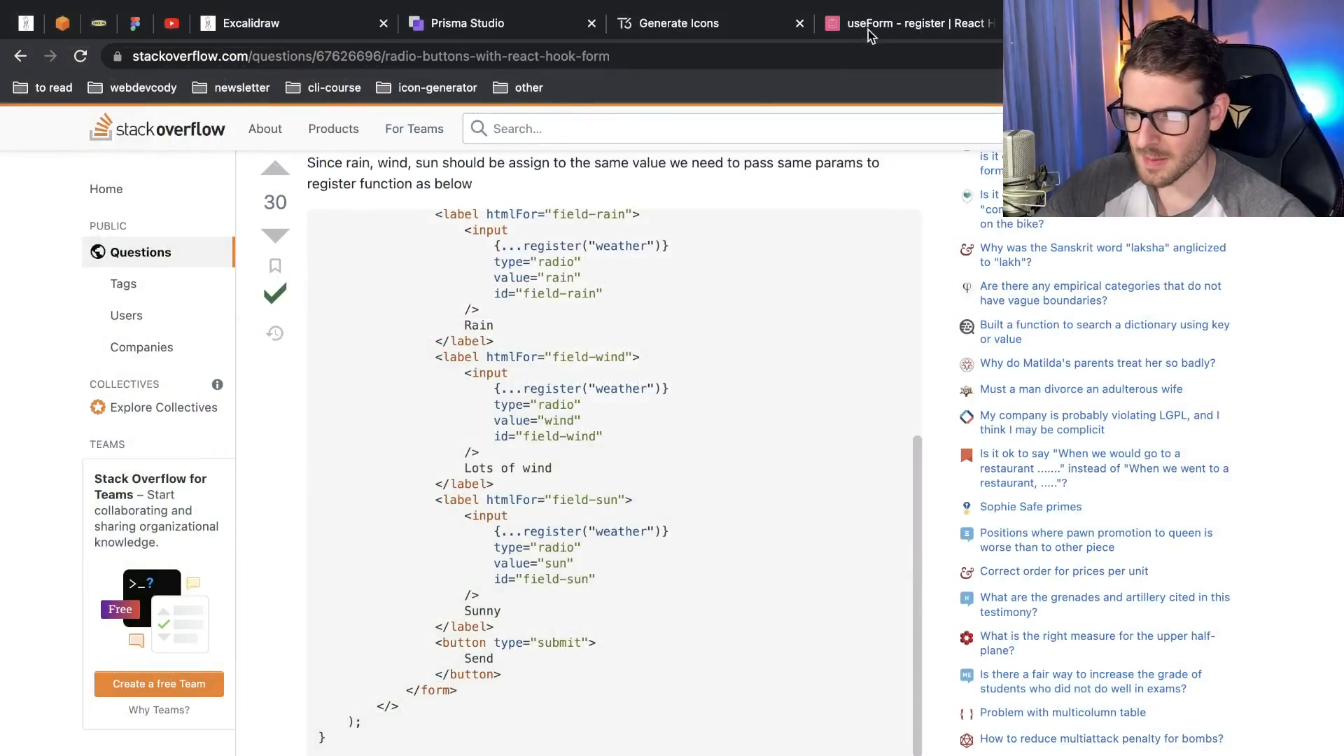
pyautogui.click(904, 24)
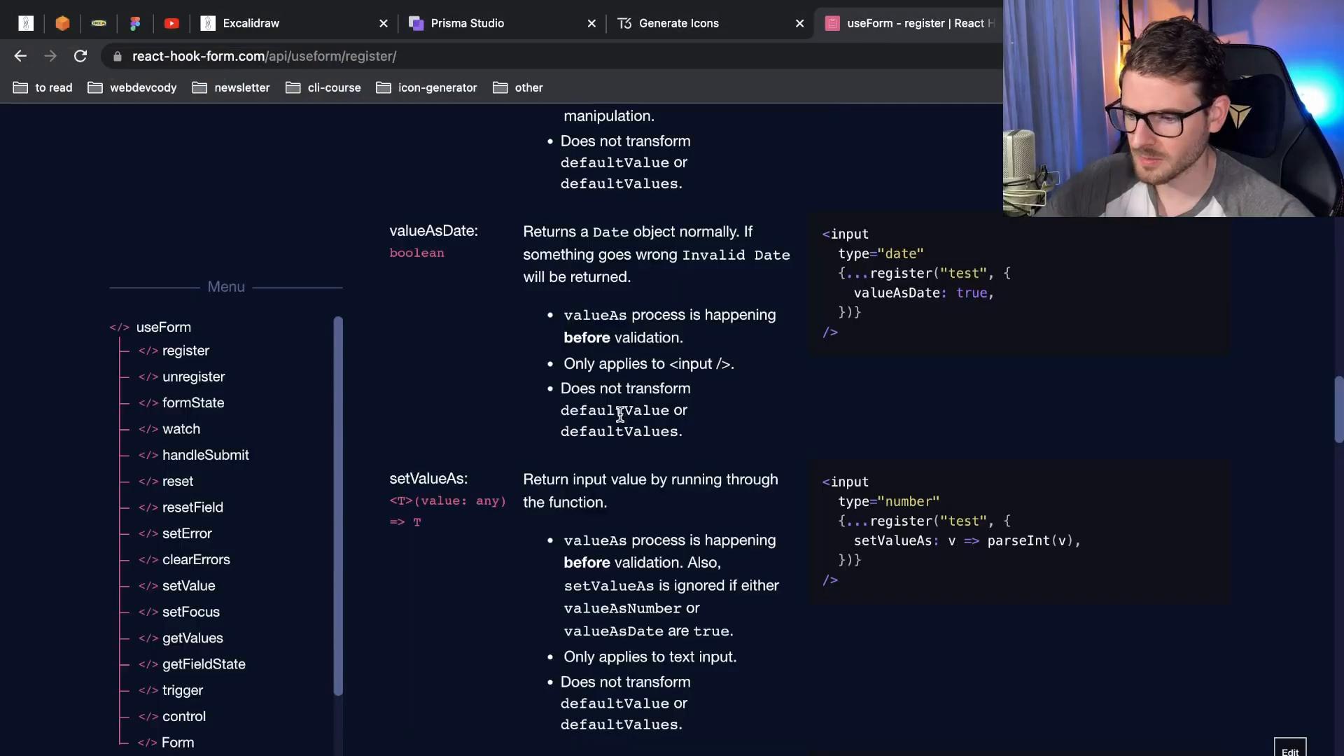
pyautogui.click(678, 23)
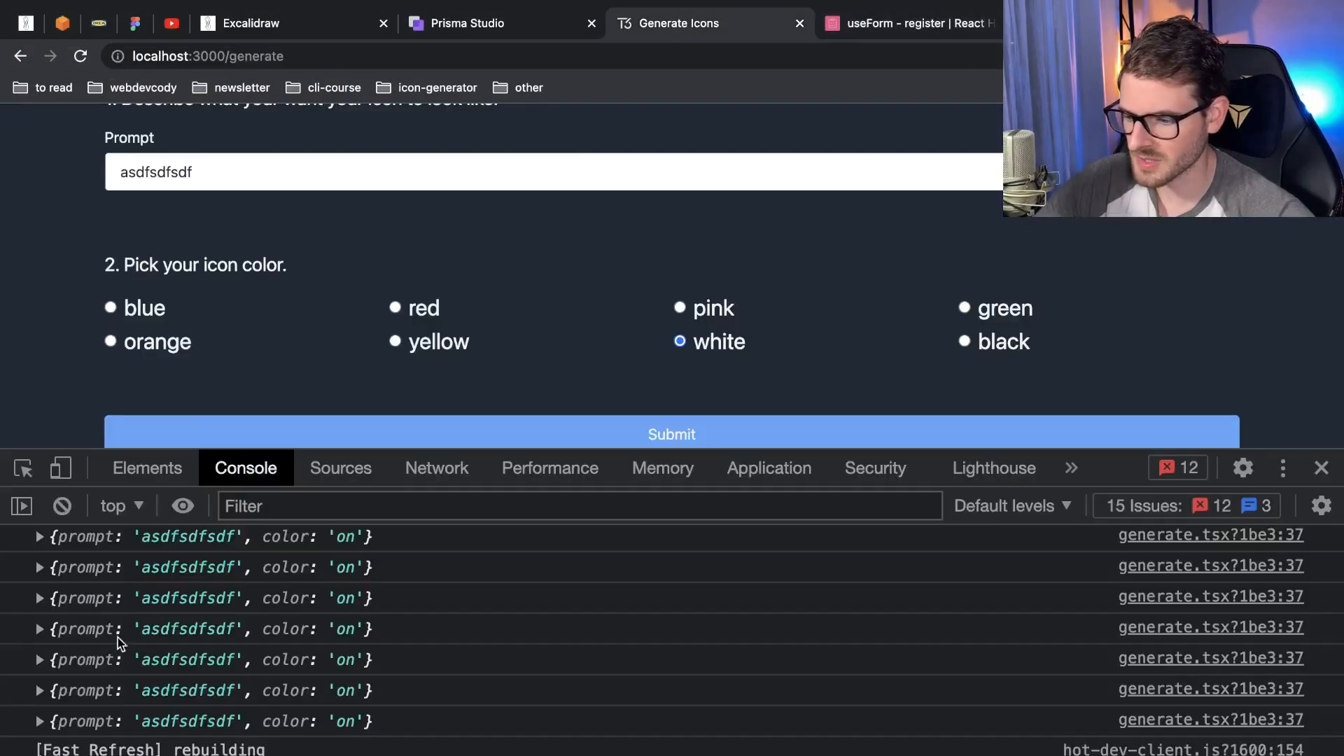
# - Pick yellow and another colour, then expand a console entry to confirm real colour names are logged
pyautogui.click(395, 341)
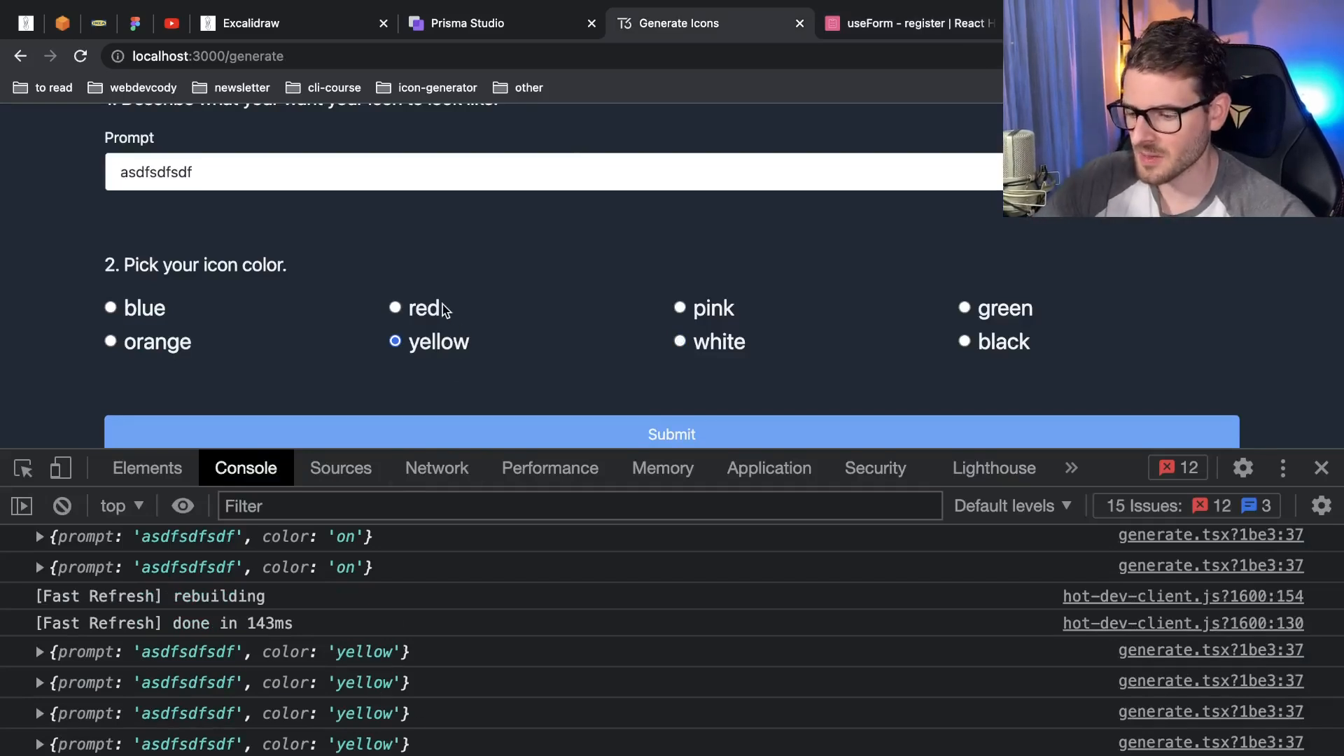
pyautogui.click(110, 308)
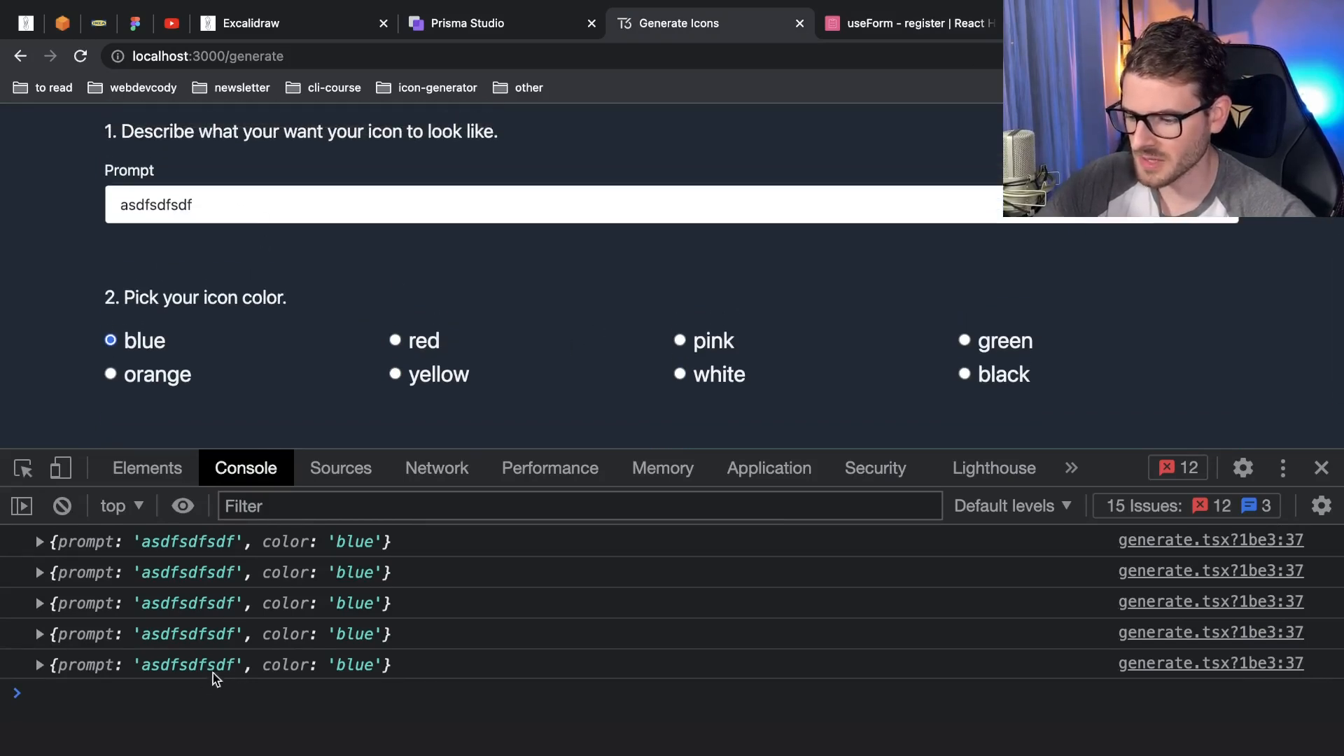
pyautogui.click(39, 663)
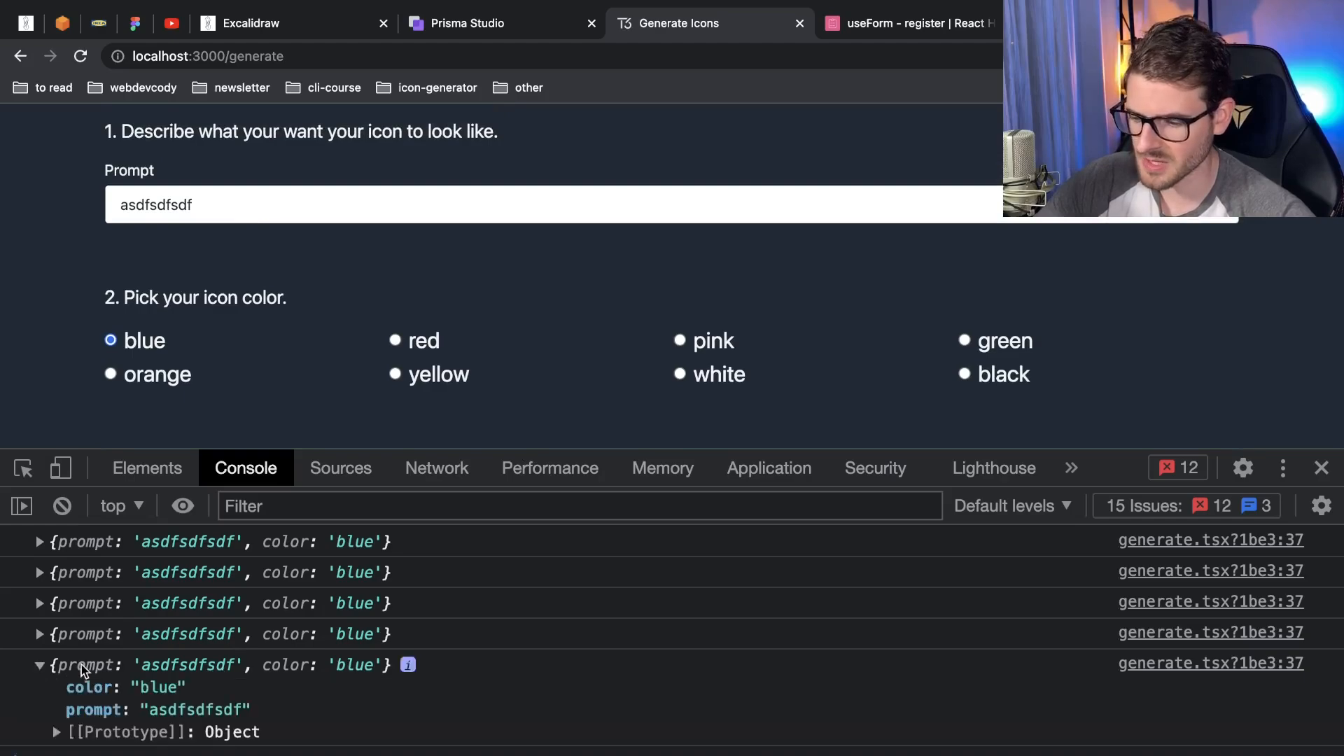
pyautogui.click(39, 663)
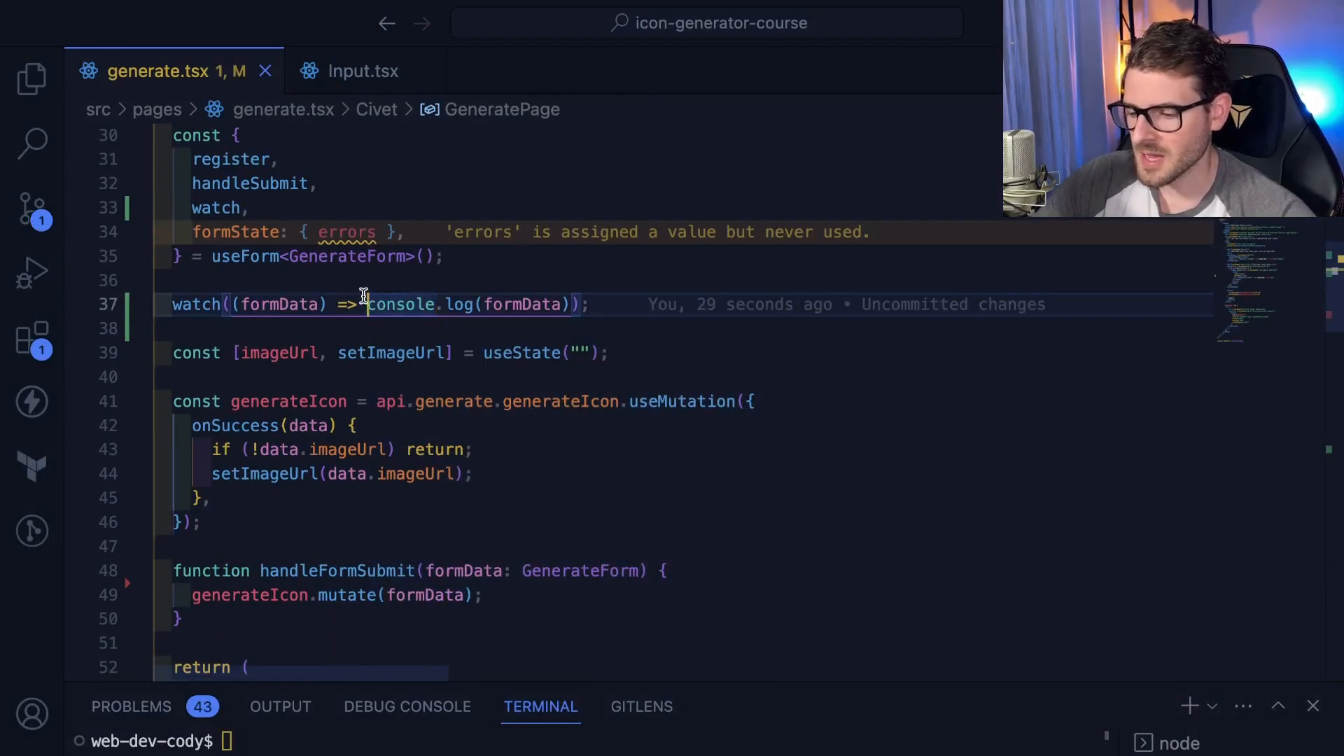
pyautogui.moveTo(468, 330)
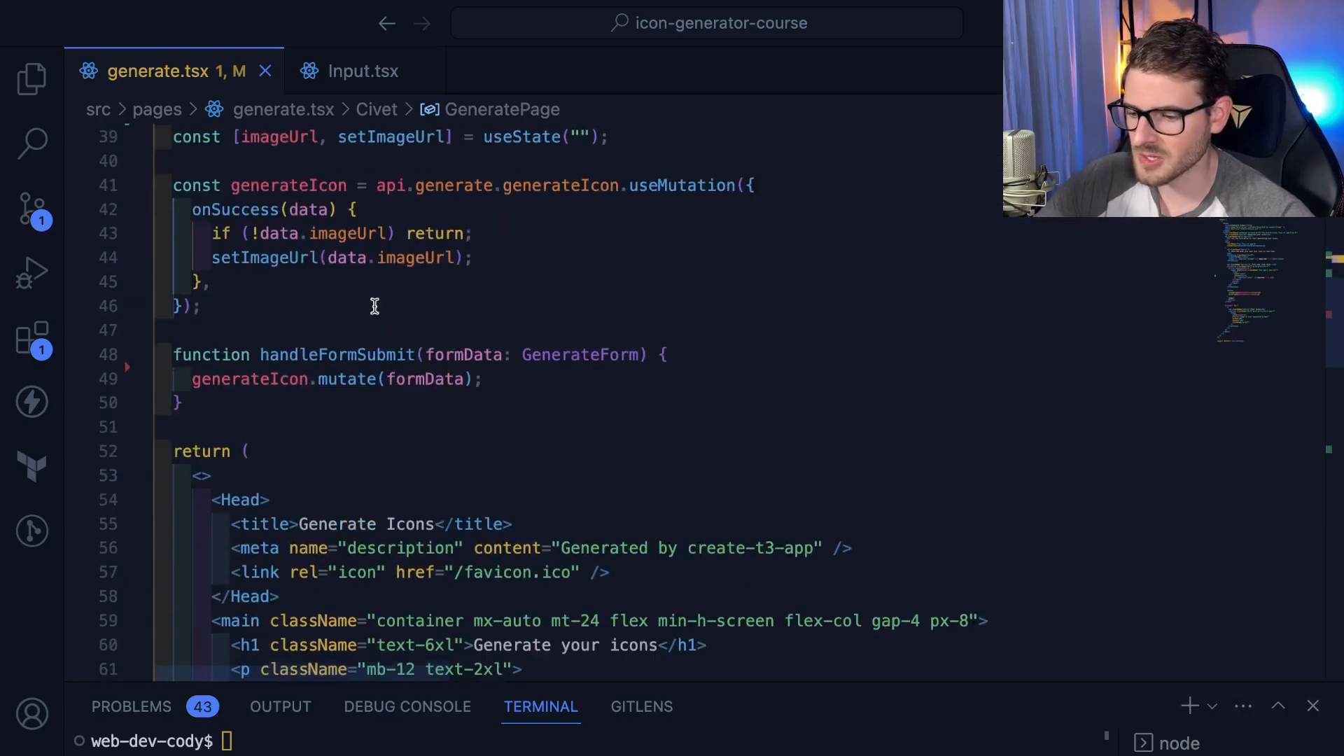
# - Below the colour options add {errors.color && <span>You must select a color</span>}
pyautogui.scroll(-3)
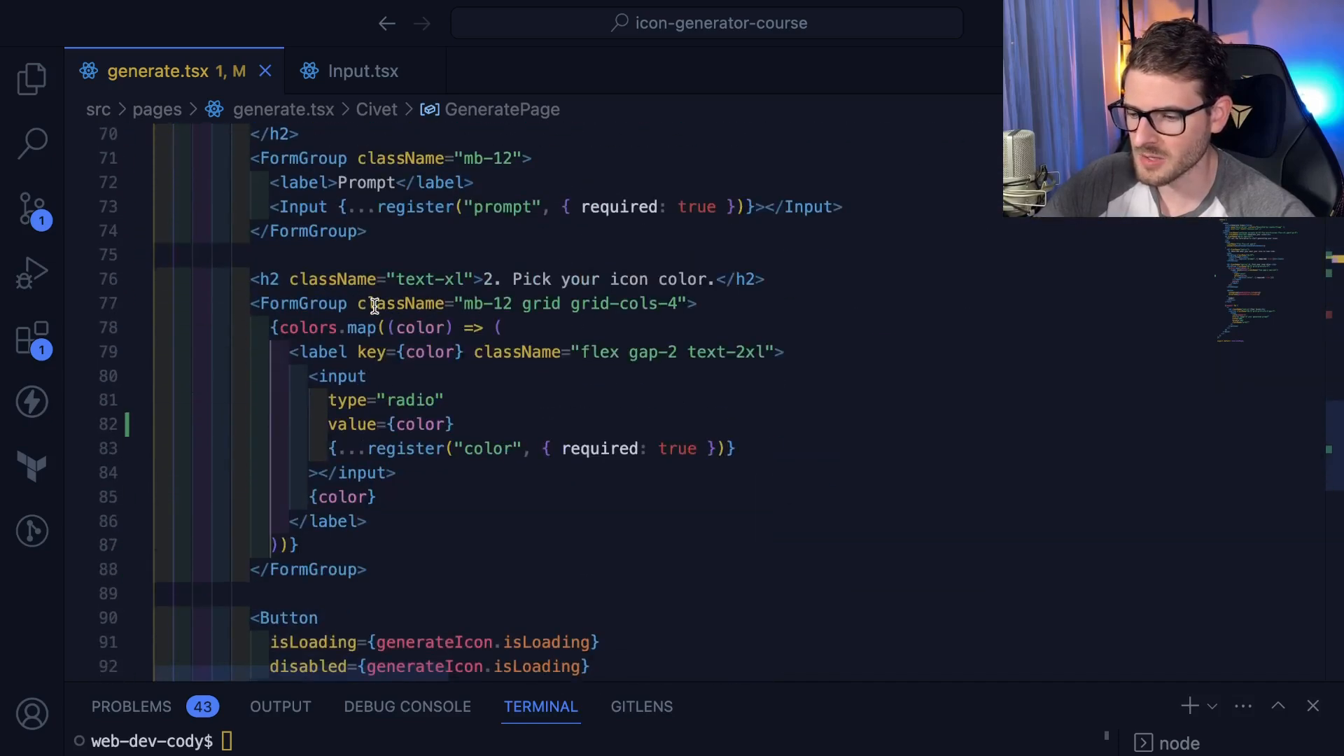
pyautogui.scroll(-3)
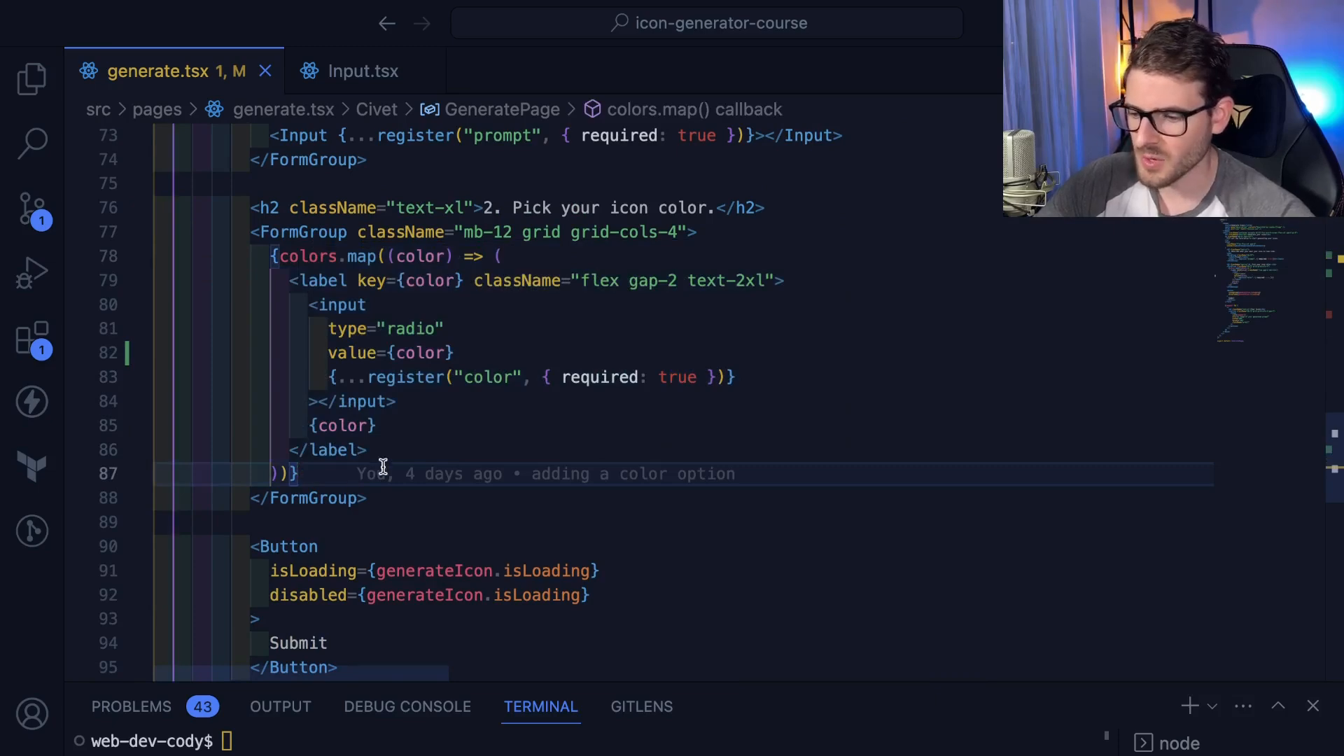
pyautogui.write('<span></span>')
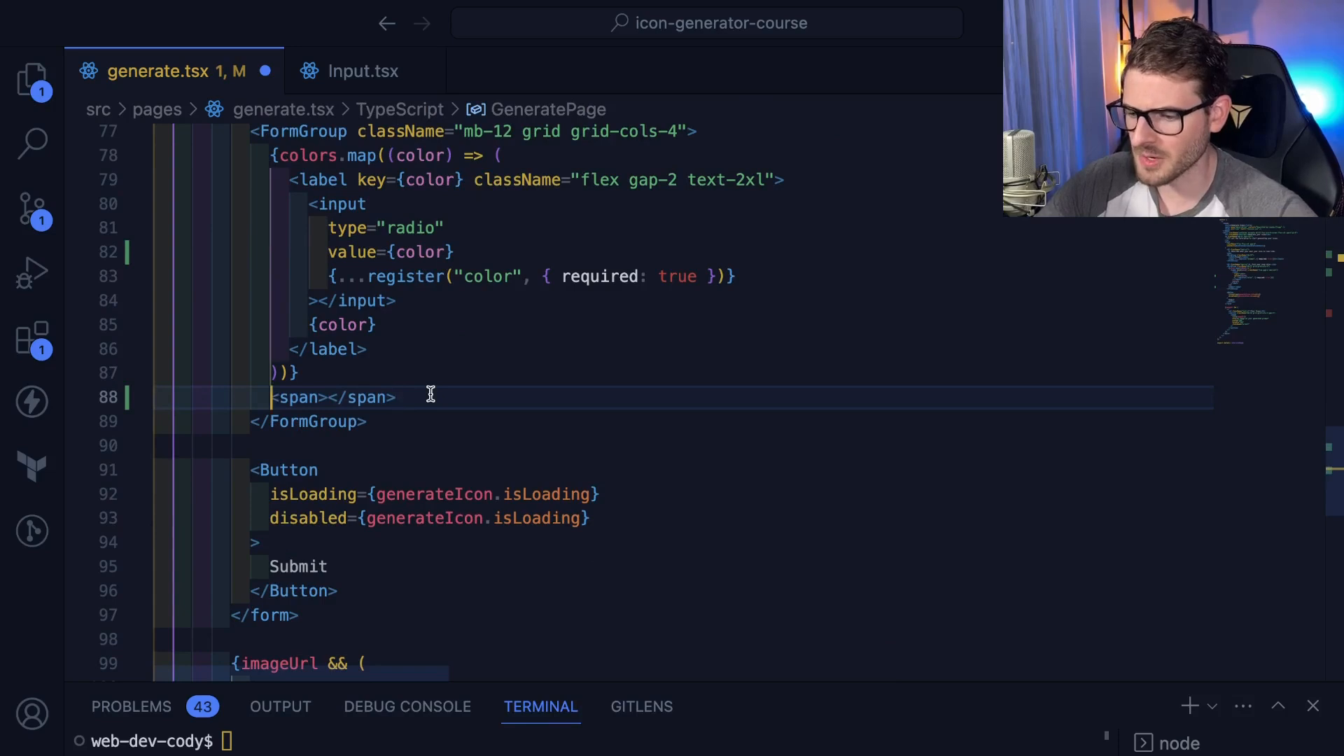
pyautogui.write('{errors.color &&')
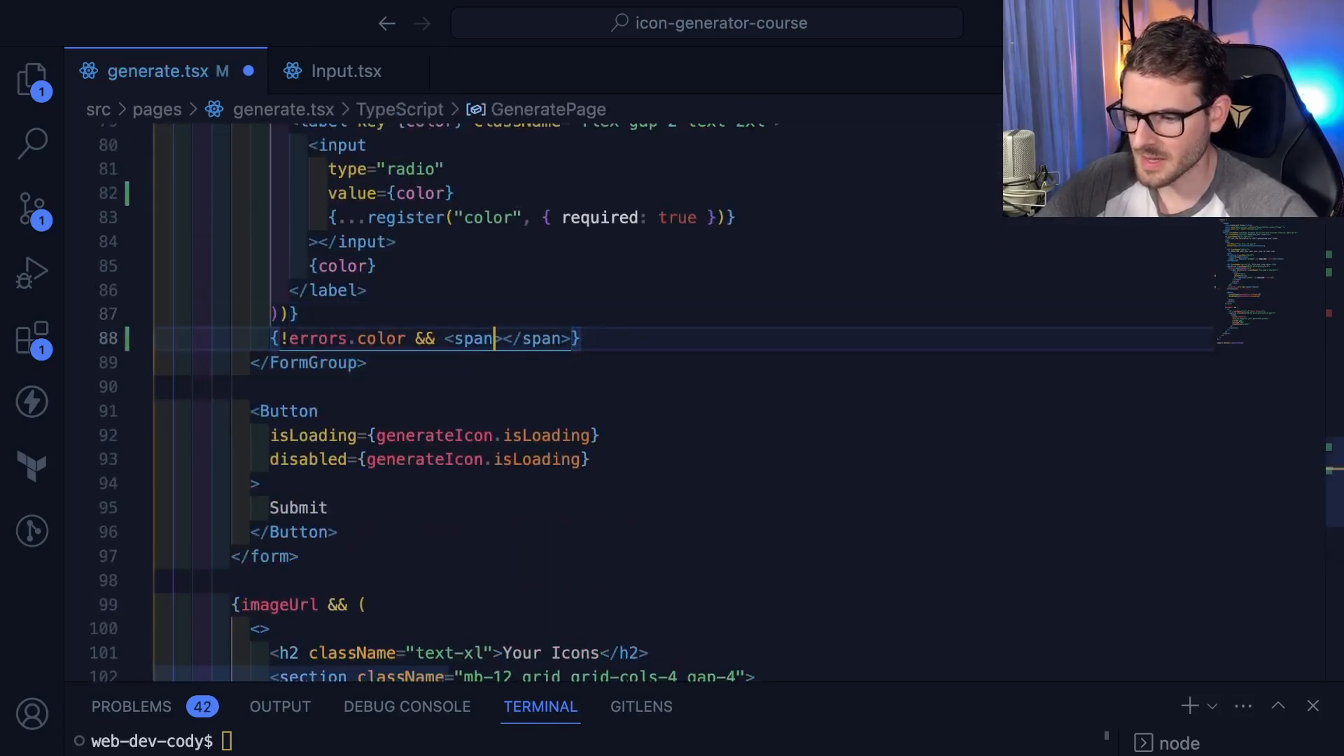
pyautogui.write('You must select')
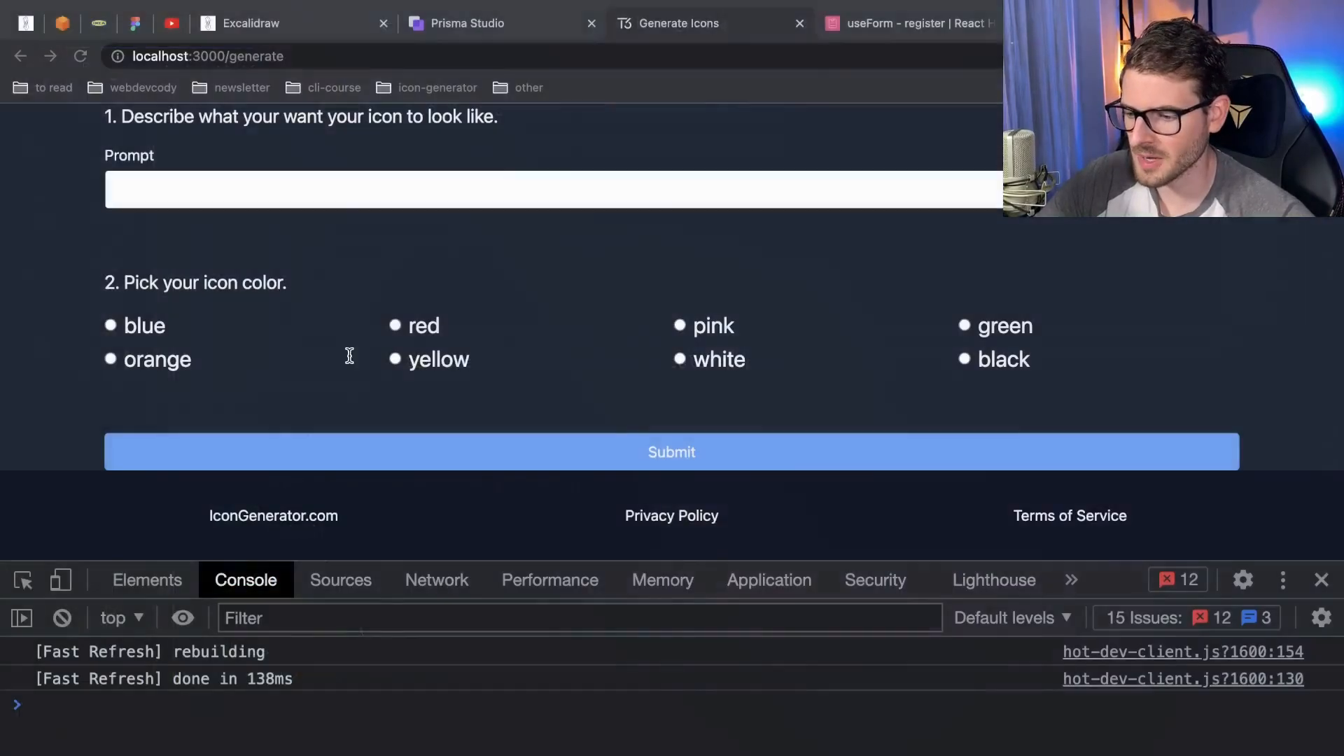
# - Submit with no colour to show 'You must select a color', then pick a colour radio
pyautogui.click(671, 452)
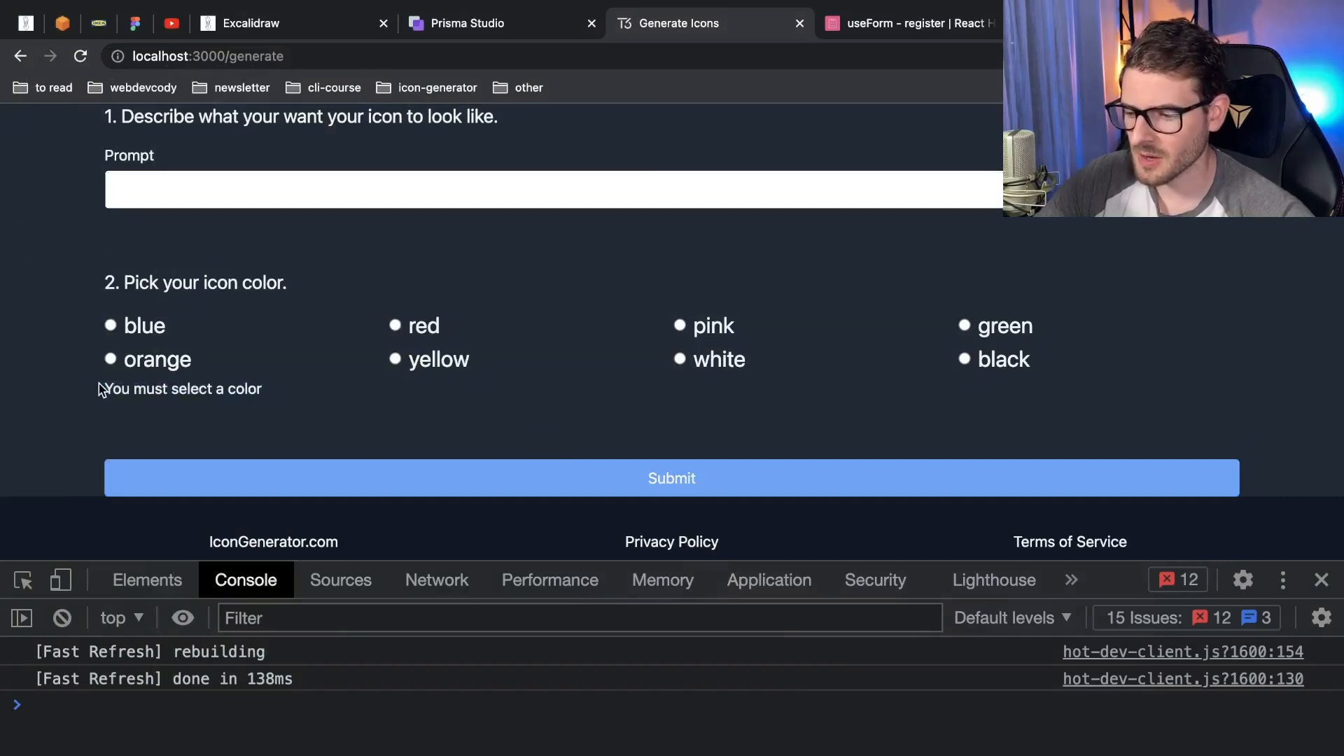
pyautogui.click(395, 324)
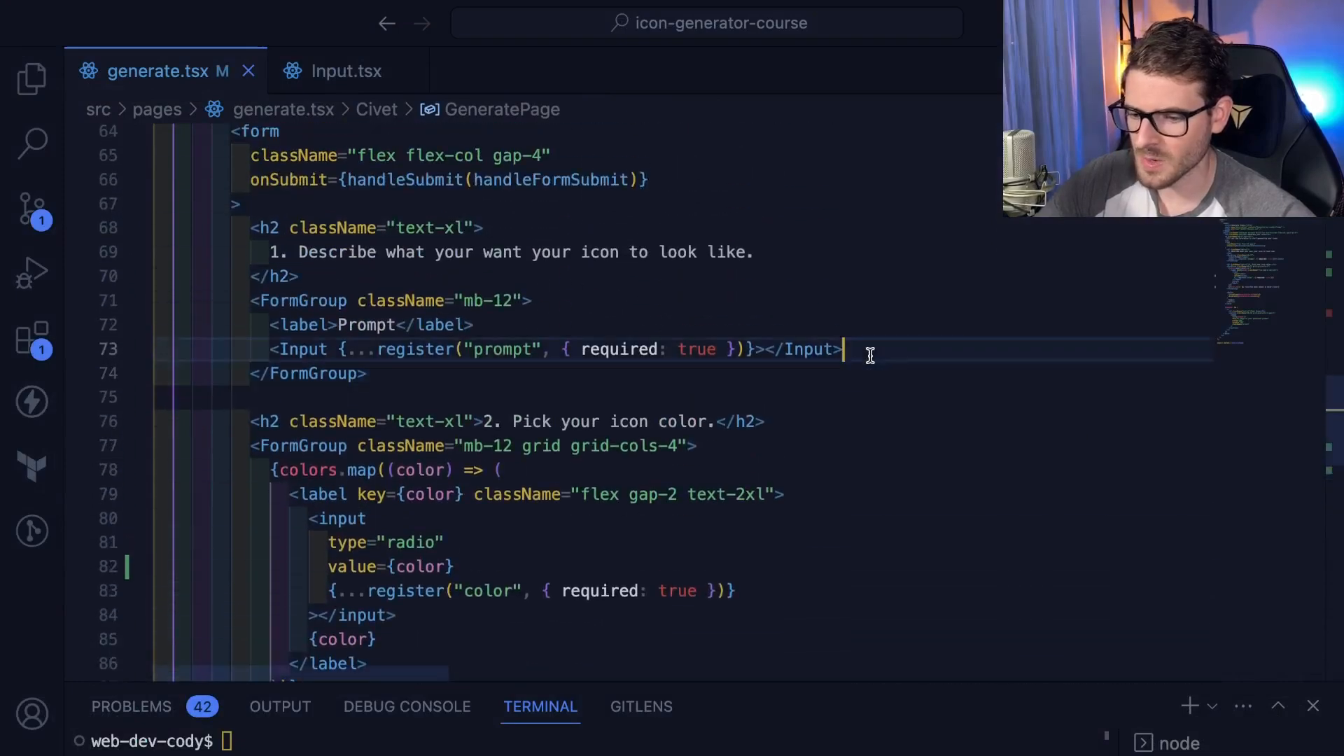
# - After the prompt Input add {errors.prompt && <span>You must select a color</span>}
pyautogui.write('{errors.prompt && <span>You must select a color</span>}')
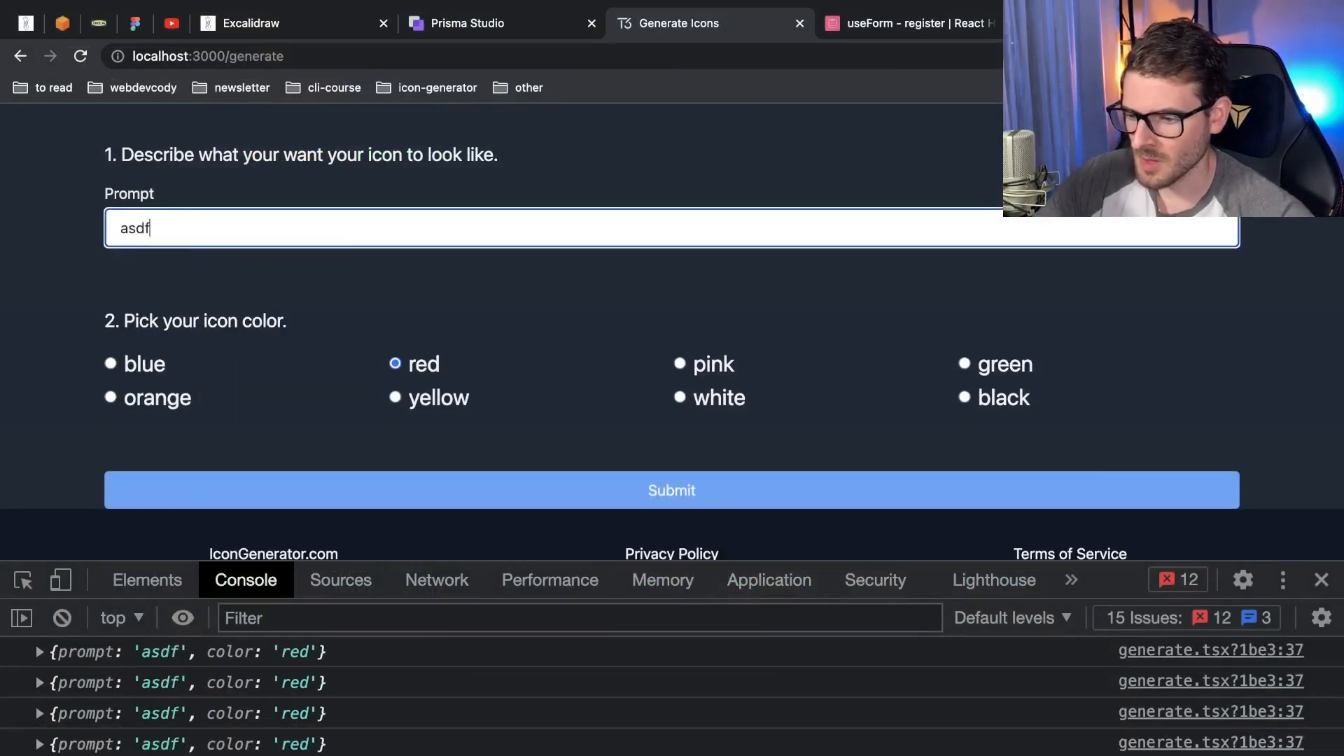
# - Adjust the Prompt field text so the console logs prompt 'asdf' with color red
pyautogui.press('Backspace')
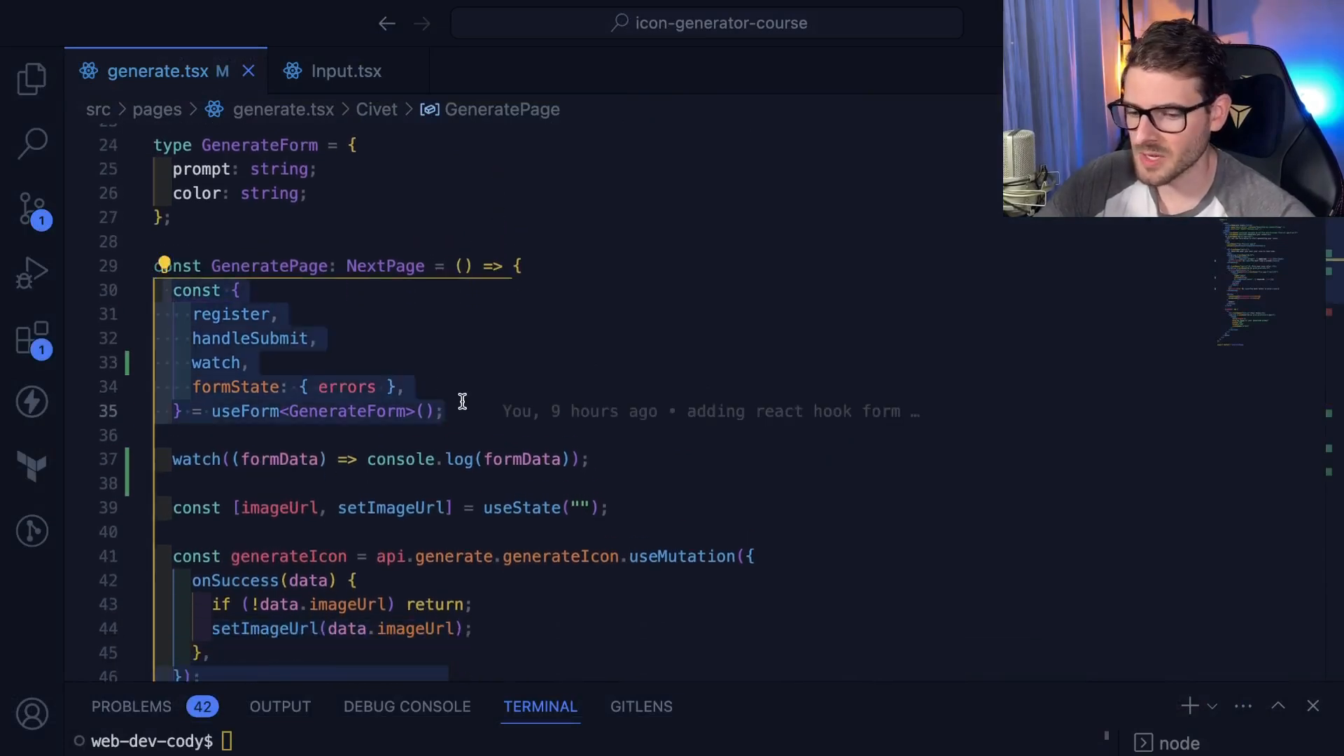
# - Scroll through generate.tsx, then bring up the react-hook-form register docs for the required option
pyautogui.scroll(-3)
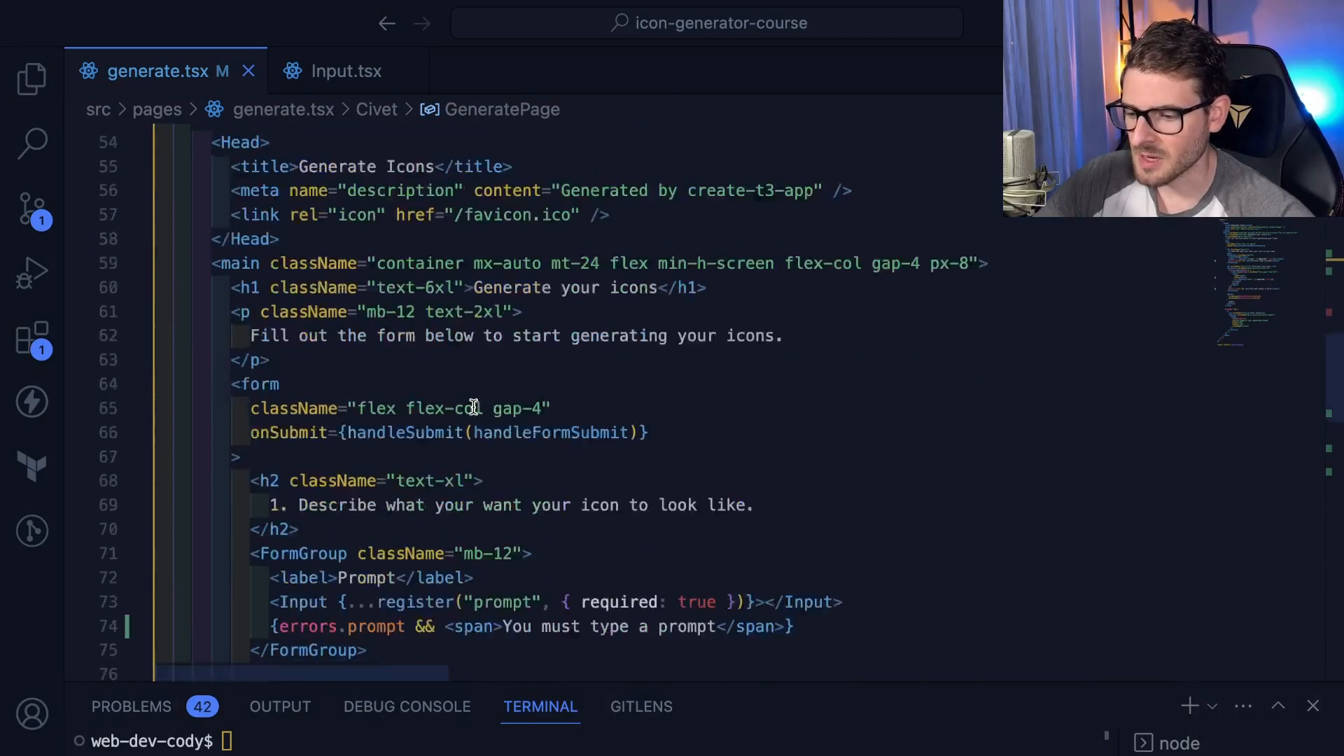
pyautogui.scroll(-3)
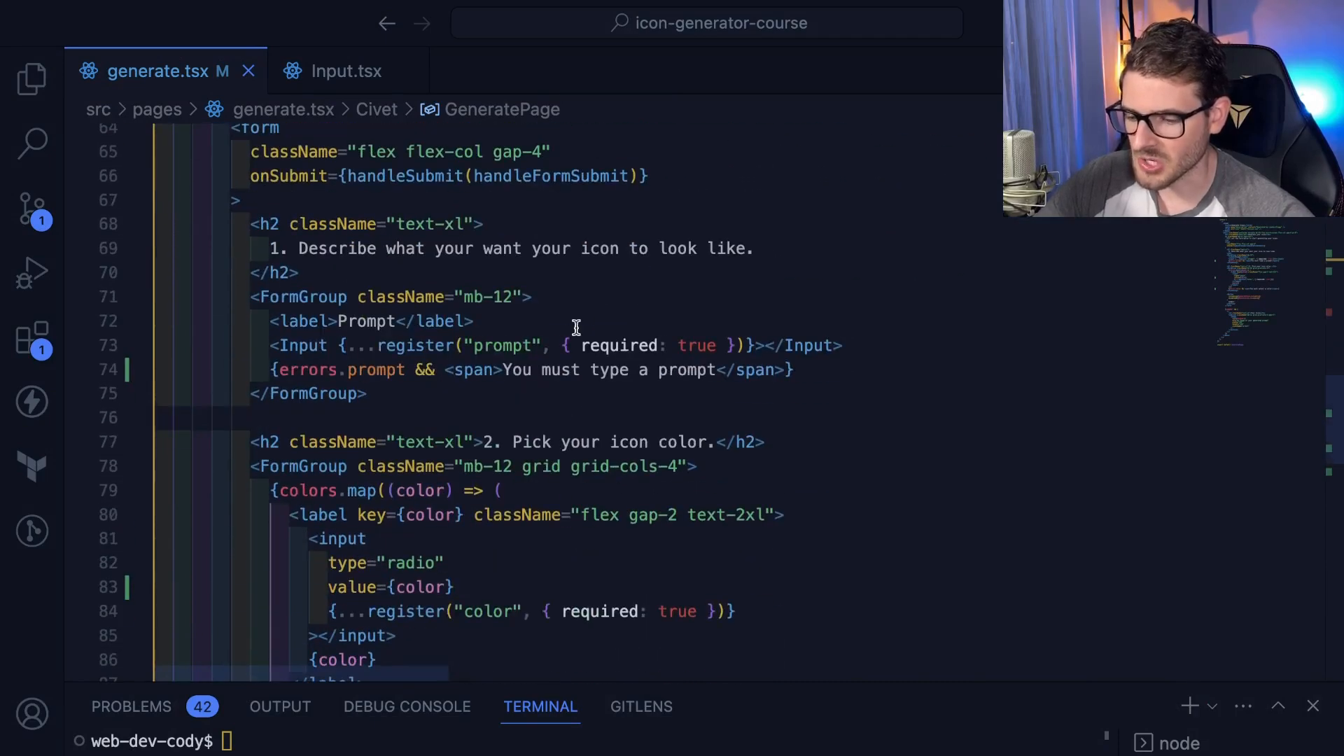
pyautogui.scroll(-3)
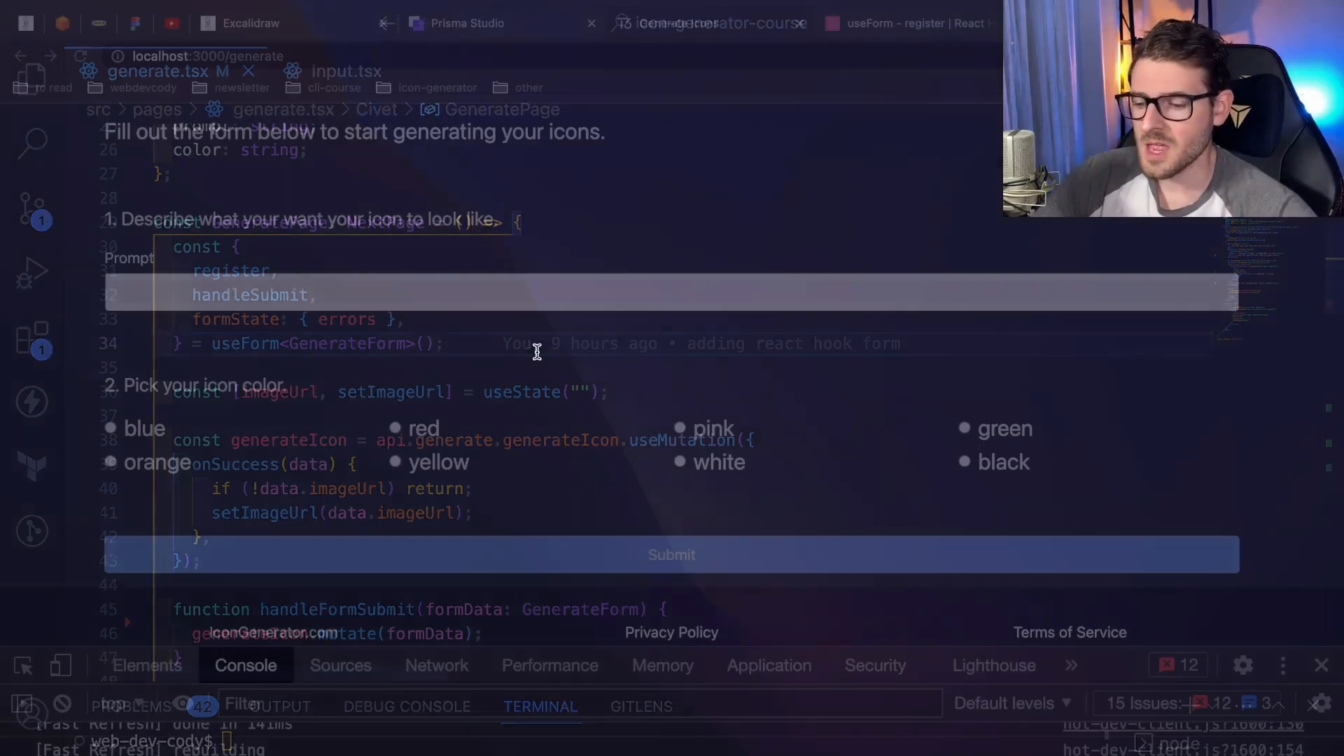
pyautogui.click(911, 23)
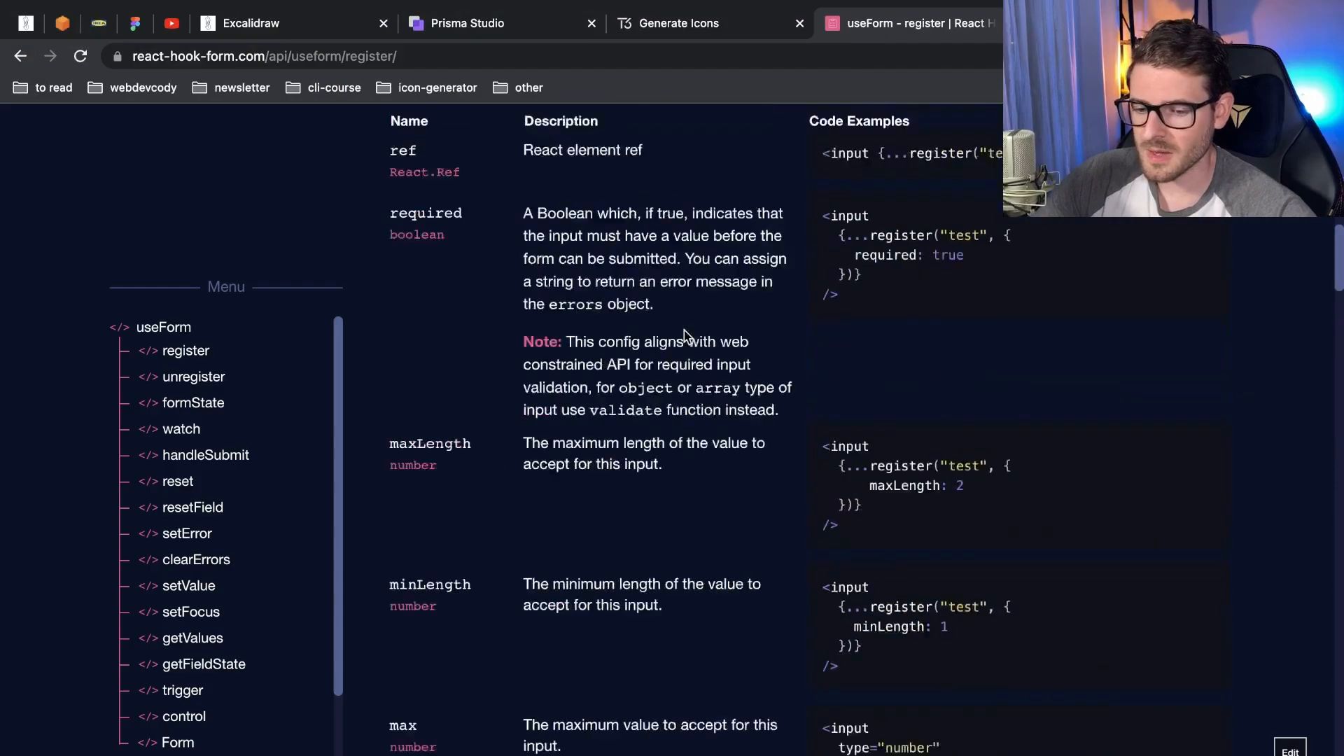